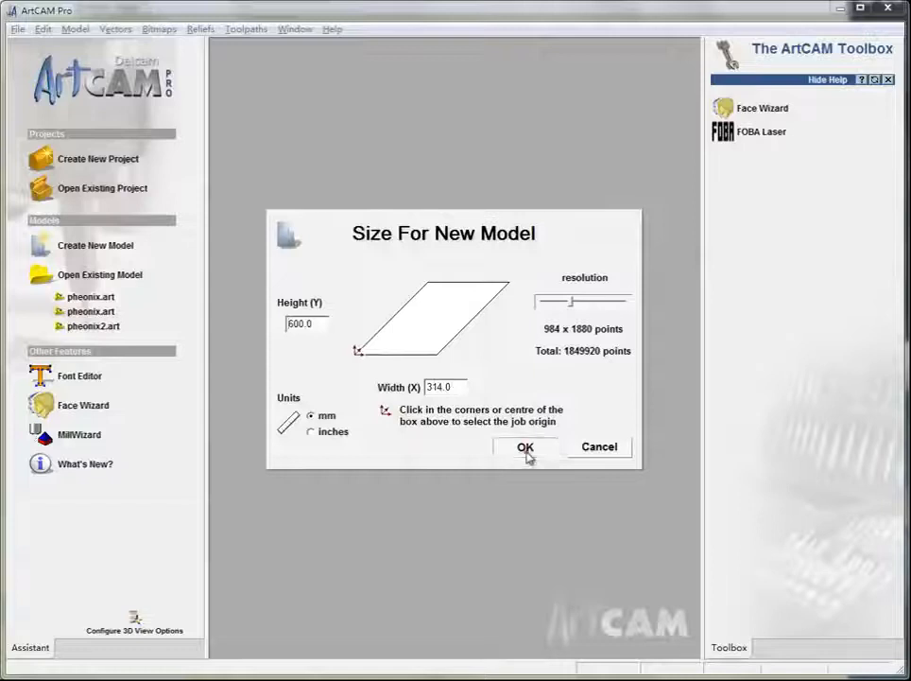
- Confirm Width 314 mm and Height 600 mm to create the blank model
{"action": "left_click", "coordinate": [525, 446]}
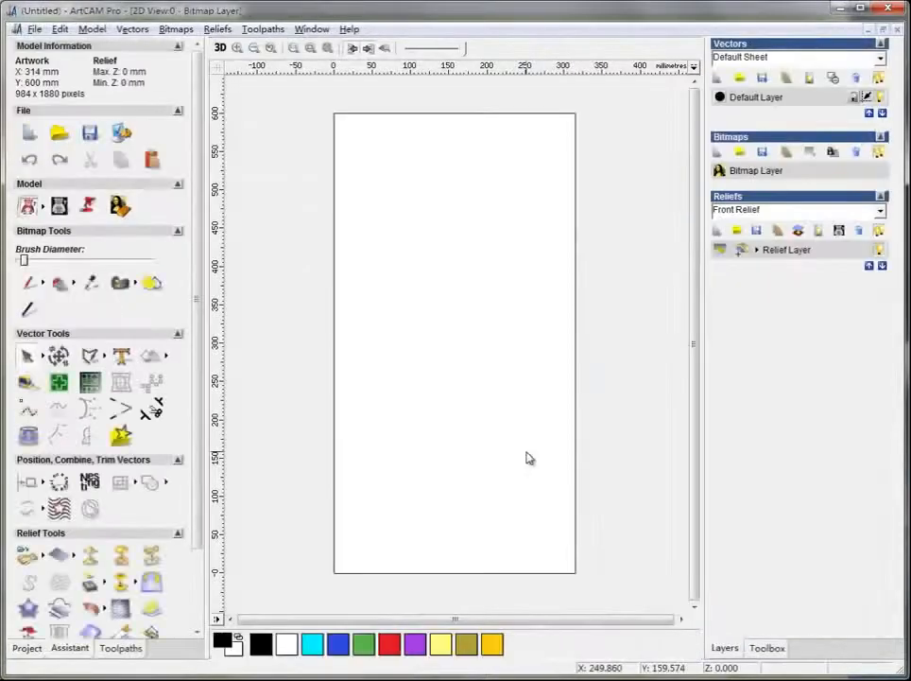
{"action": "mouse_move", "coordinate": [530, 464]}
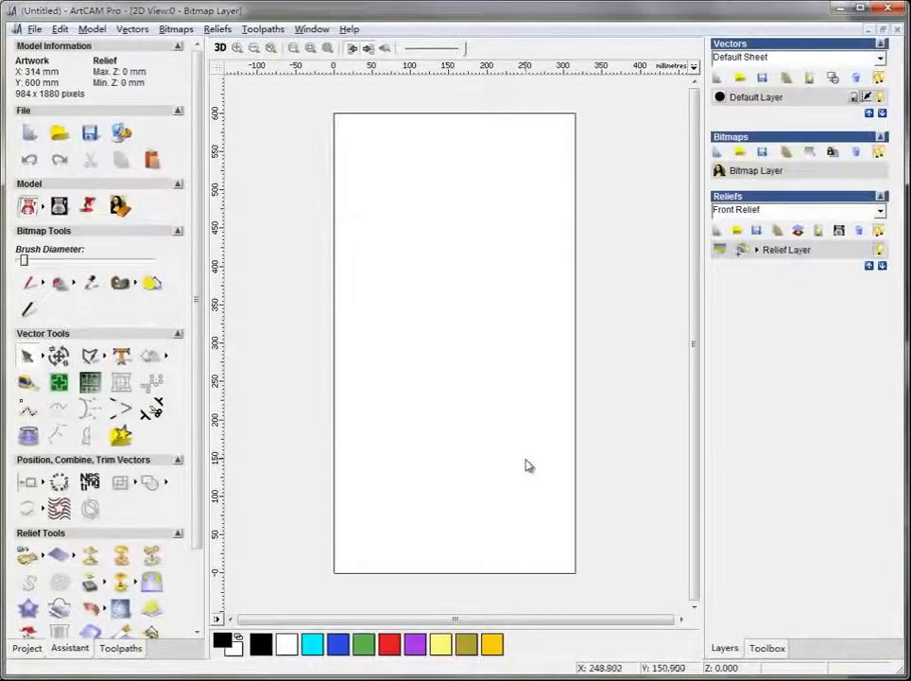
{"action": "mouse_move", "coordinate": [531, 470]}
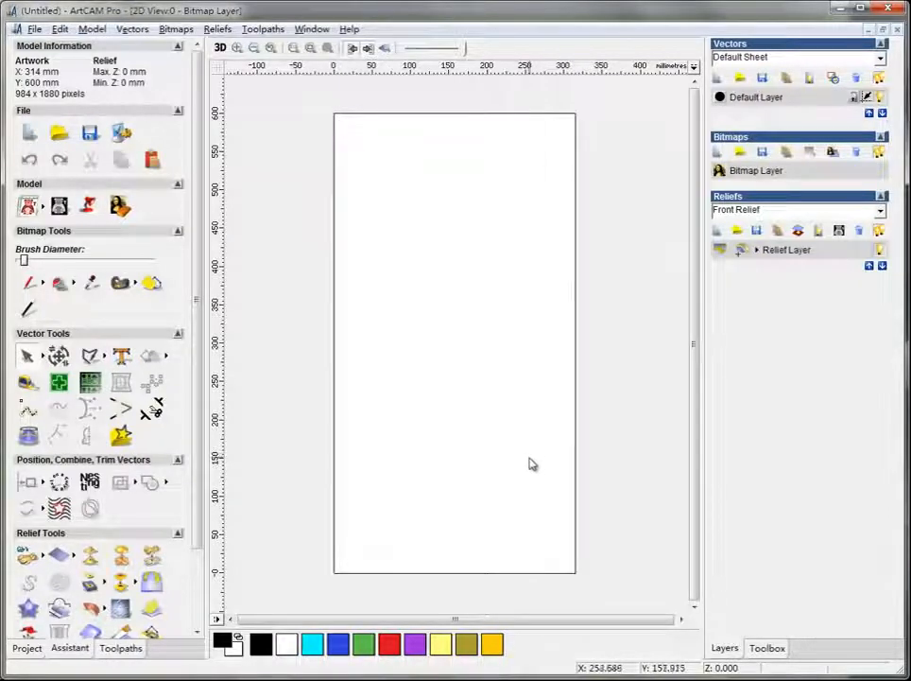
{"action": "mouse_move", "coordinate": [532, 463]}
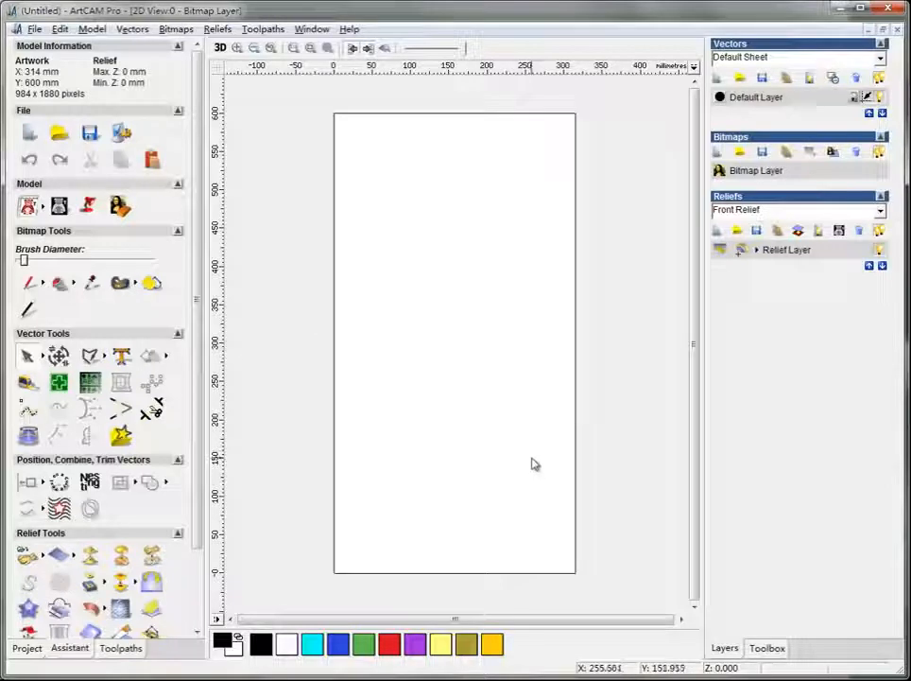
{"action": "mouse_move", "coordinate": [534, 463]}
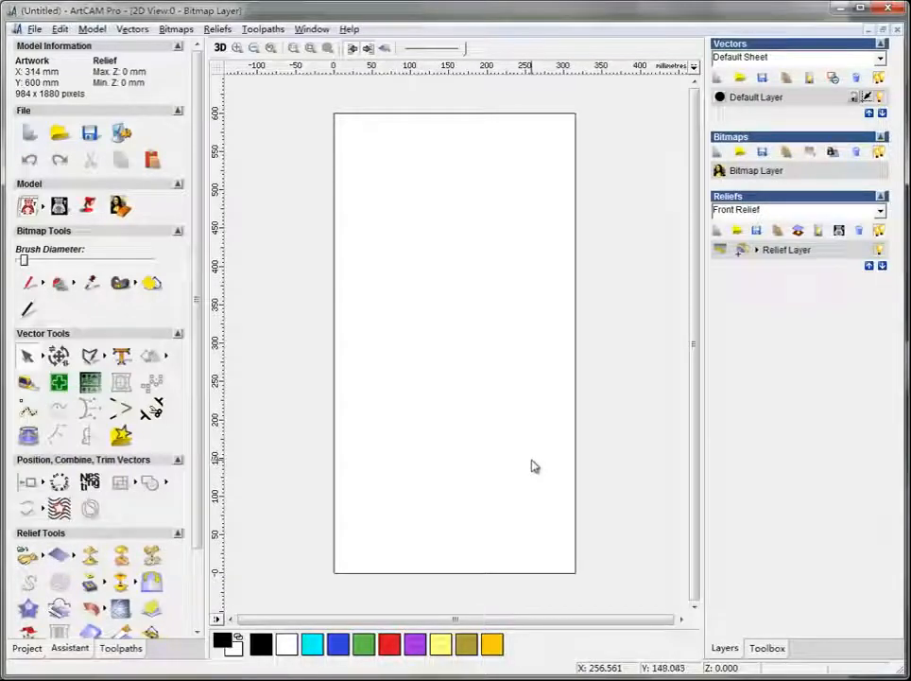
{"action": "mouse_move", "coordinate": [531, 455]}
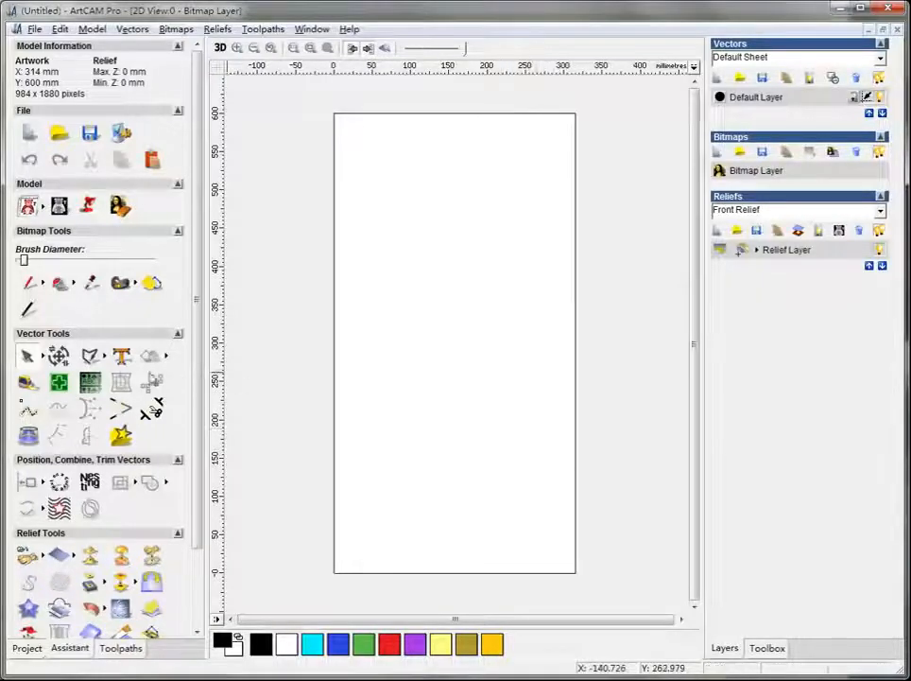
- Start a straight polyline with its first point at the model's top-left corner
{"action": "left_click", "coordinate": [26, 355]}
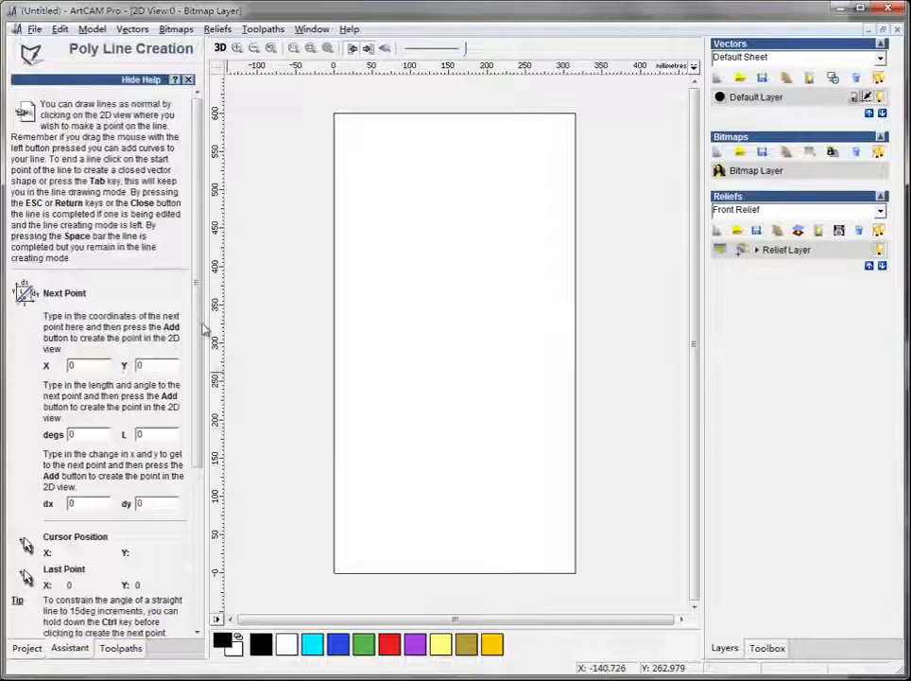
{"action": "mouse_move", "coordinate": [383, 109]}
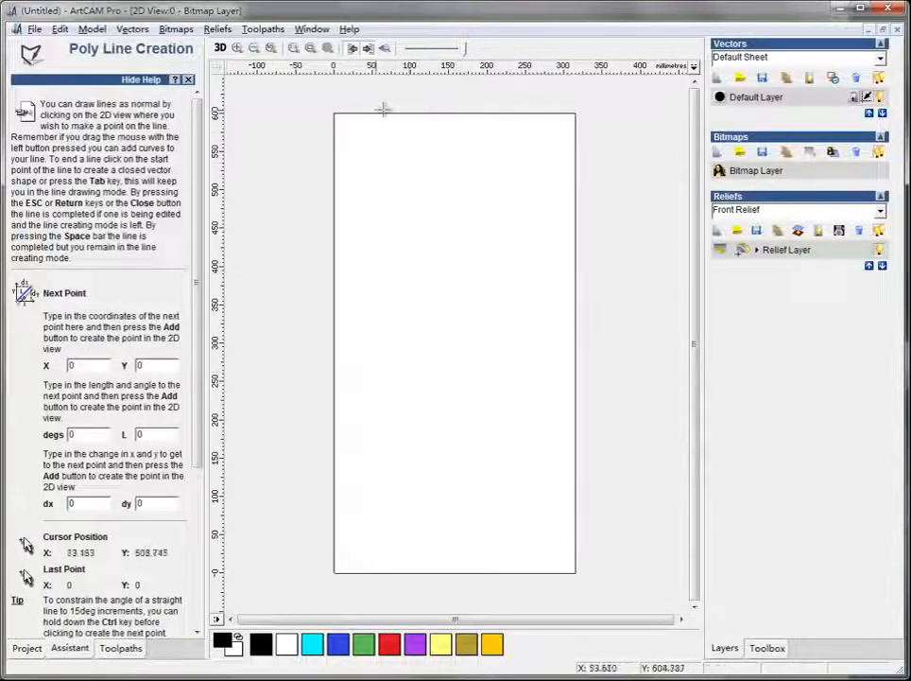
{"action": "left_click", "coordinate": [330, 116]}
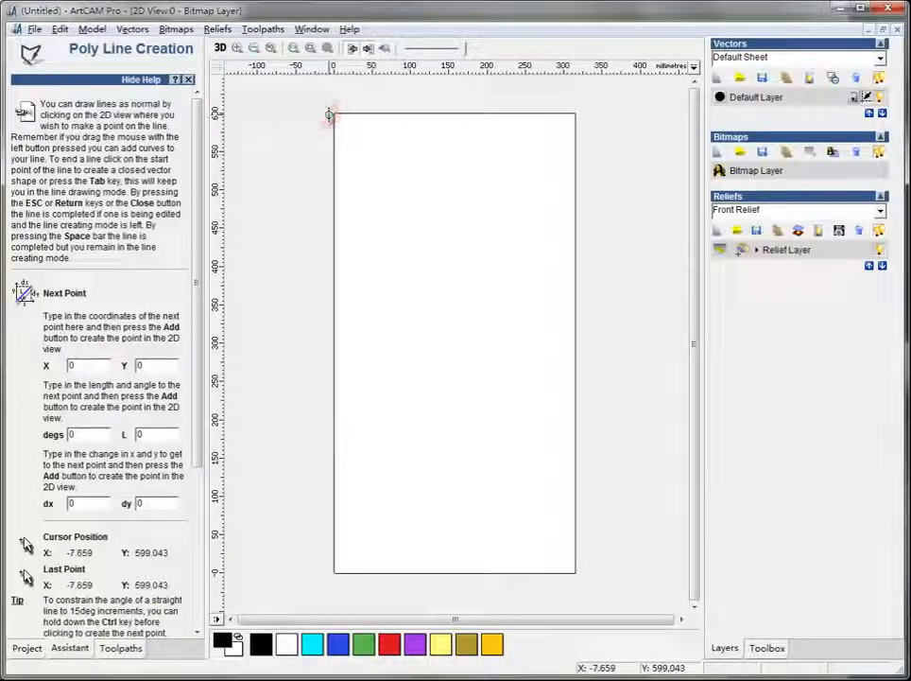
{"action": "mouse_move", "coordinate": [498, 117]}
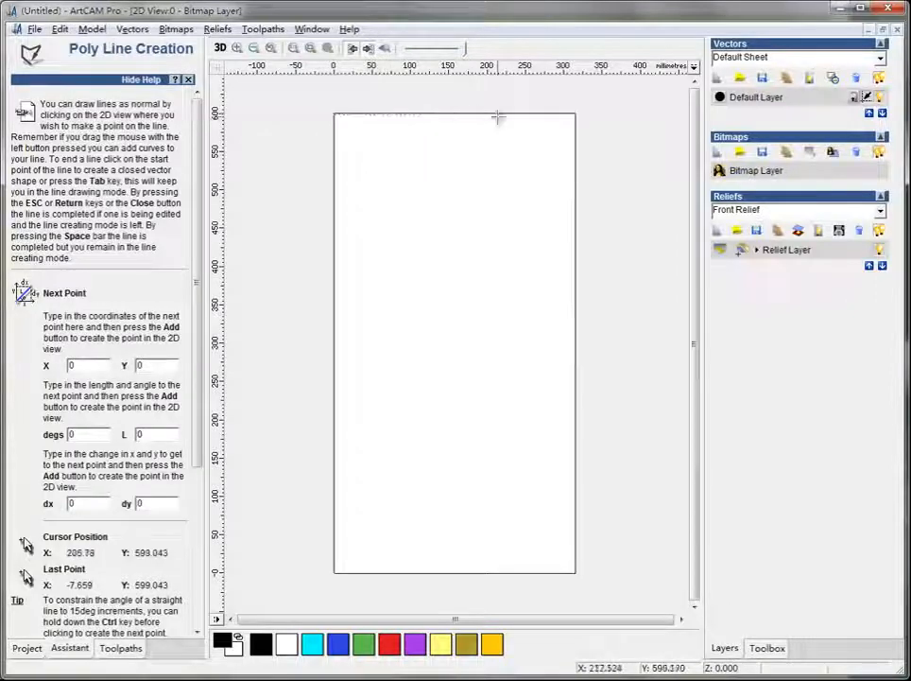
{"action": "mouse_move", "coordinate": [605, 115]}
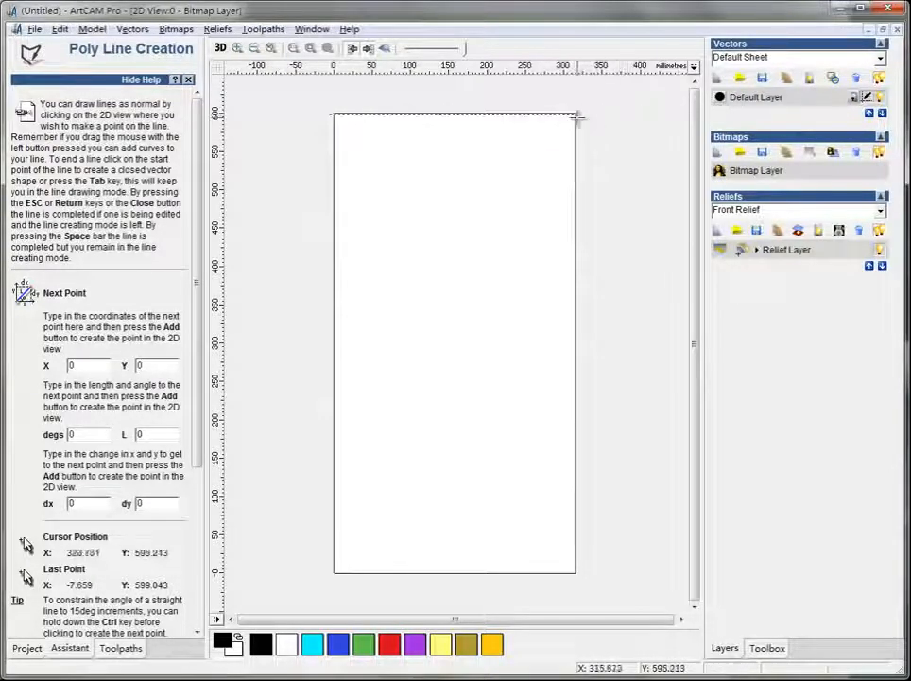
{"action": "mouse_move", "coordinate": [586, 116]}
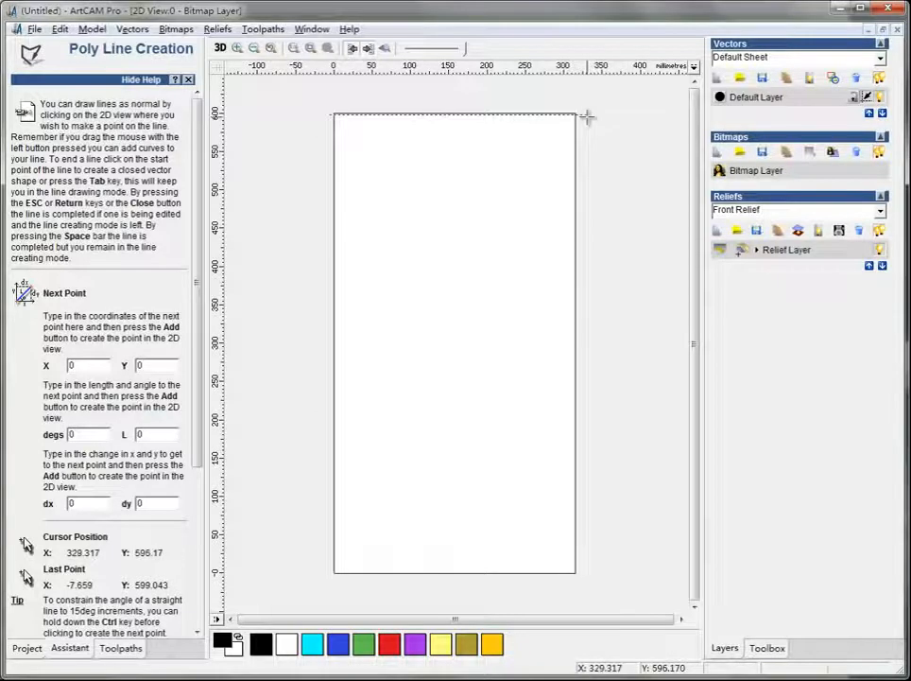
{"action": "mouse_move", "coordinate": [586, 119]}
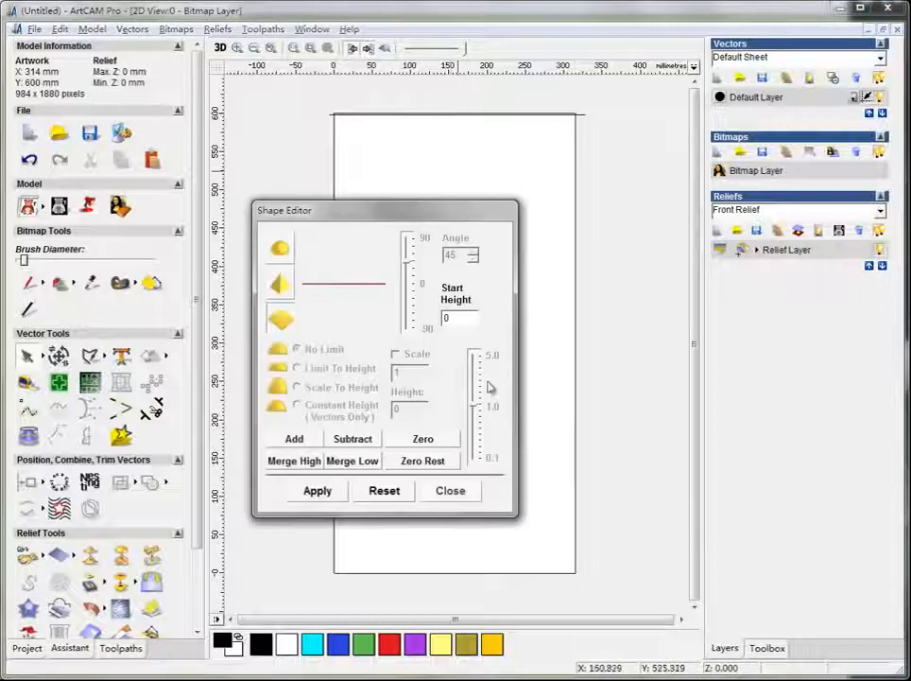
- Close the Shape Editor, keeping the finished top line
{"action": "left_click", "coordinate": [450, 490]}
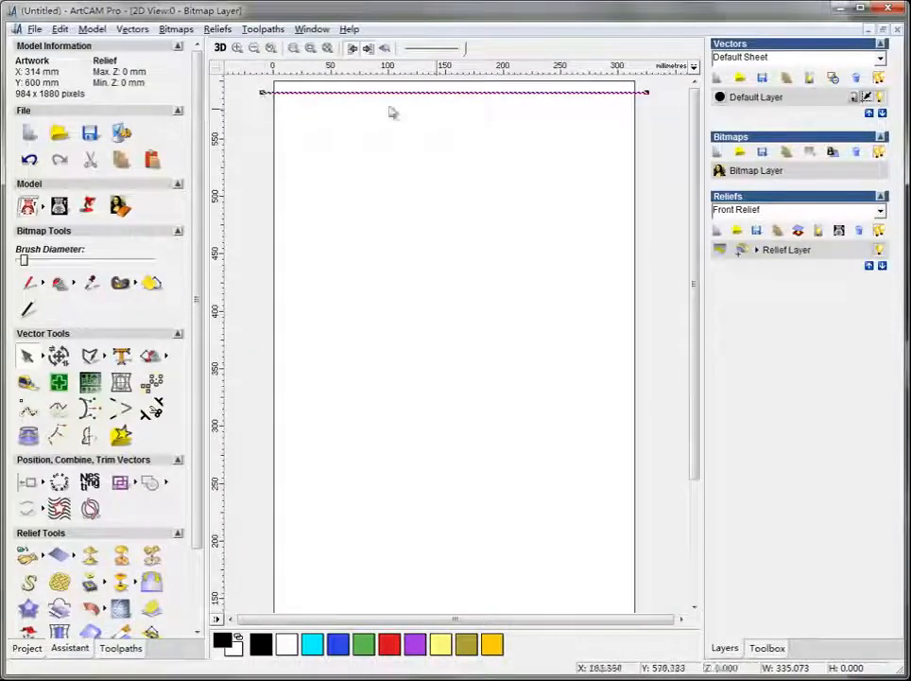
{"action": "mouse_move", "coordinate": [329, 96]}
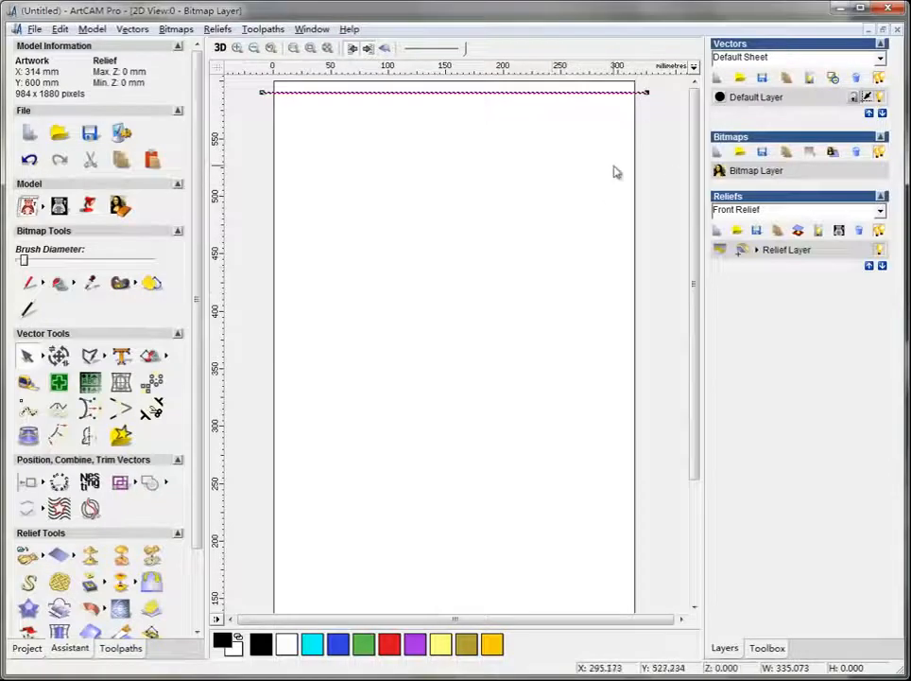
{"action": "mouse_move", "coordinate": [244, 107]}
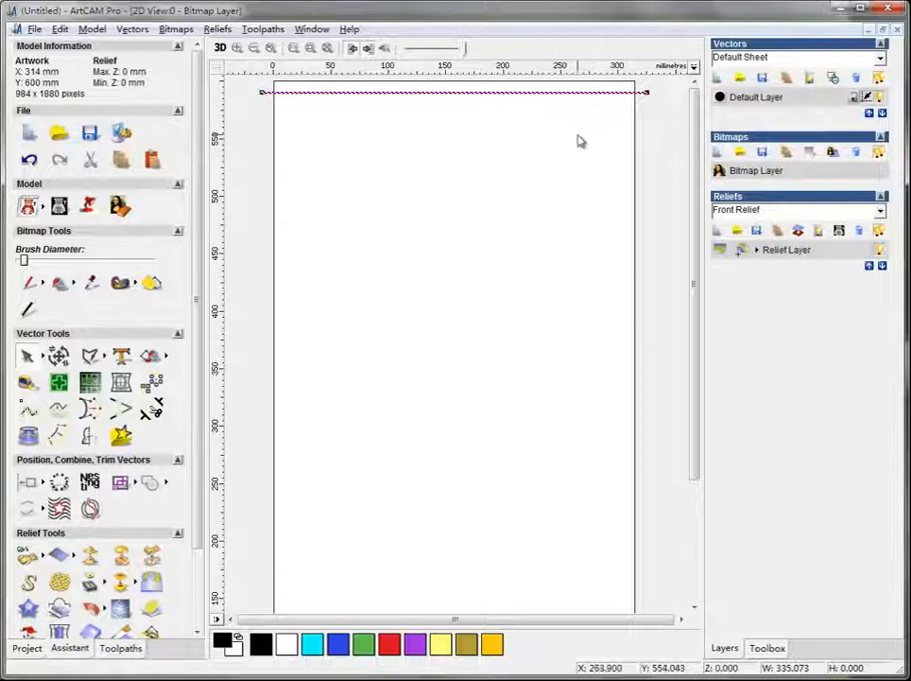
{"action": "mouse_move", "coordinate": [481, 149]}
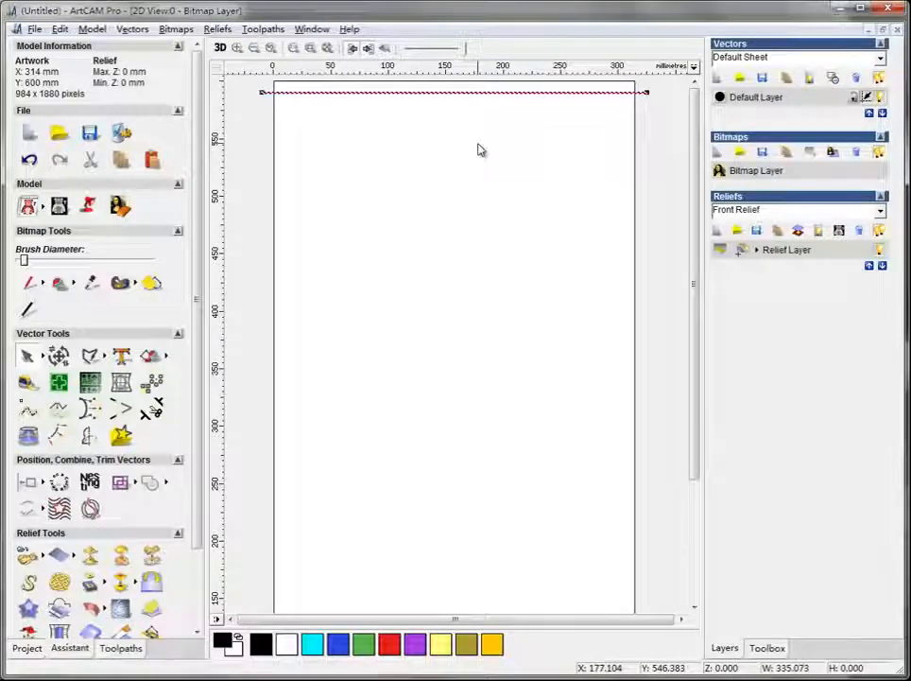
{"action": "mouse_move", "coordinate": [328, 140]}
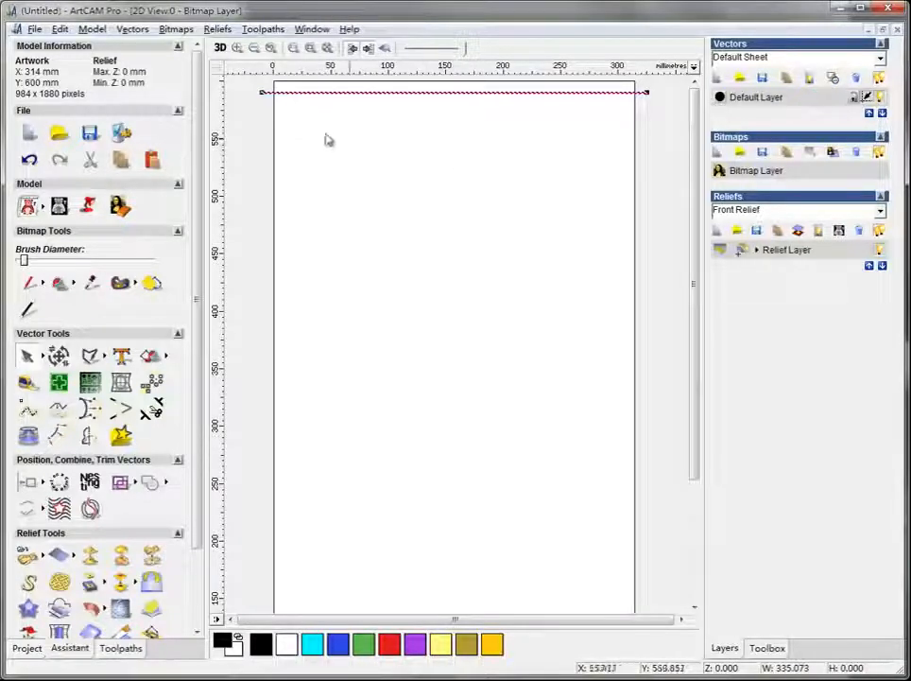
{"action": "mouse_move", "coordinate": [275, 126]}
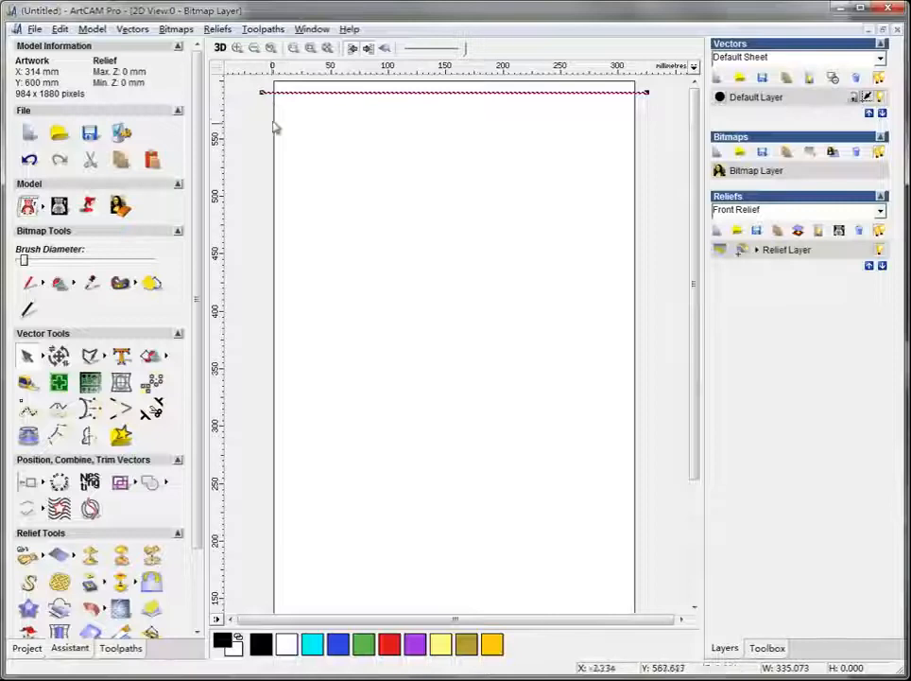
{"action": "mouse_move", "coordinate": [431, 157]}
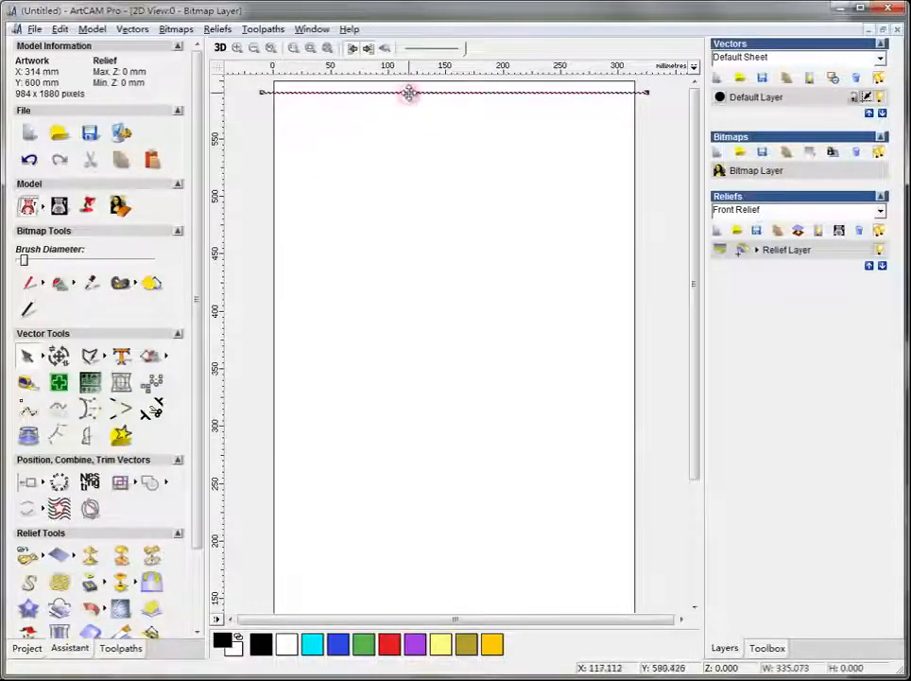
- Drag the line just inside the model, place lower copies, then select the topmost line
{"action": "left_click_drag", "start_coordinate": [410, 93], "coordinate": [413, 135]}
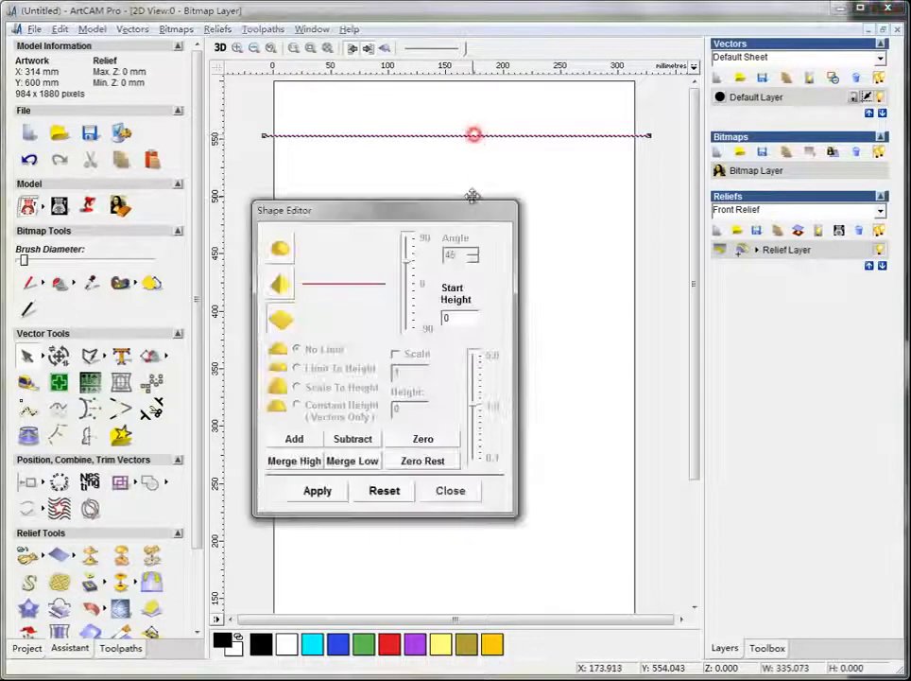
{"action": "left_click", "coordinate": [450, 490]}
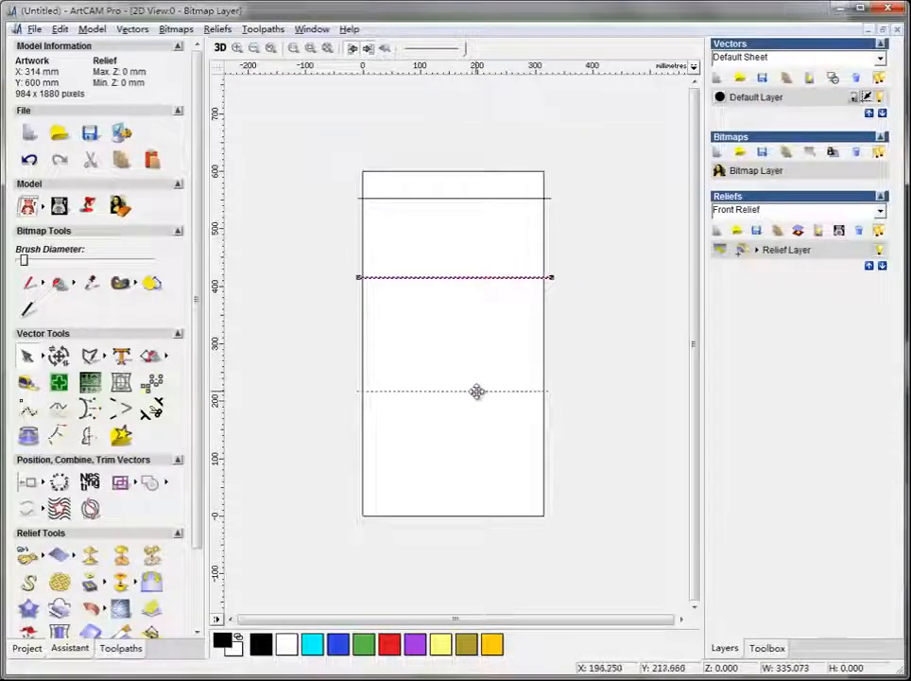
{"action": "left_click_drag", "start_coordinate": [454, 277], "coordinate": [454, 390]}
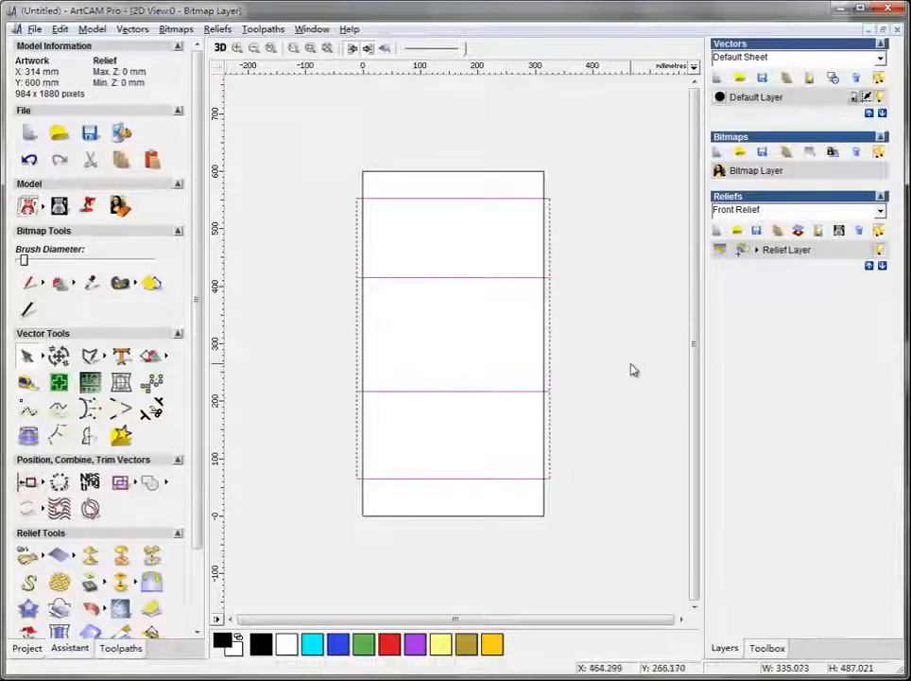
{"action": "left_click", "coordinate": [477, 197]}
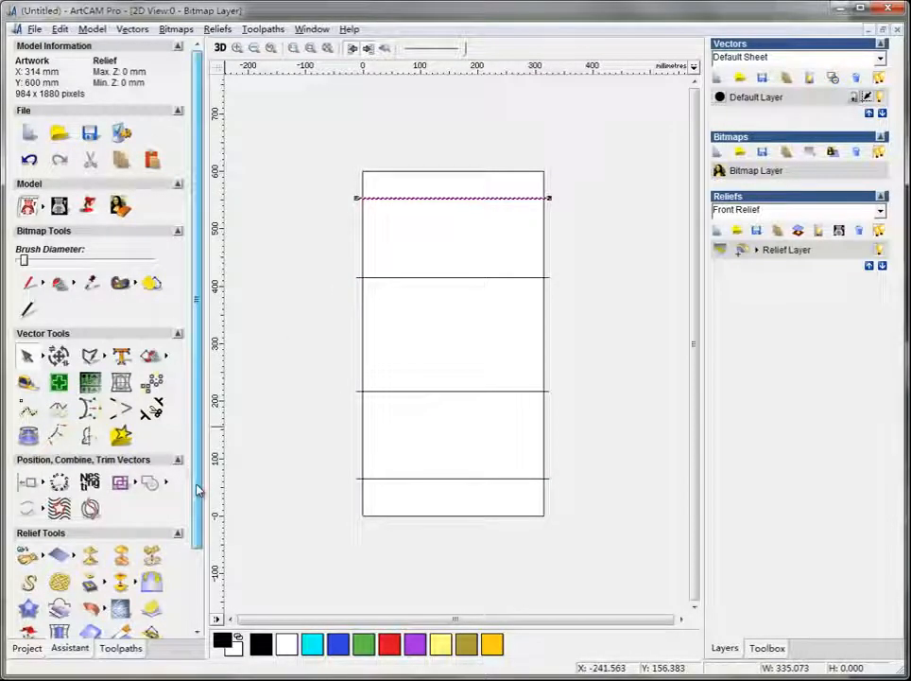
- Start a Machine Vectors toolpath on the top line with the V-Bit 32 mm 90 degree tool
{"action": "left_click", "coordinate": [120, 647]}
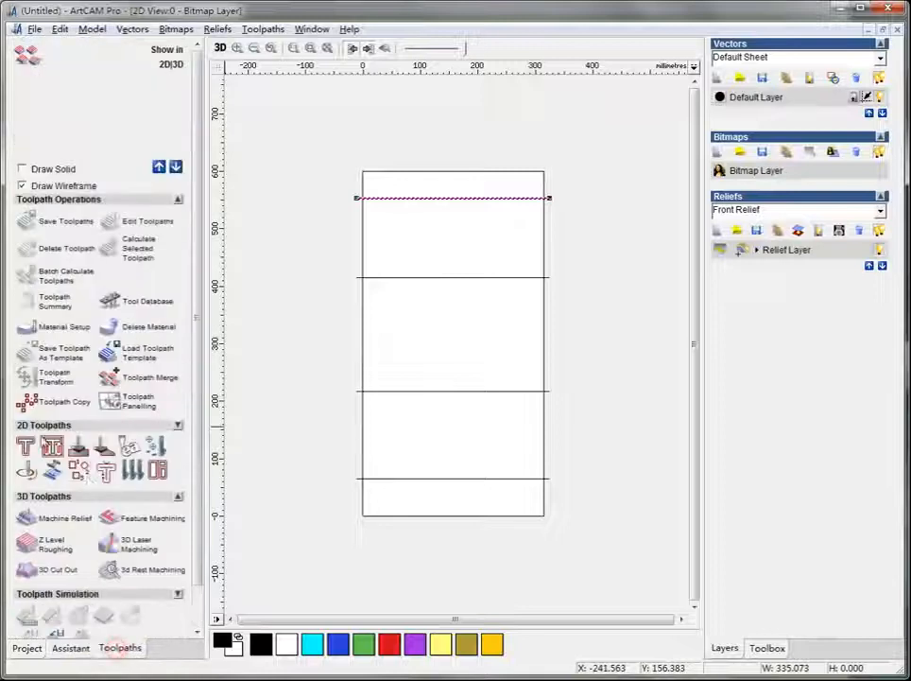
{"action": "mouse_move", "coordinate": [25, 473]}
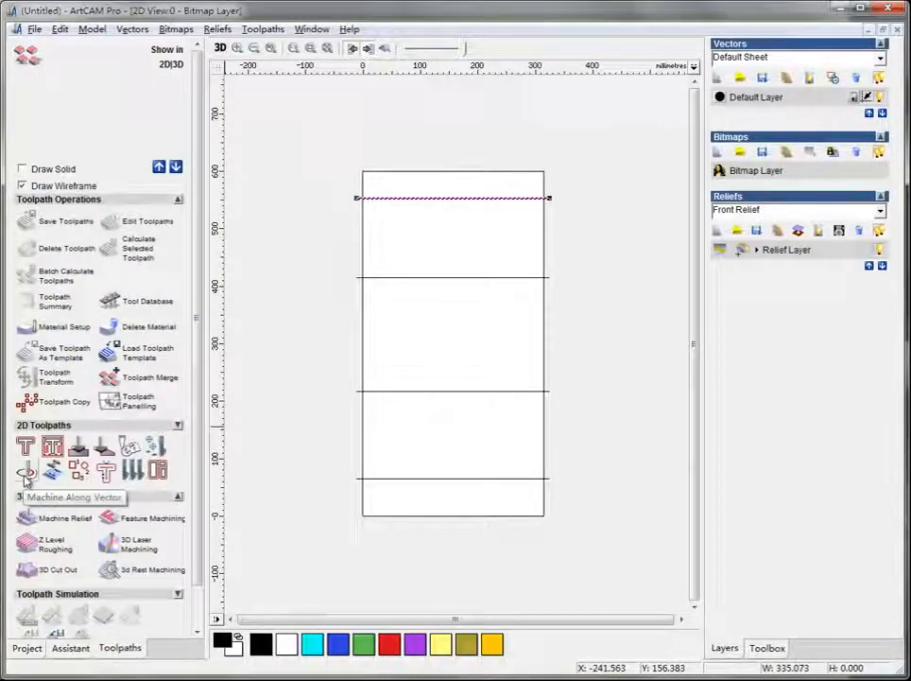
{"action": "left_click", "coordinate": [25, 471]}
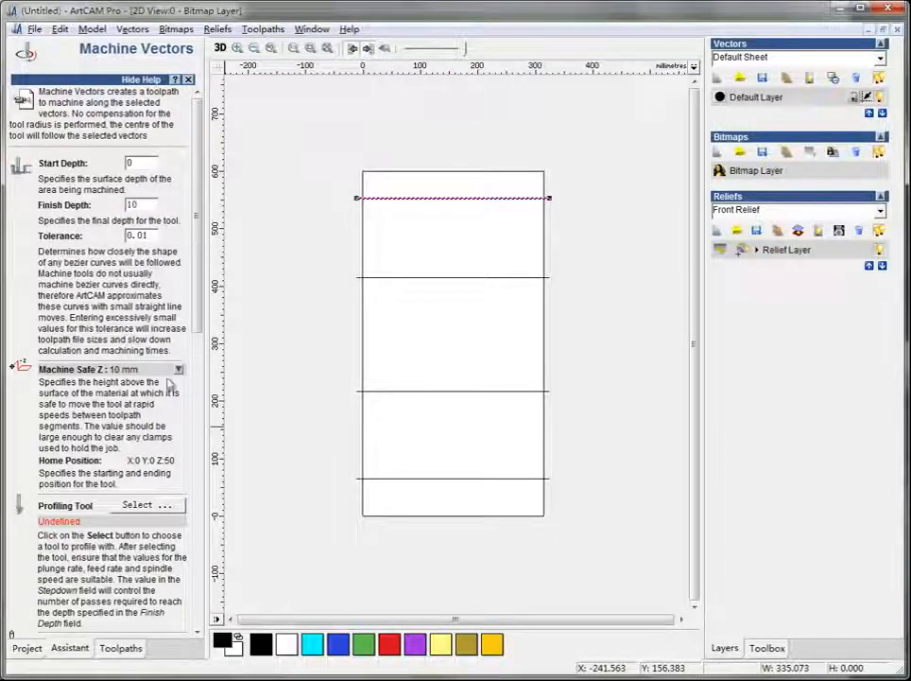
{"action": "scroll", "scroll_direction": "down", "scroll_amount": 3}
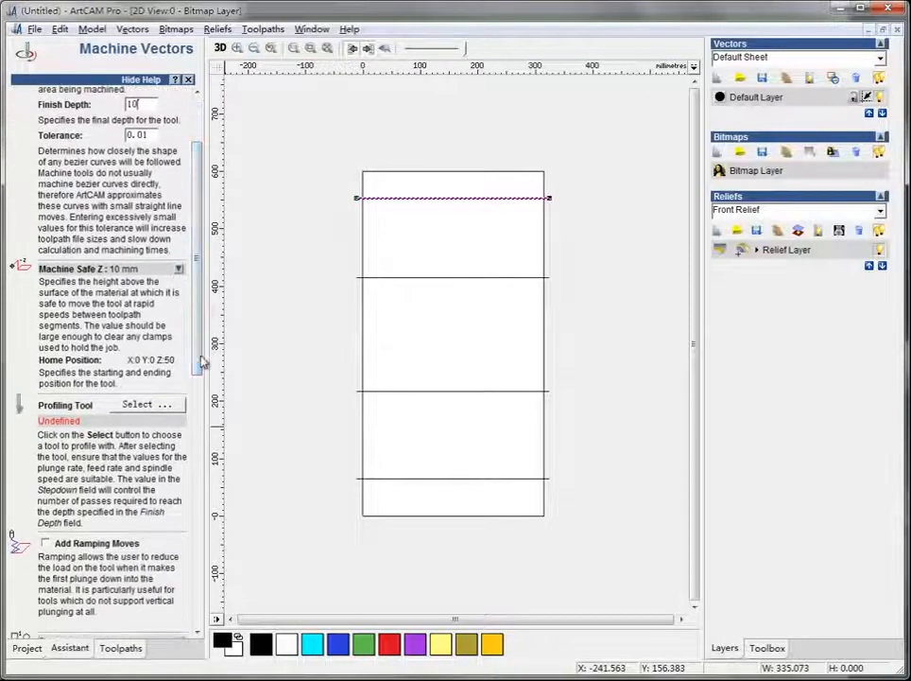
{"action": "left_click", "coordinate": [148, 405]}
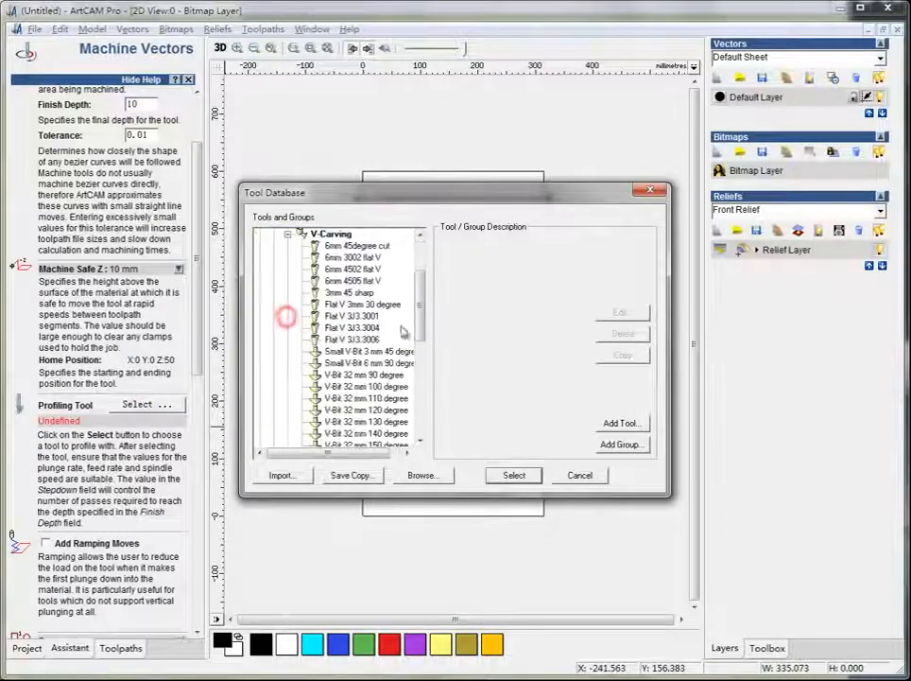
{"action": "left_click", "coordinate": [364, 375]}
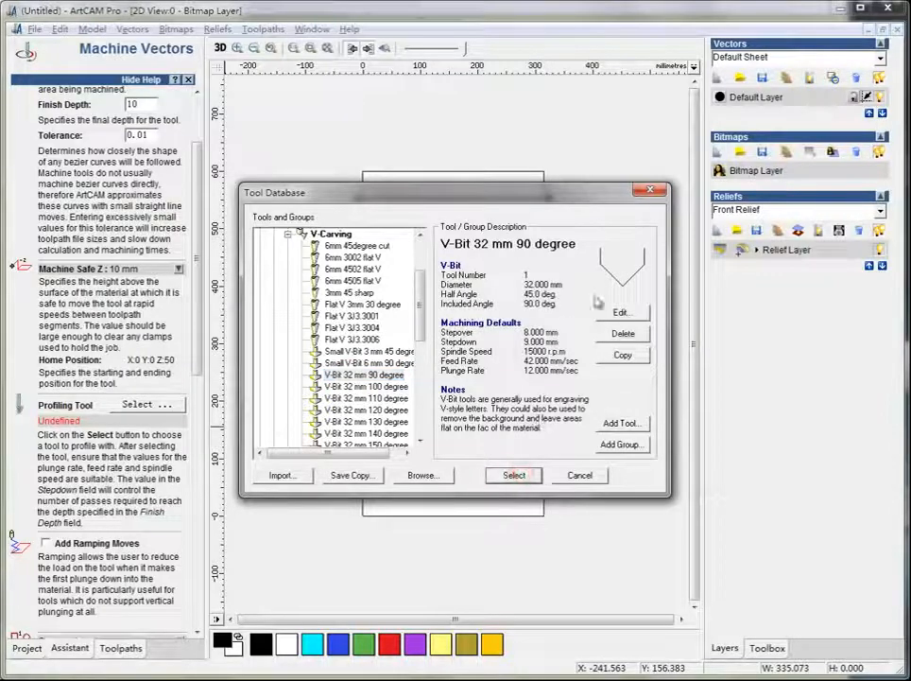
{"action": "left_click", "coordinate": [514, 475]}
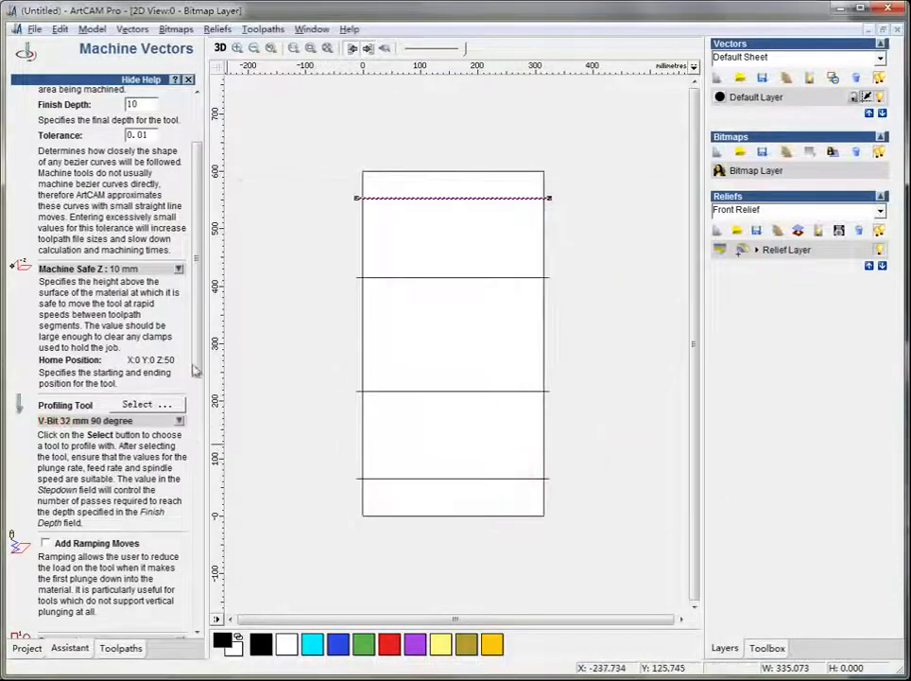
{"action": "scroll", "scroll_direction": "down", "scroll_amount": 3}
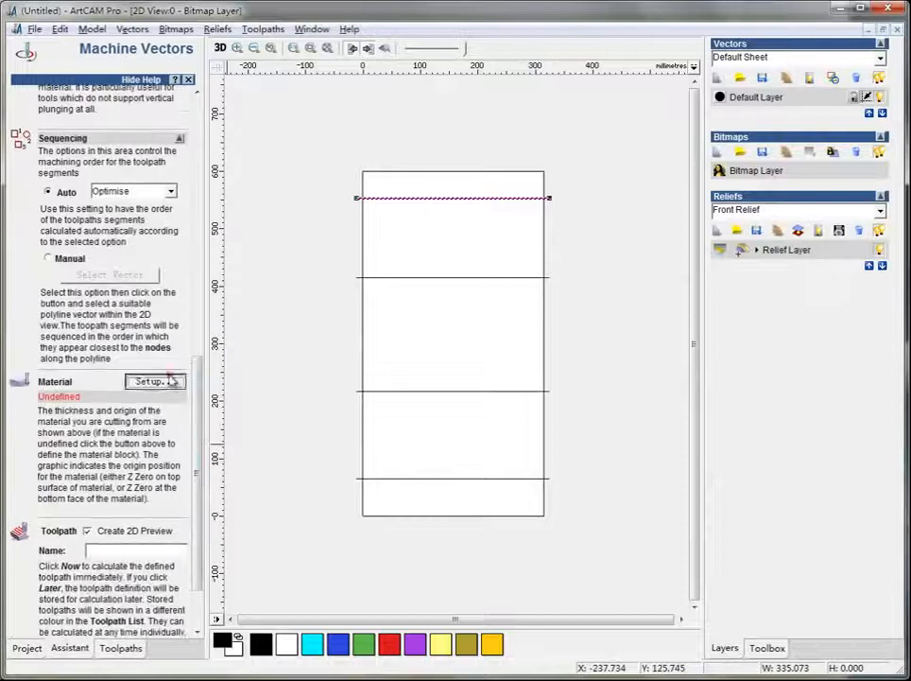
- Set material thickness to 12.0 mm and store the toolpath for later calculation
{"action": "left_click", "coordinate": [150, 381]}
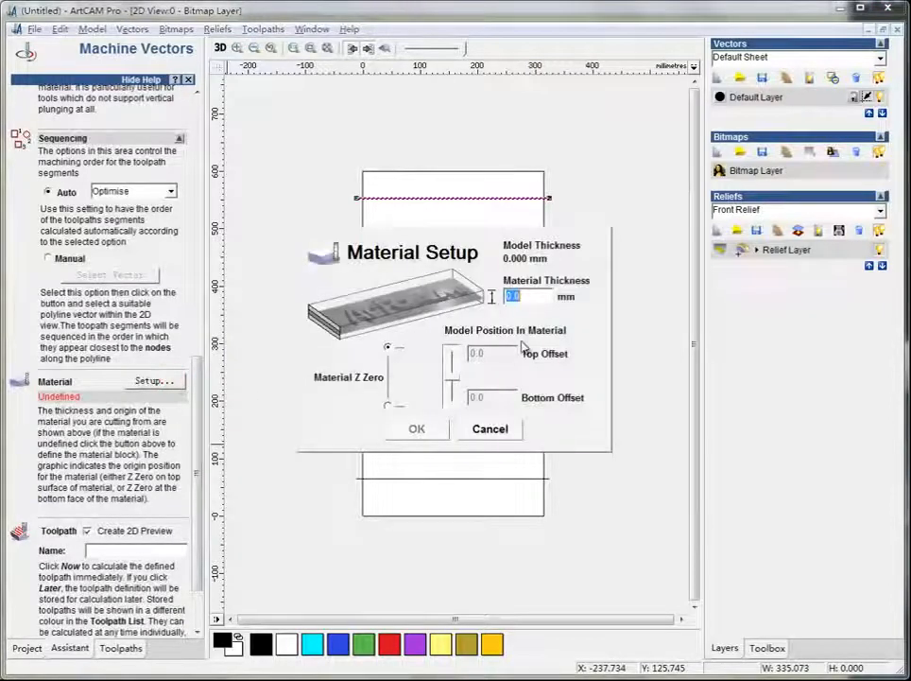
{"action": "type", "text": "12.0"}
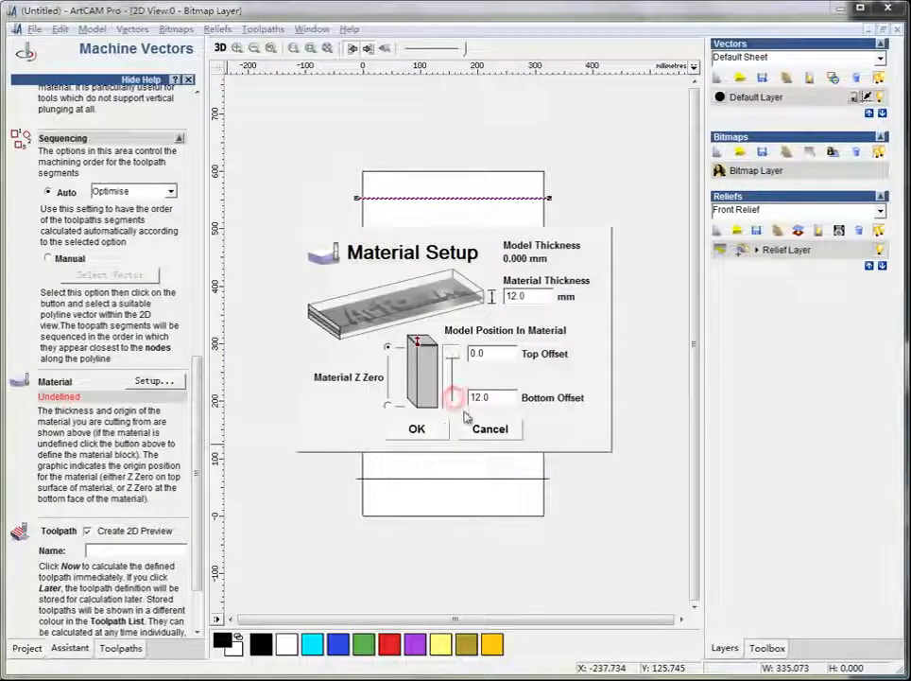
{"action": "left_click", "coordinate": [416, 428]}
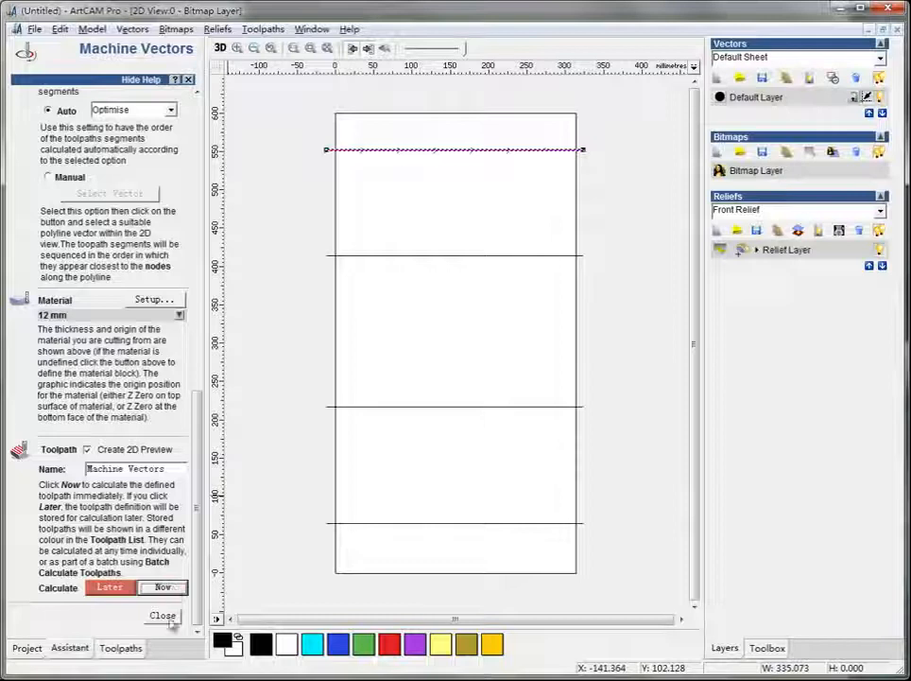
{"action": "left_click", "coordinate": [162, 615]}
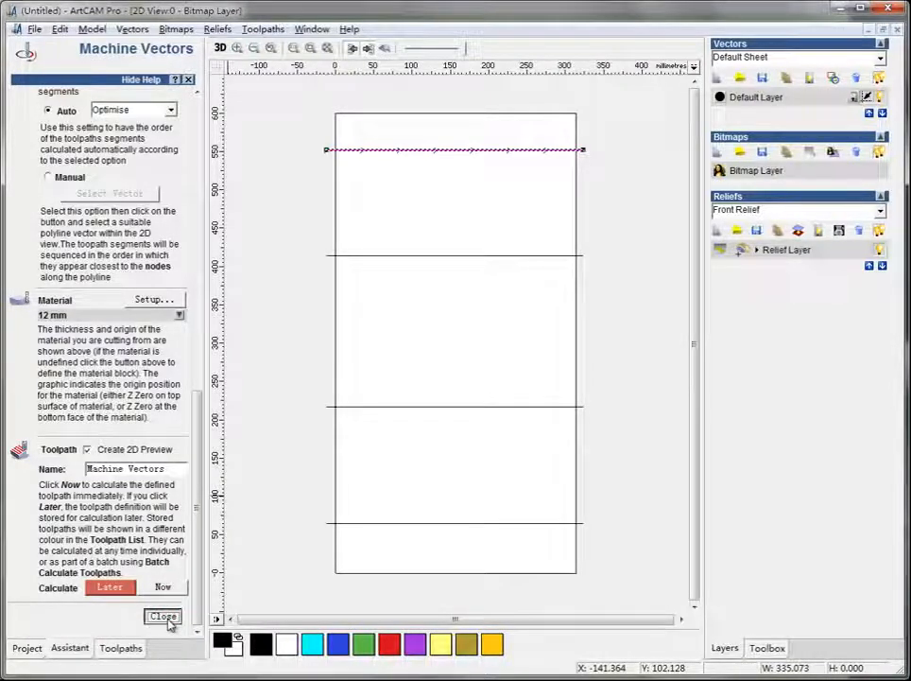
{"action": "left_click", "coordinate": [163, 615]}
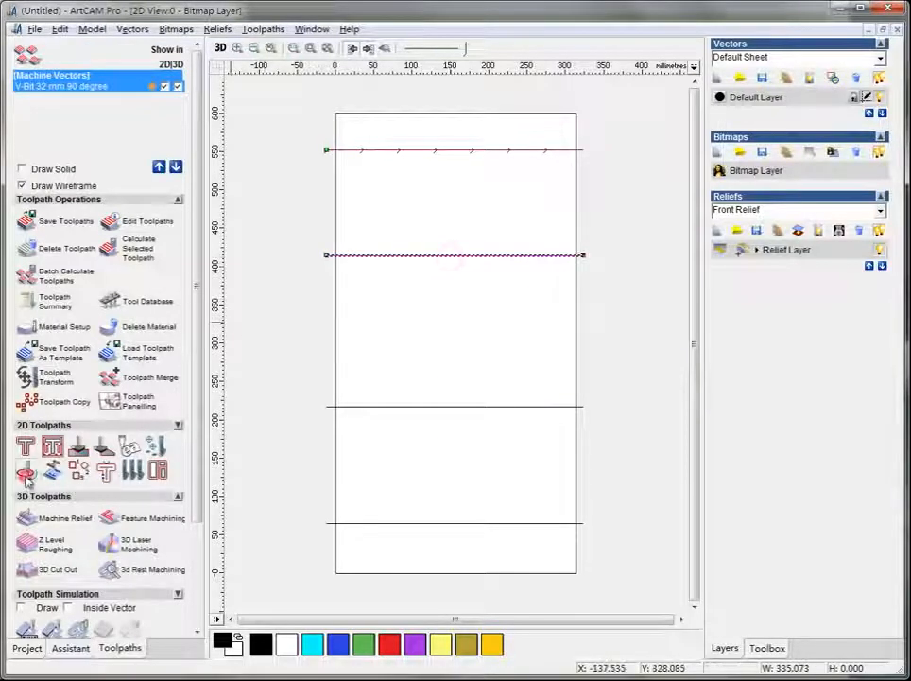
- Create a Machine Vectors toolpath on line two with V-Bit 32 mm 120 degree, stored for later
{"action": "left_click", "coordinate": [25, 470]}
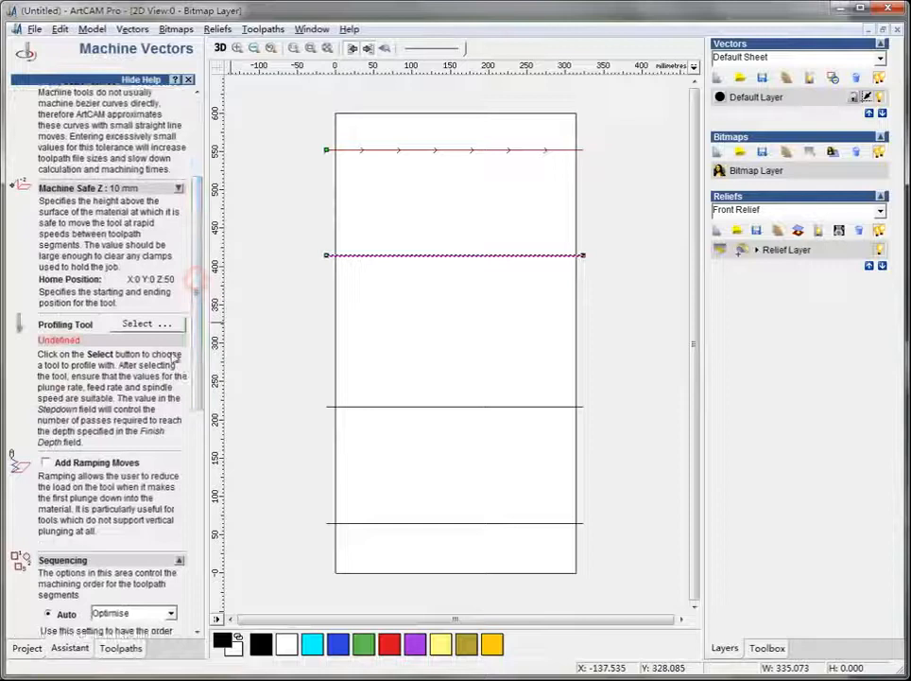
{"action": "scroll", "scroll_direction": "up", "scroll_amount": 3}
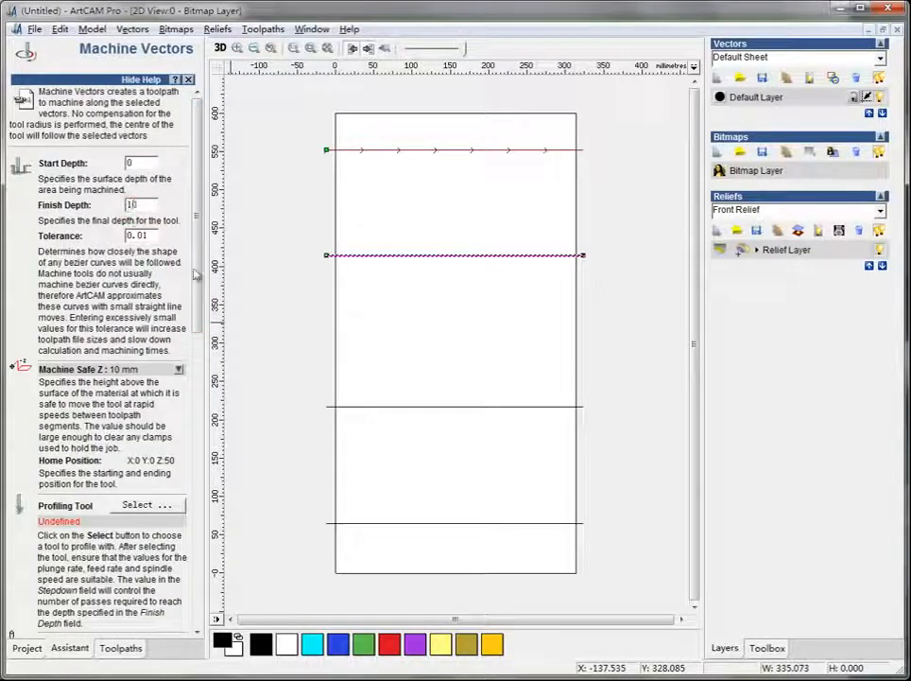
{"action": "left_click", "coordinate": [147, 358]}
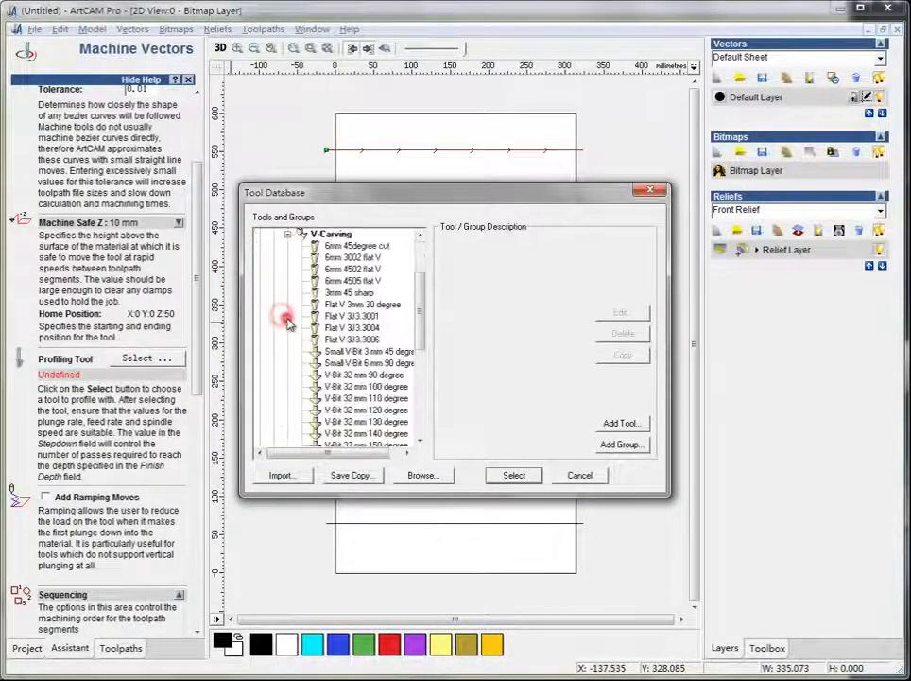
{"action": "scroll", "scroll_direction": "down", "scroll_amount": 3}
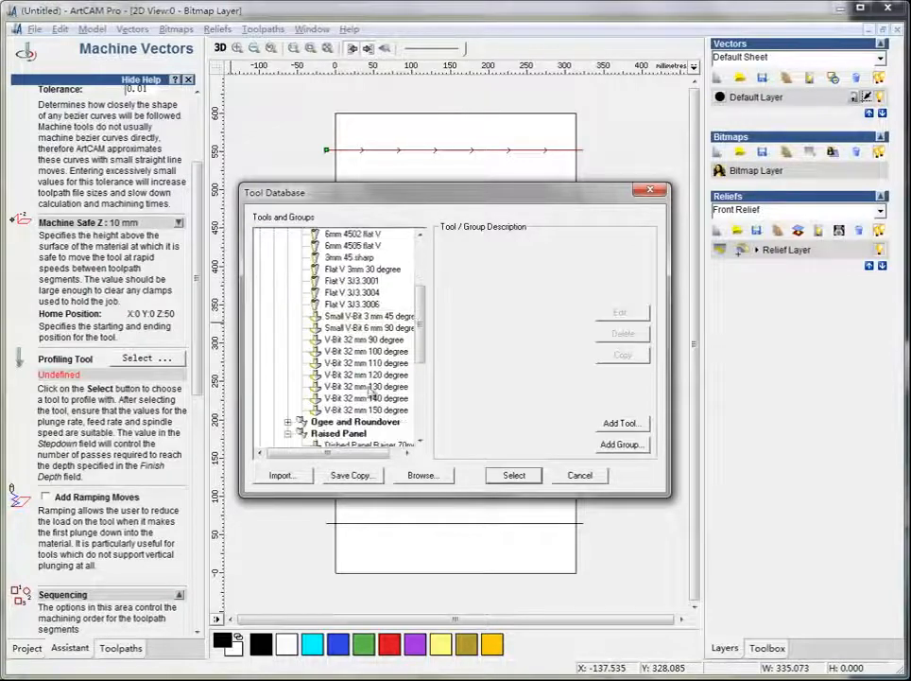
{"action": "left_click", "coordinate": [364, 374]}
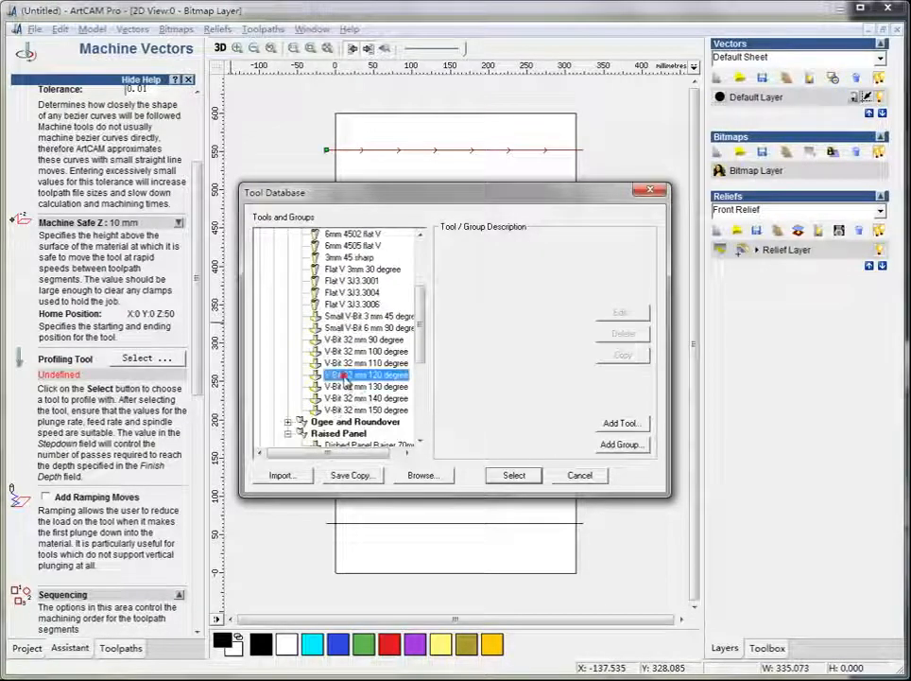
{"action": "left_click", "coordinate": [514, 475]}
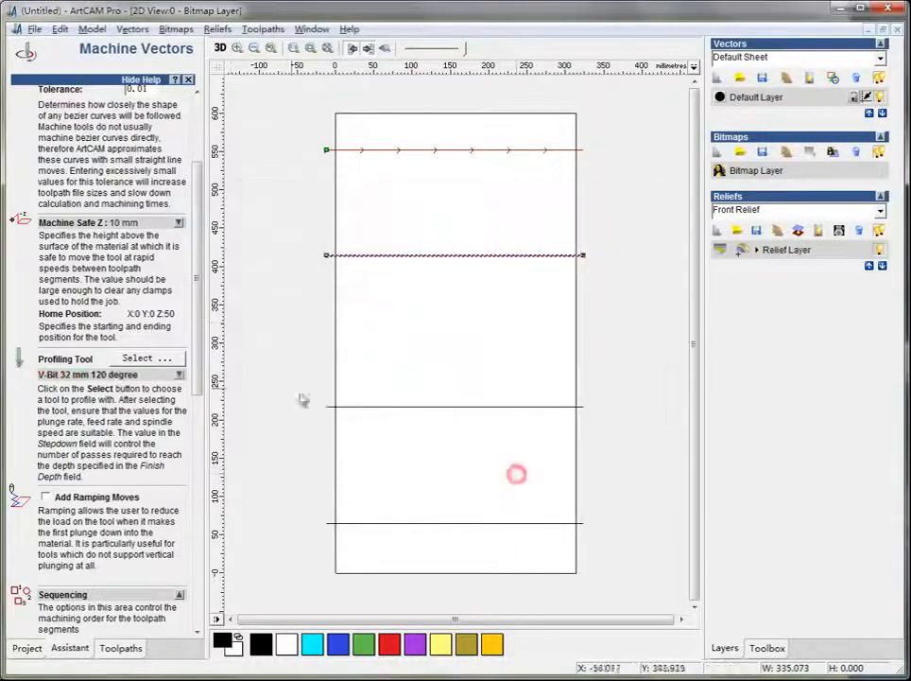
{"action": "scroll", "scroll_direction": "down", "scroll_amount": 3}
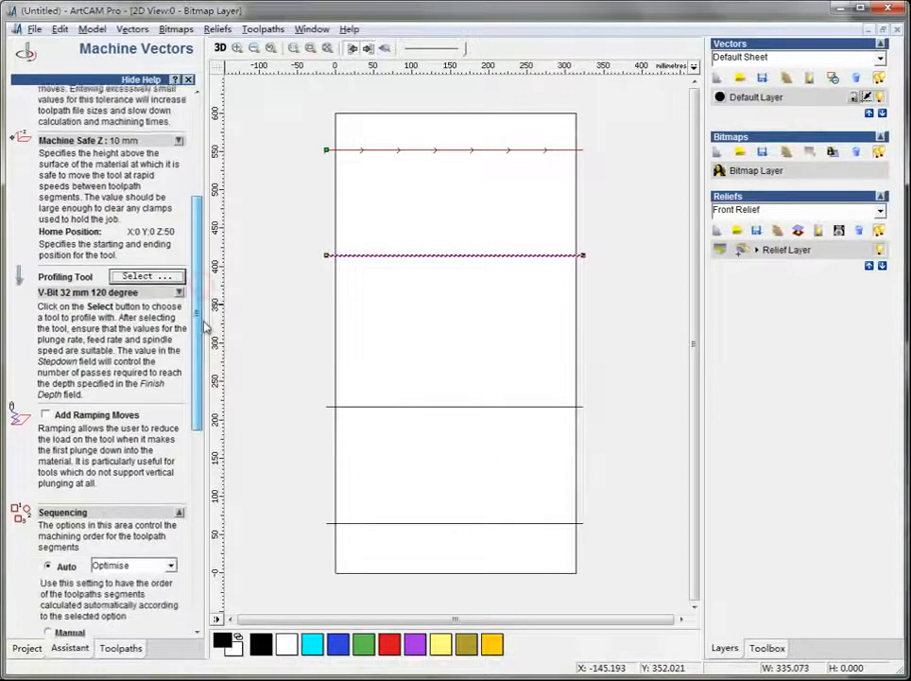
{"action": "scroll", "scroll_direction": "down", "scroll_amount": 3}
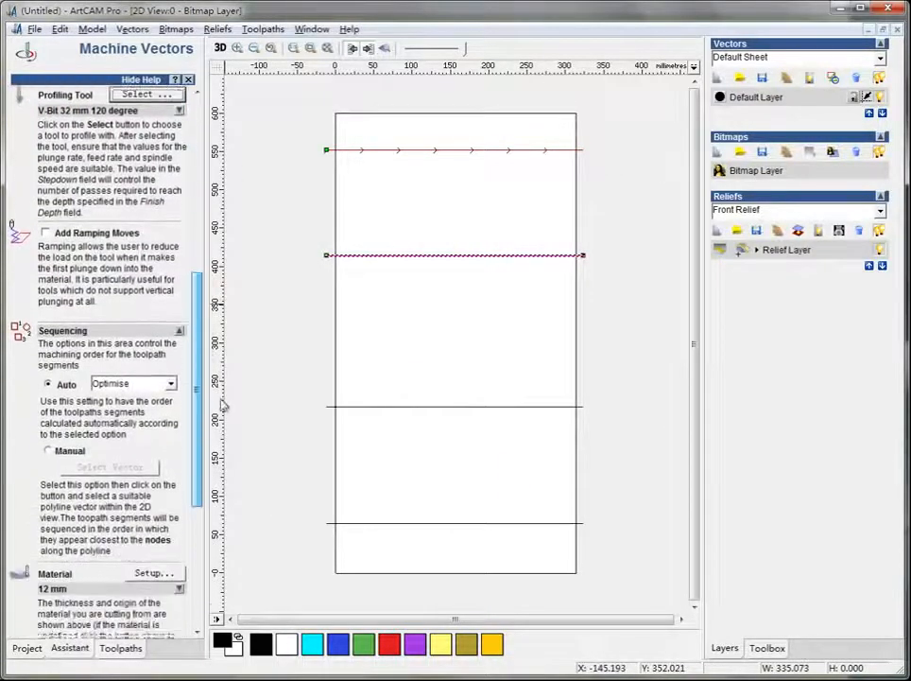
{"action": "scroll", "scroll_direction": "down", "scroll_amount": 3}
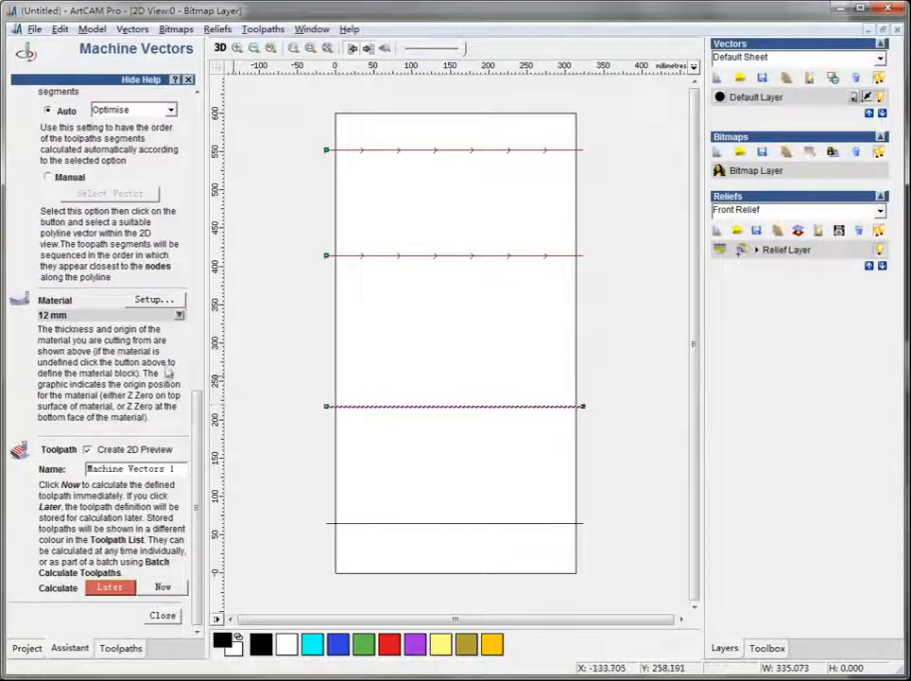
{"action": "left_click", "coordinate": [120, 647]}
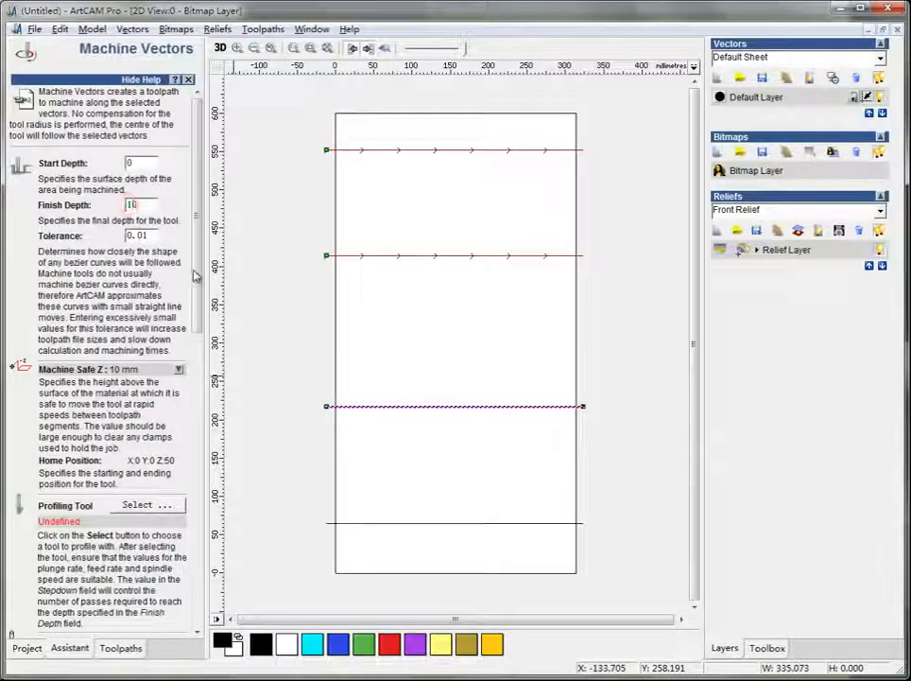
- Choose the Roman Ogee 6 mm cutter for the third line's toolpath
{"action": "left_click", "coordinate": [148, 504]}
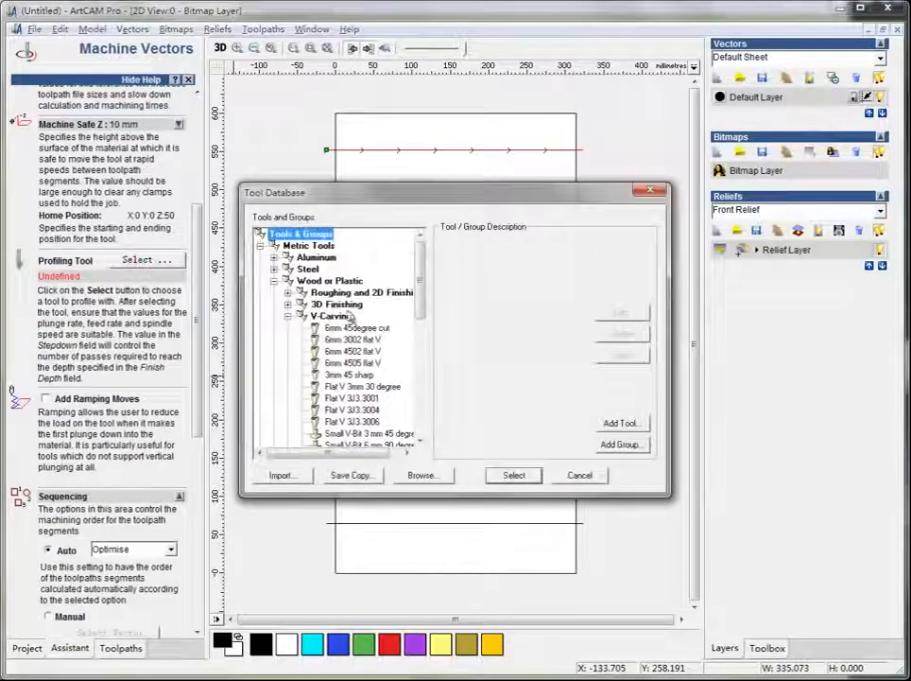
{"action": "left_click", "coordinate": [289, 327]}
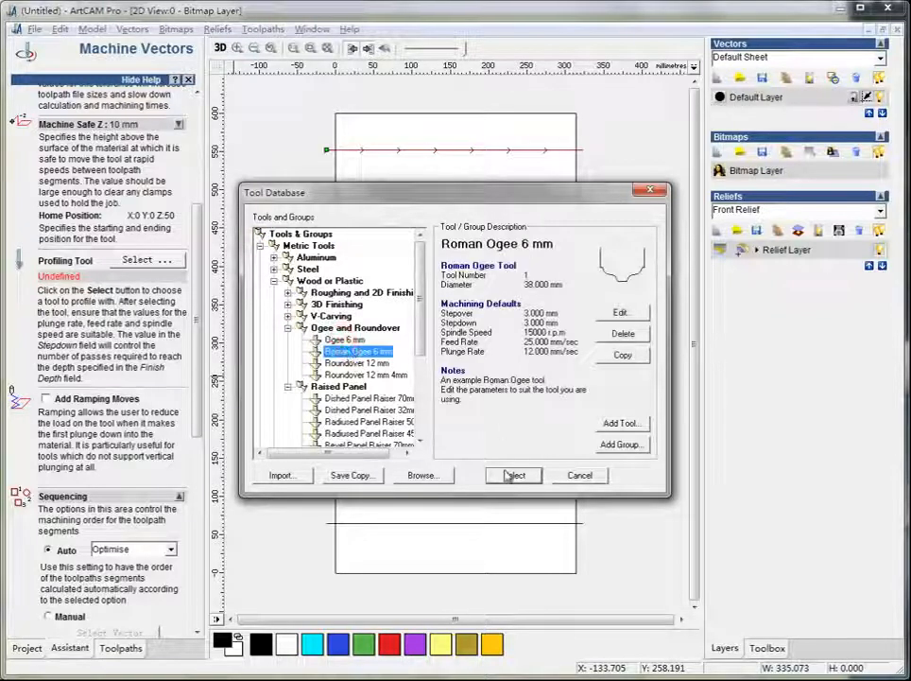
{"action": "left_click", "coordinate": [515, 474]}
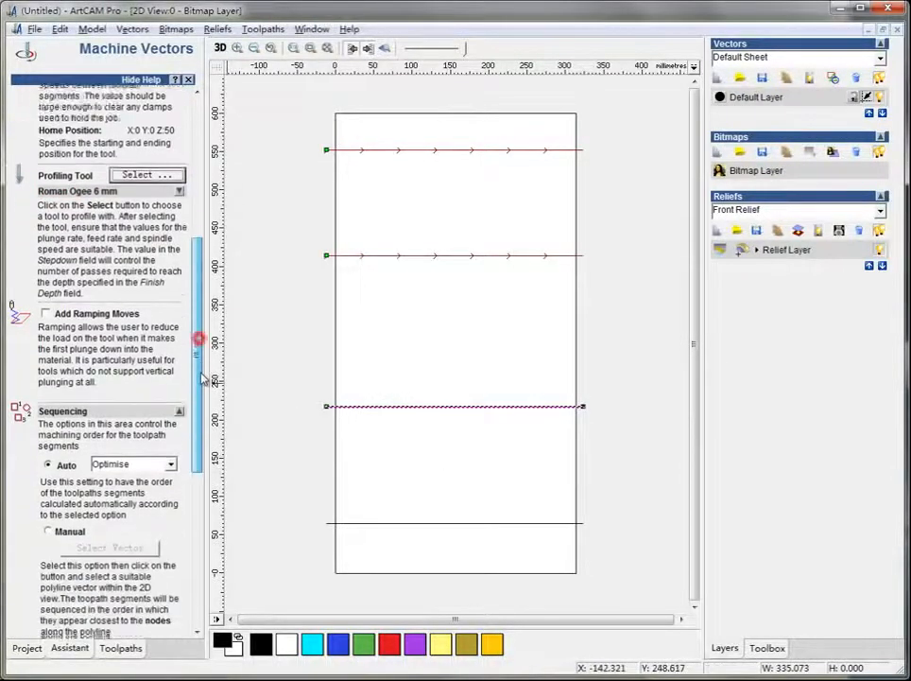
{"action": "scroll", "scroll_direction": "down", "scroll_amount": 3}
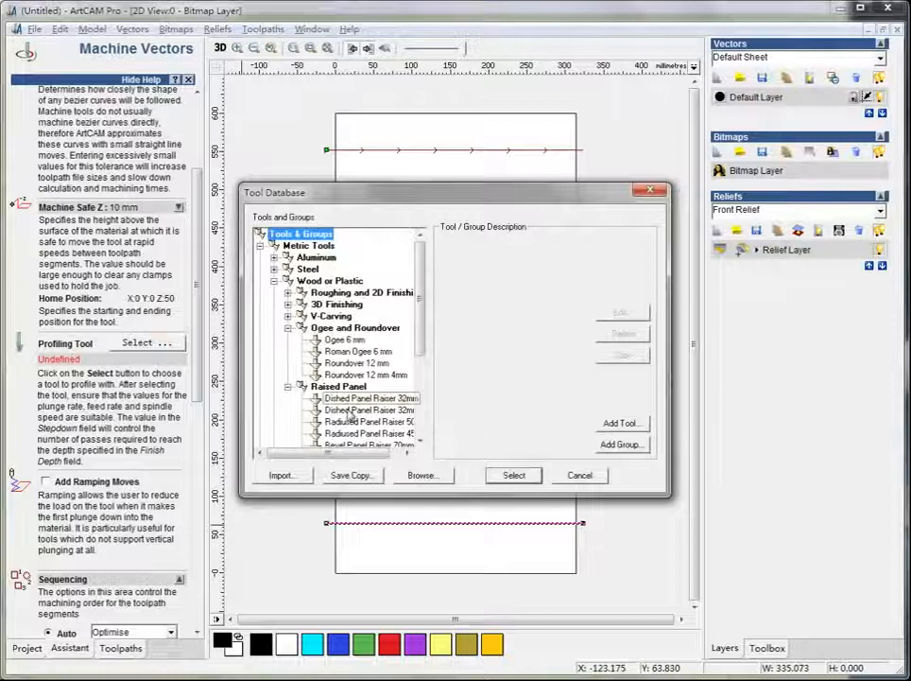
- Select the Veining Tool 14mm for the bottom line's toolpath and close the form
{"action": "left_click", "coordinate": [368, 397]}
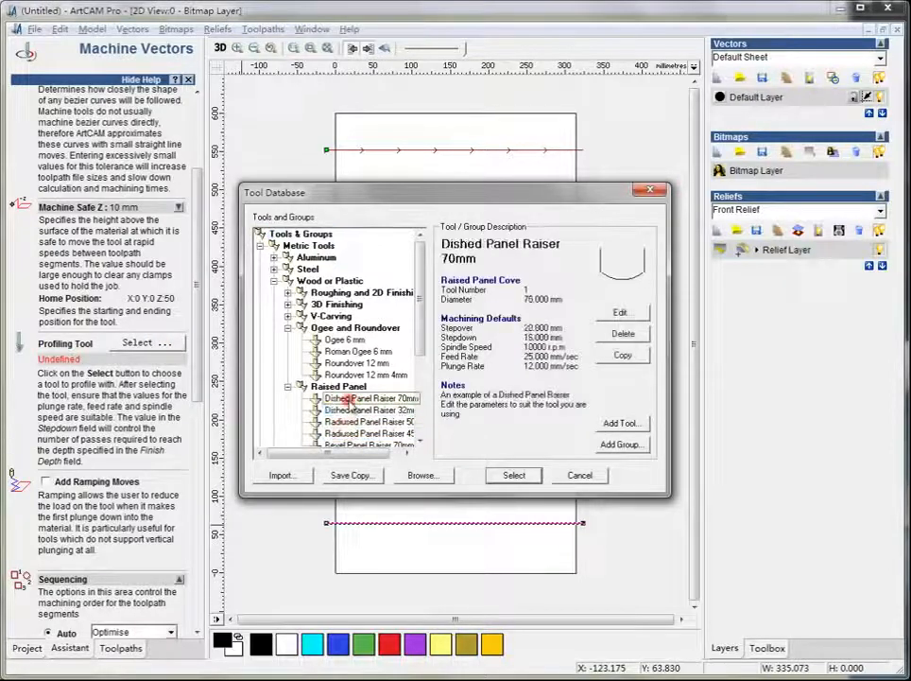
{"action": "left_click", "coordinate": [357, 420]}
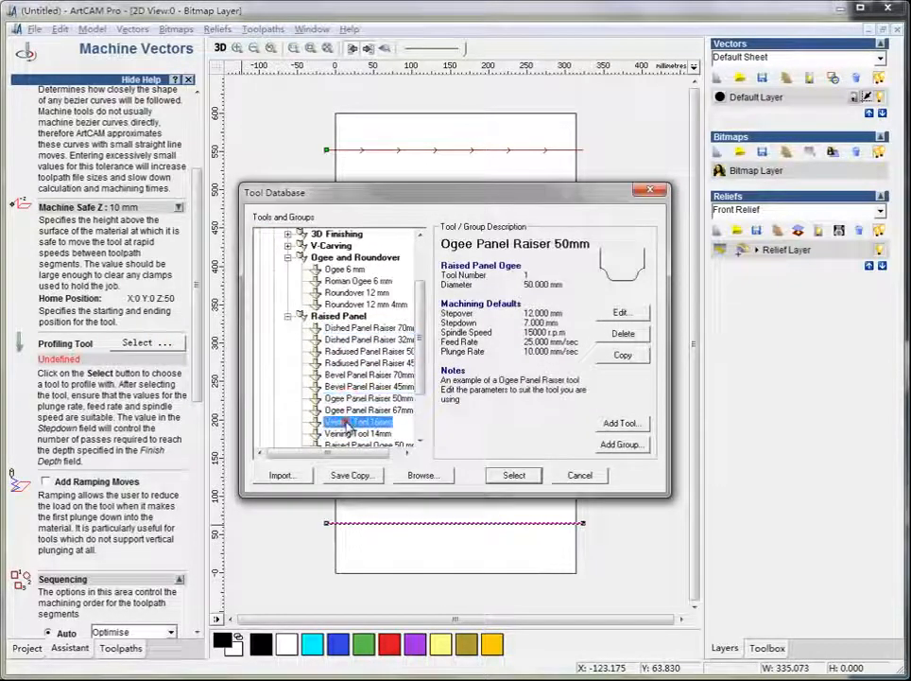
{"action": "left_click", "coordinate": [358, 351]}
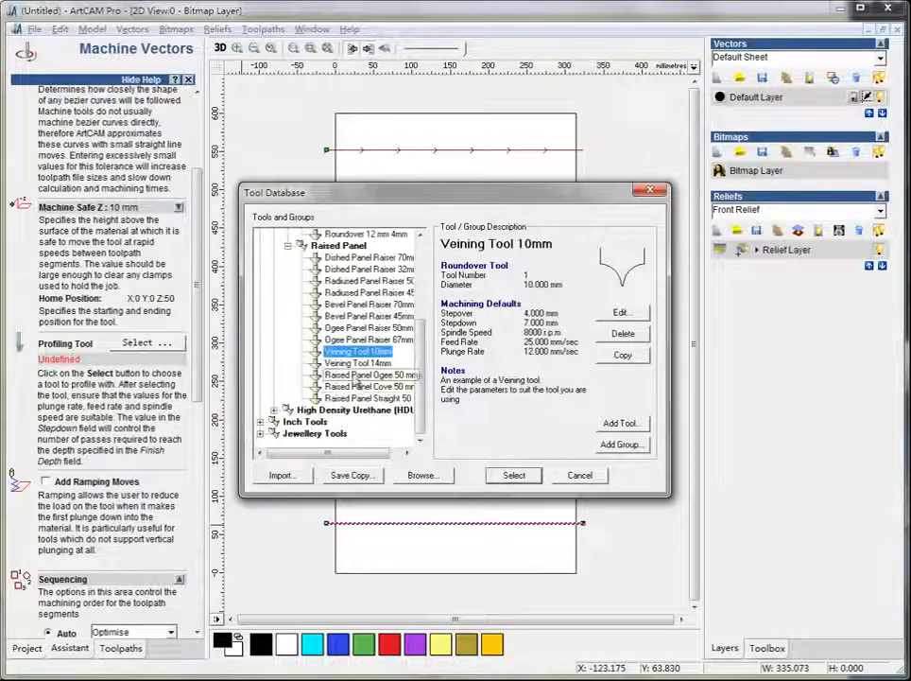
{"action": "left_click", "coordinate": [357, 363]}
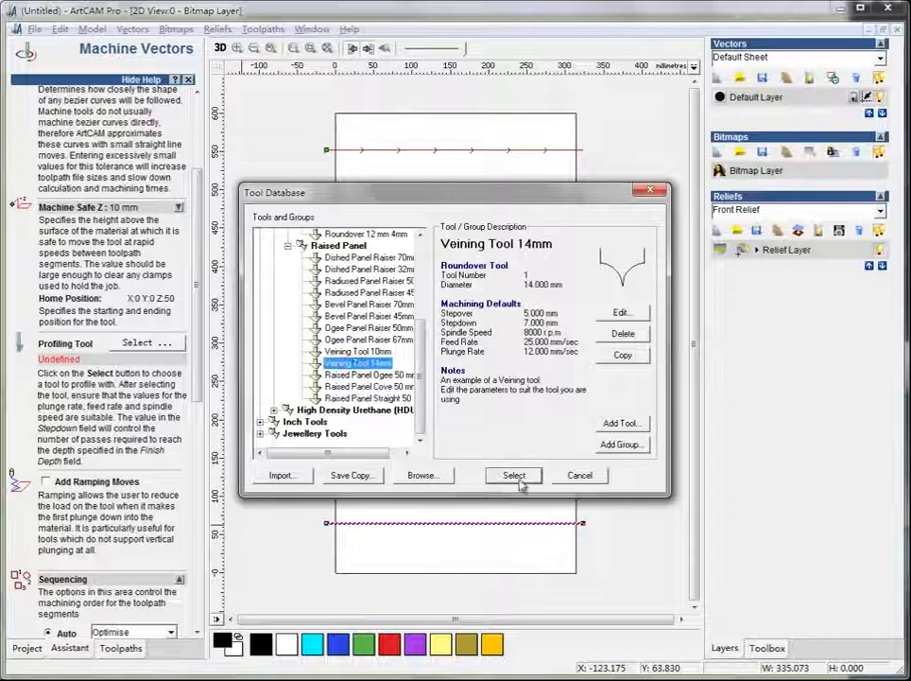
{"action": "left_click", "coordinate": [513, 475]}
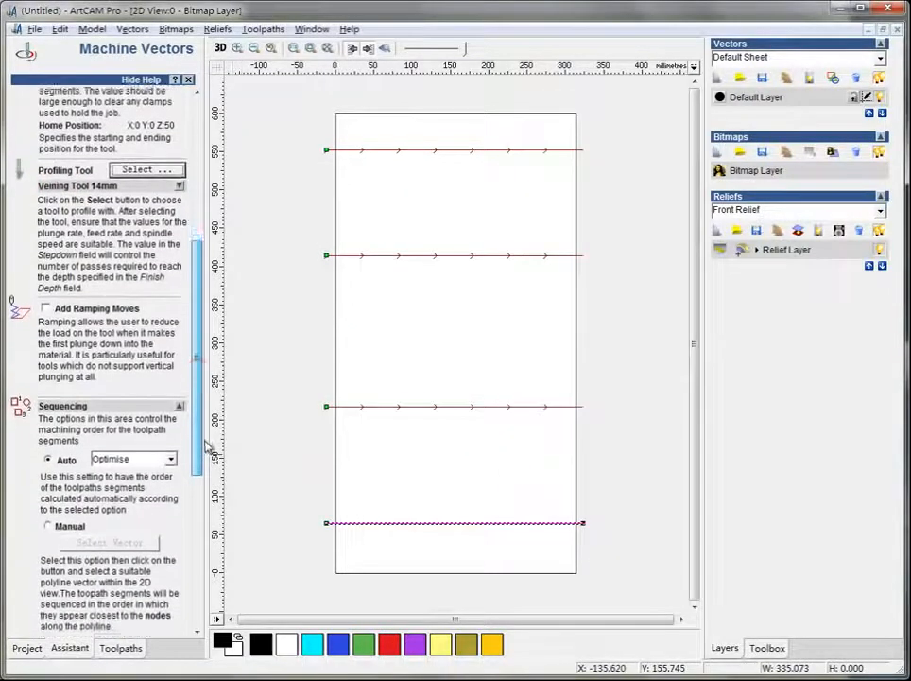
{"action": "scroll", "scroll_direction": "up", "scroll_amount": 3}
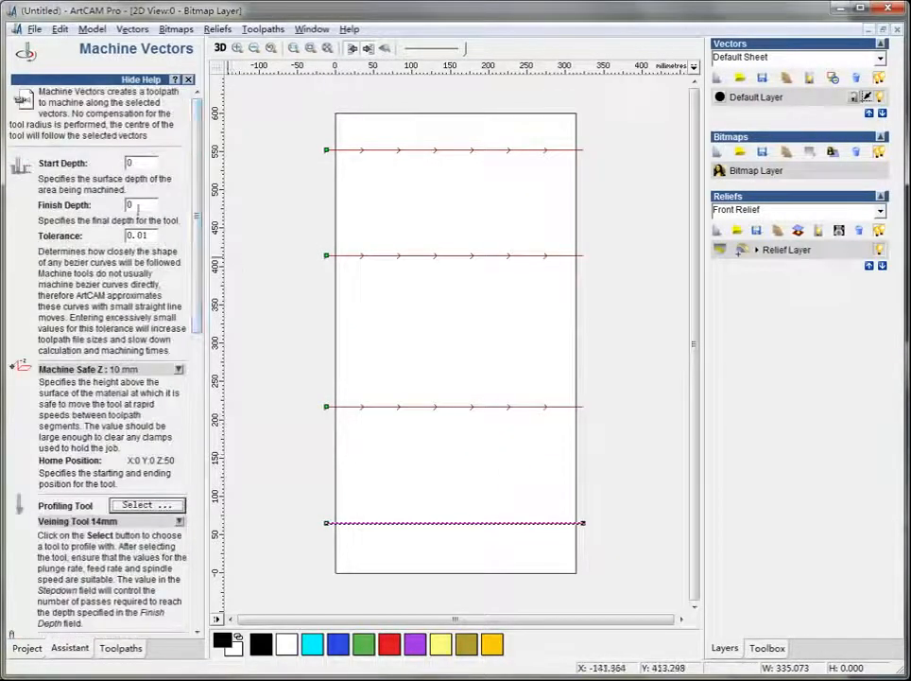
{"action": "scroll", "scroll_direction": "down", "scroll_amount": 3}
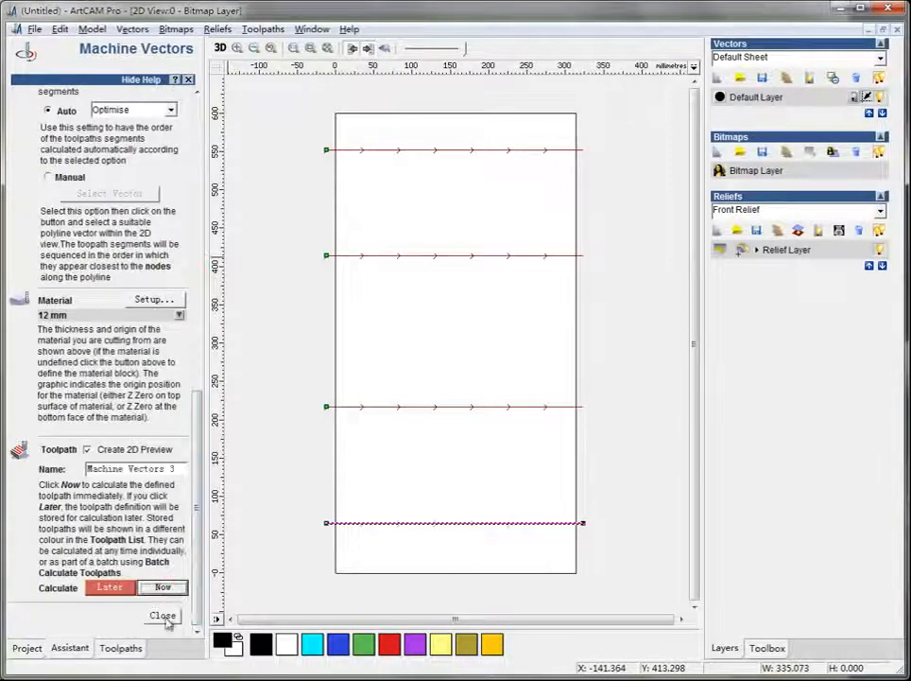
{"action": "left_click", "coordinate": [162, 616]}
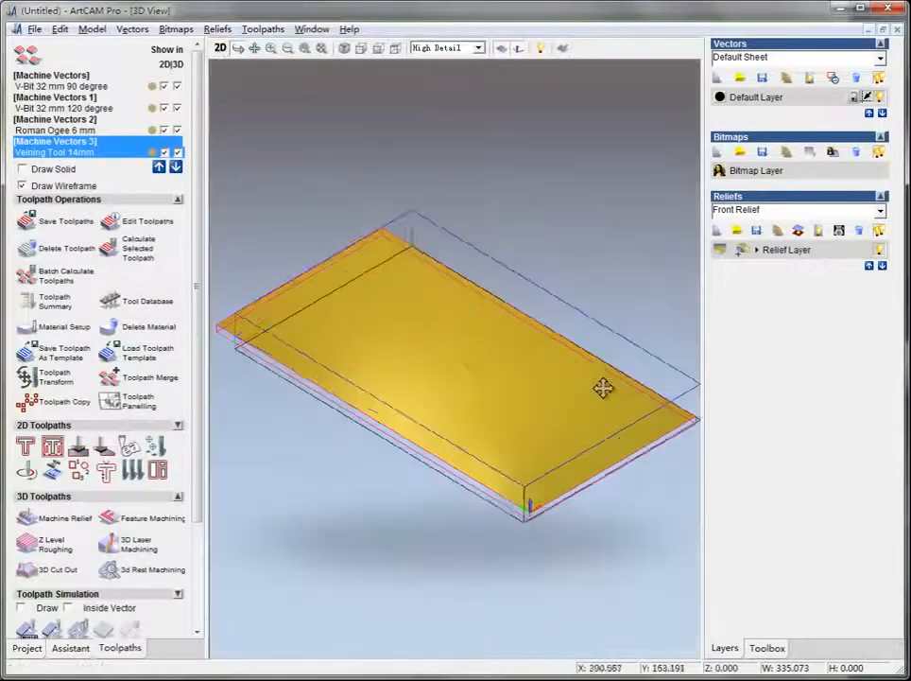
{"action": "left_click_drag", "start_coordinate": [604, 388], "coordinate": [326, 487]}
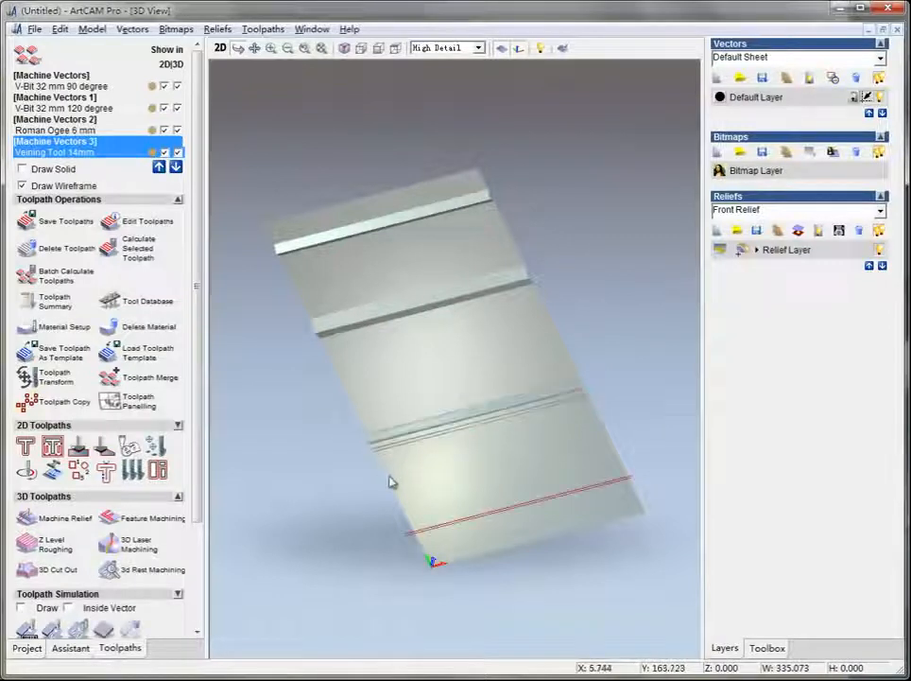
{"action": "left_click_drag", "start_coordinate": [392, 482], "coordinate": [551, 484]}
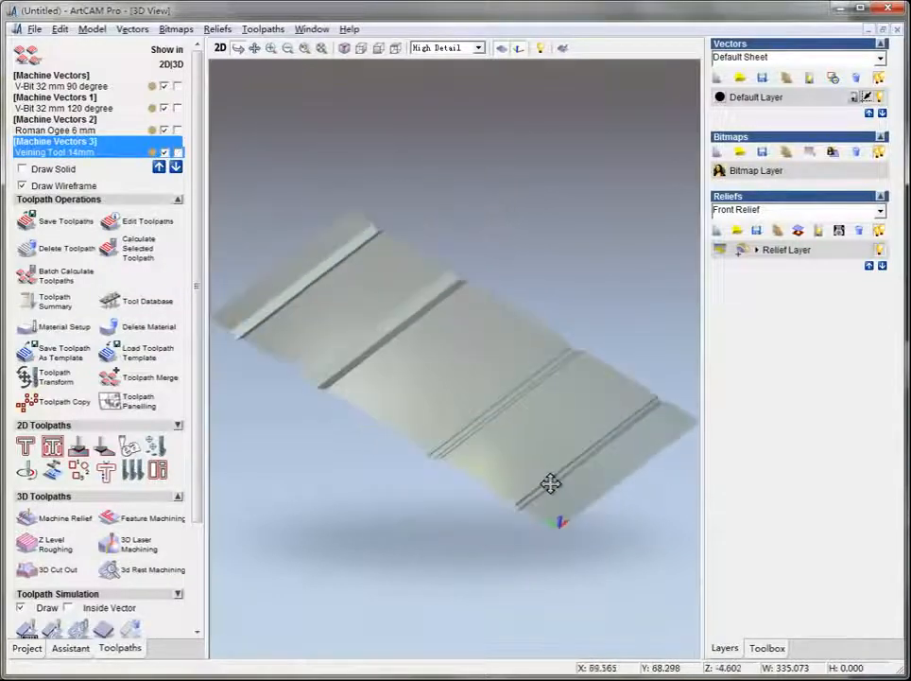
{"action": "left_click_drag", "start_coordinate": [551, 483], "coordinate": [574, 512]}
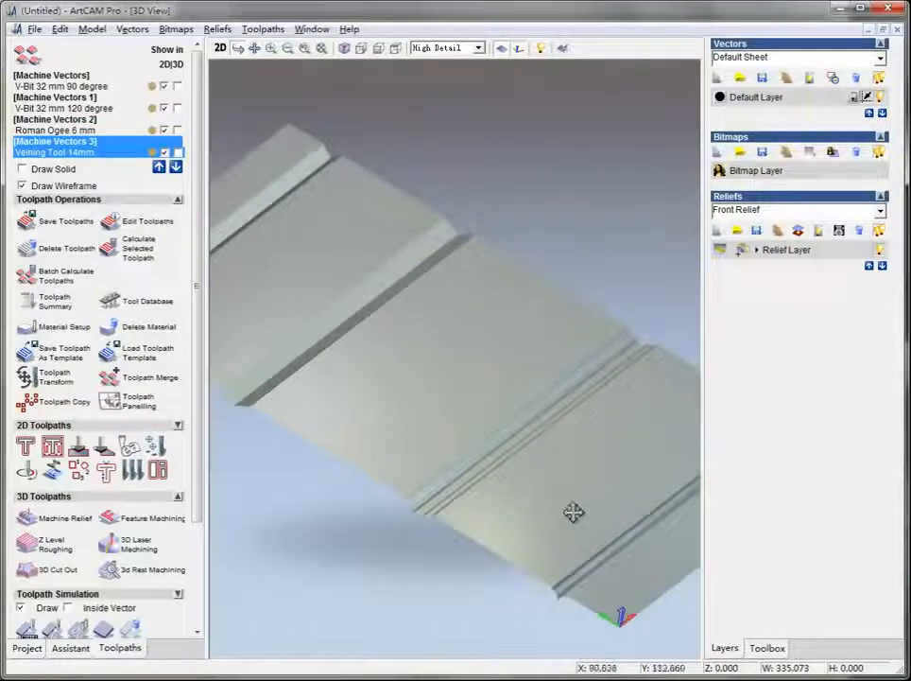
{"action": "left_click_drag", "start_coordinate": [574, 513], "coordinate": [464, 407]}
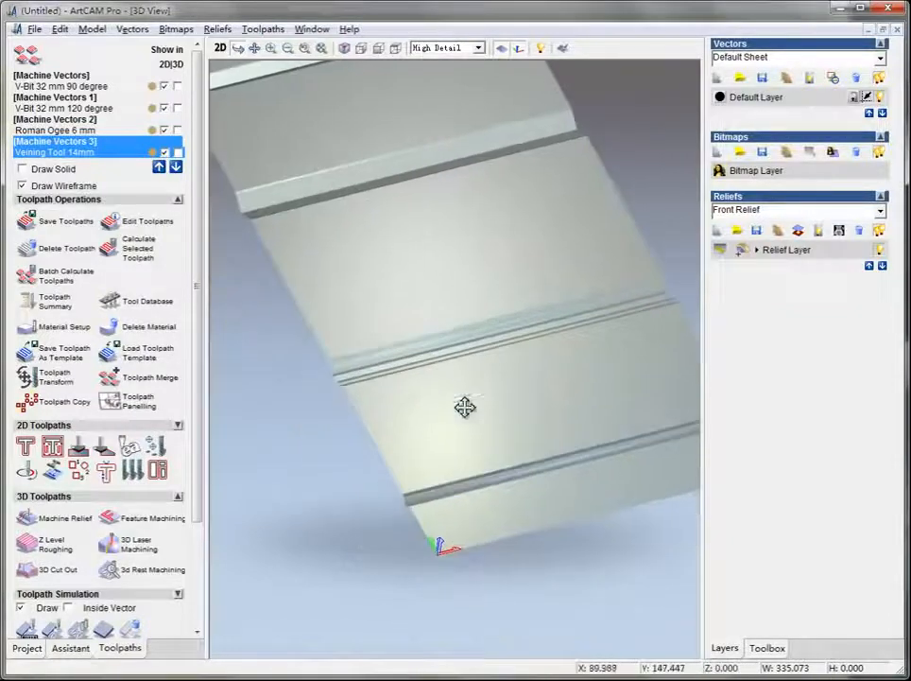
{"action": "left_click_drag", "start_coordinate": [463, 407], "coordinate": [529, 435]}
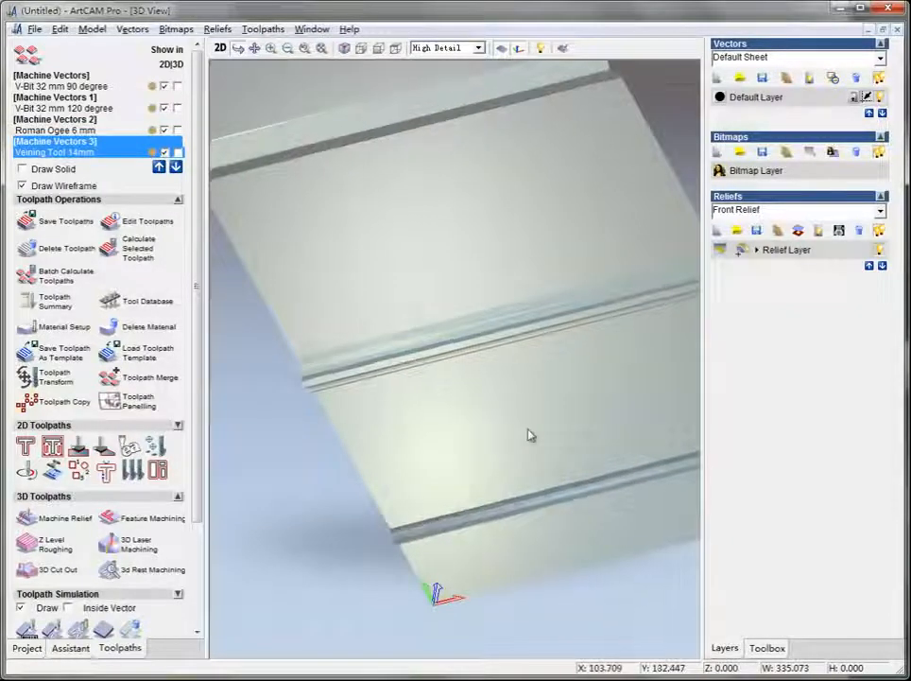
{"action": "left_click_drag", "start_coordinate": [530, 434], "coordinate": [654, 410]}
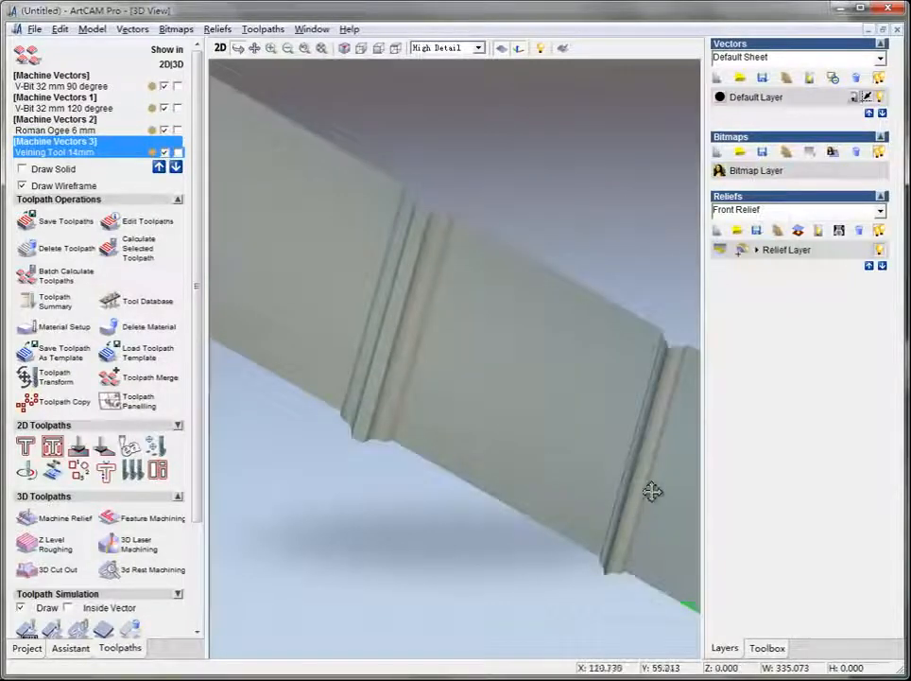
{"action": "left_click_drag", "start_coordinate": [653, 490], "coordinate": [473, 542]}
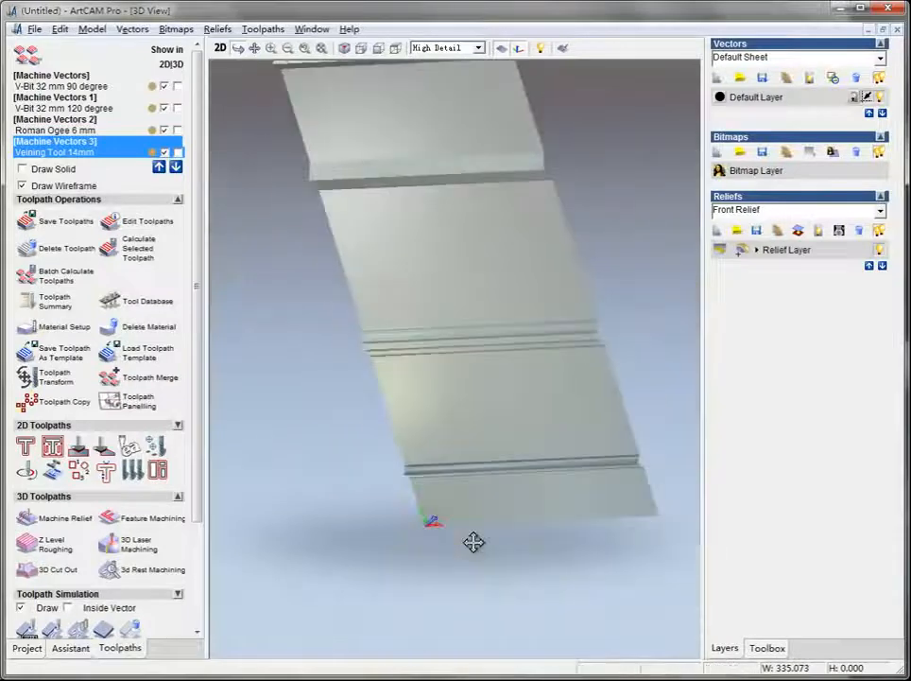
{"action": "left_click_drag", "start_coordinate": [473, 542], "coordinate": [491, 446]}
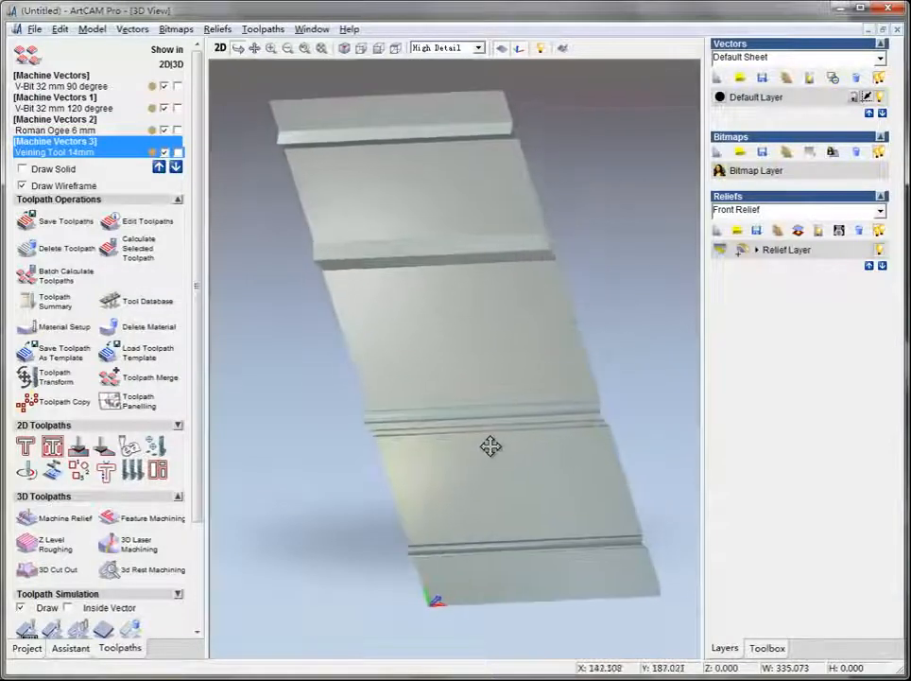
{"action": "left_click_drag", "start_coordinate": [491, 447], "coordinate": [470, 458]}
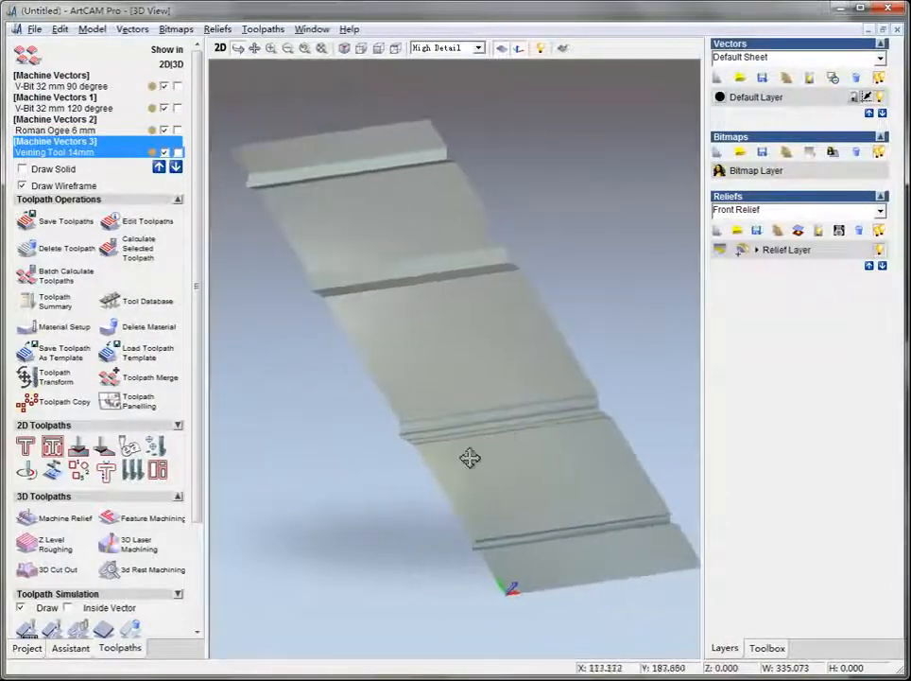
{"action": "left_click_drag", "start_coordinate": [470, 459], "coordinate": [336, 513]}
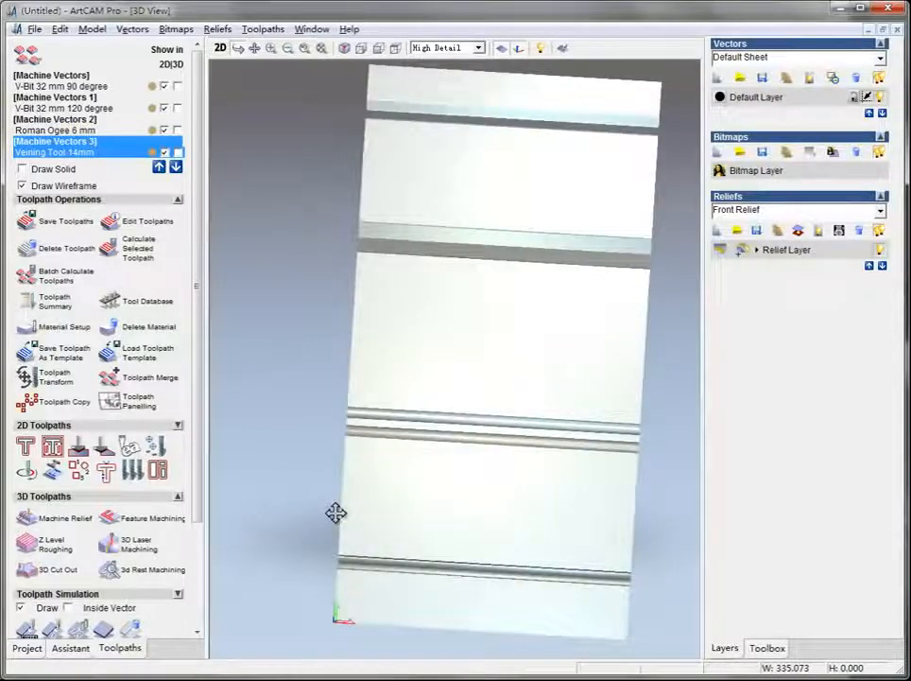
{"action": "left_click_drag", "start_coordinate": [336, 513], "coordinate": [509, 368]}
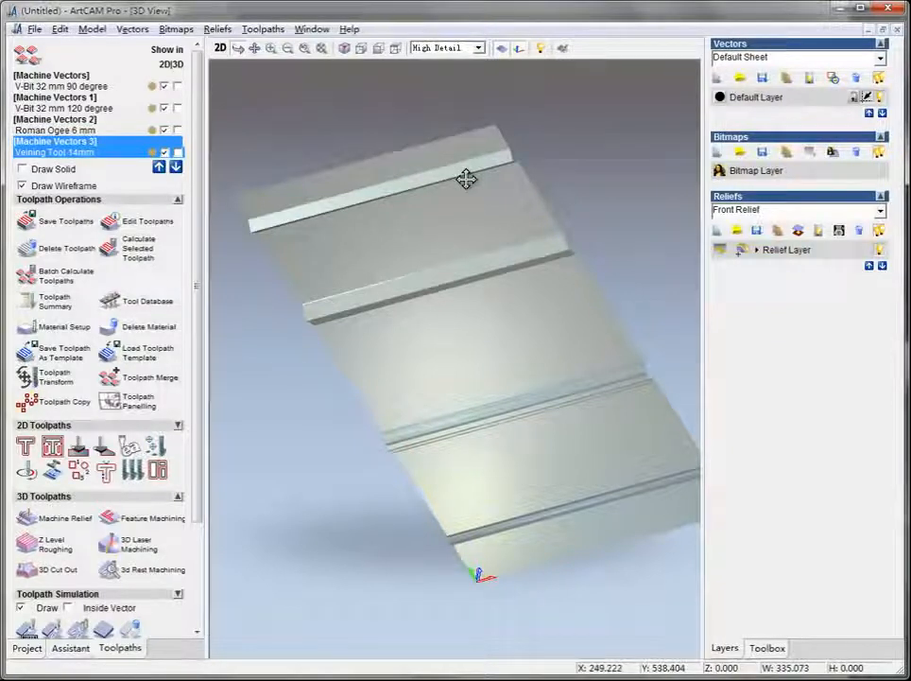
{"action": "left_click_drag", "start_coordinate": [466, 180], "coordinate": [315, 210]}
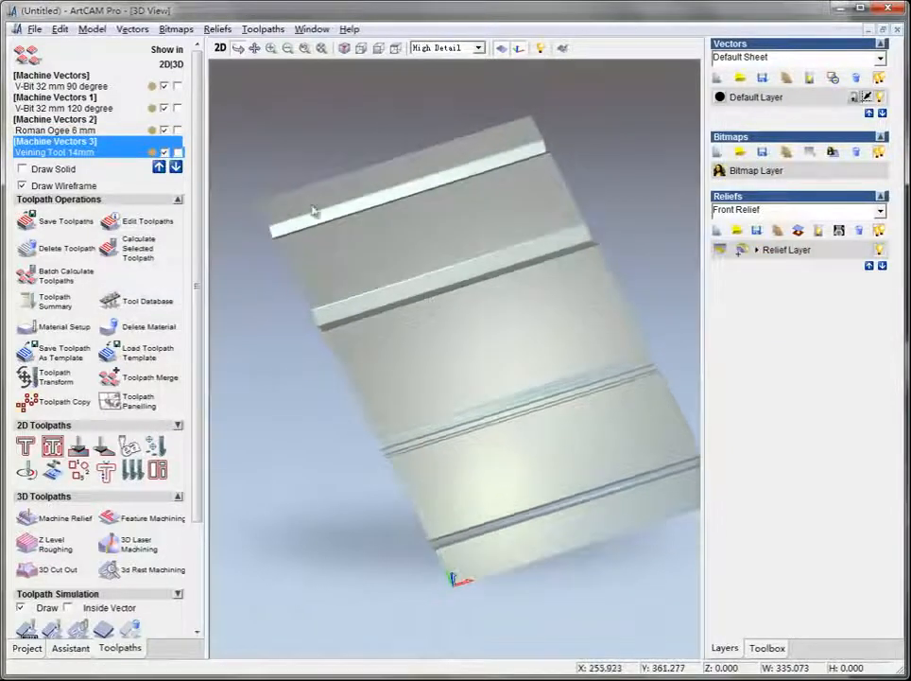
{"action": "left_click", "coordinate": [263, 28]}
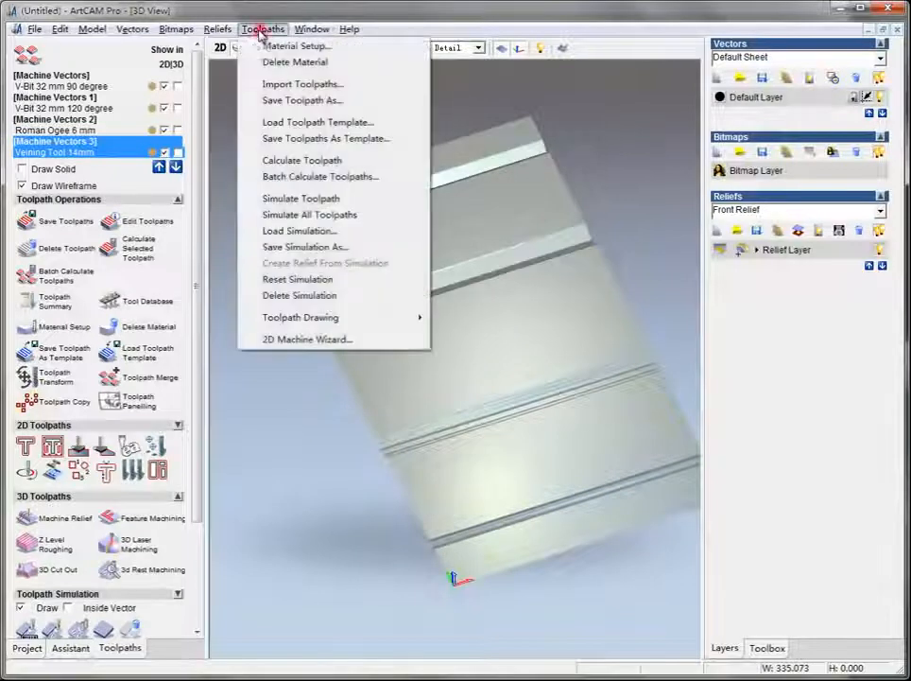
{"action": "left_click", "coordinate": [304, 247]}
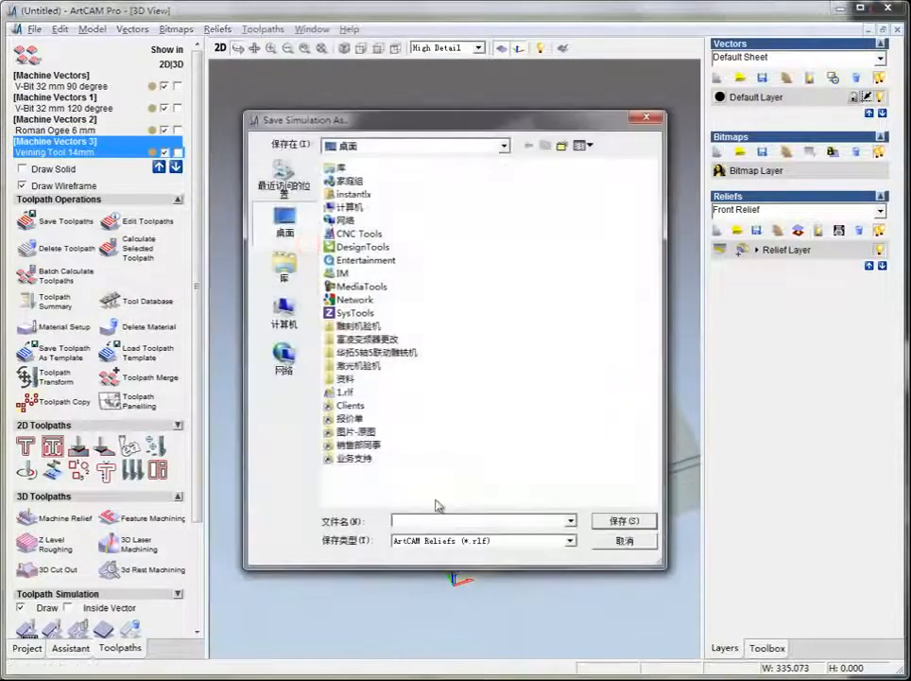
{"action": "left_click", "coordinate": [621, 520]}
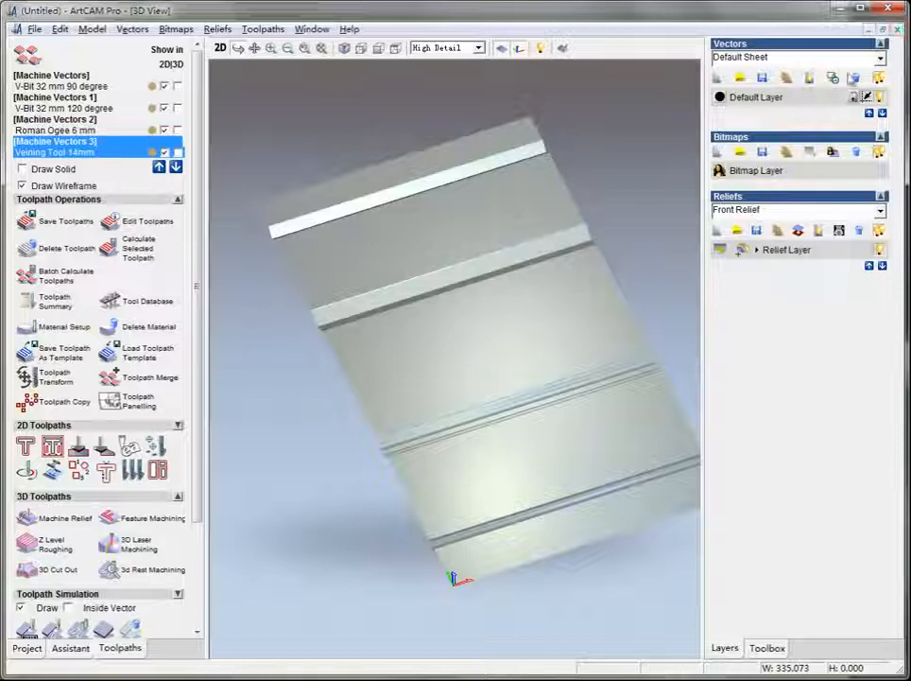
{"action": "left_click", "coordinate": [219, 49]}
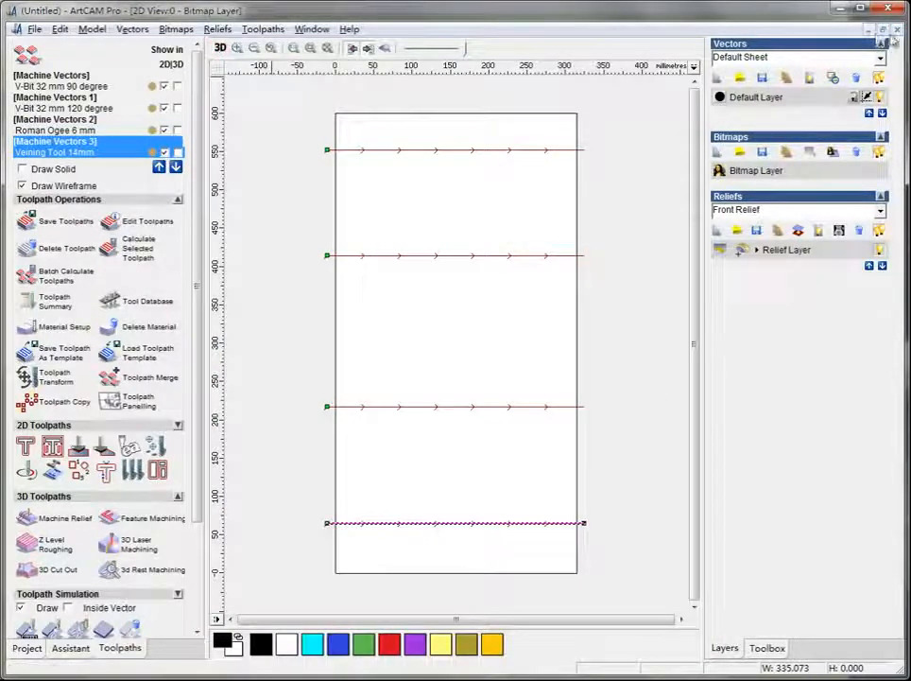
- Close the 2D view without saving changes and return to the 3D relief view
{"action": "left_click", "coordinate": [891, 11]}
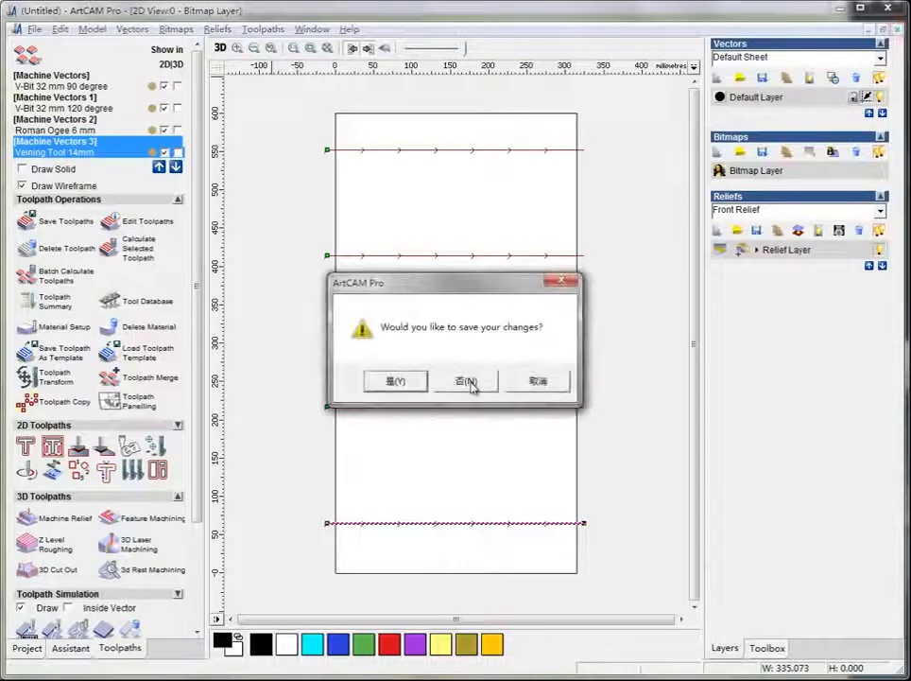
{"action": "left_click", "coordinate": [466, 380]}
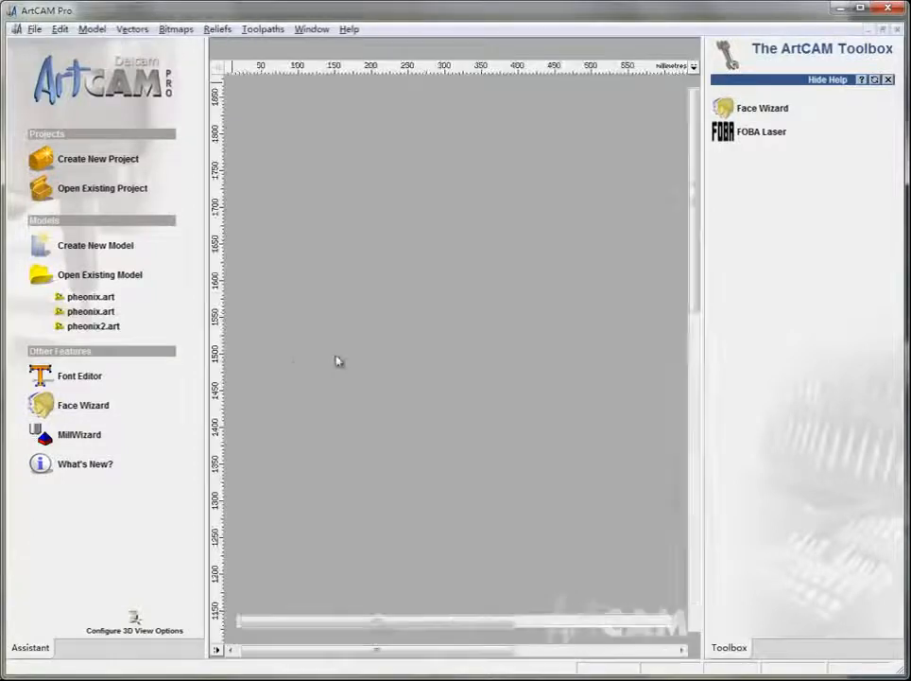
{"action": "left_click", "coordinate": [95, 245]}
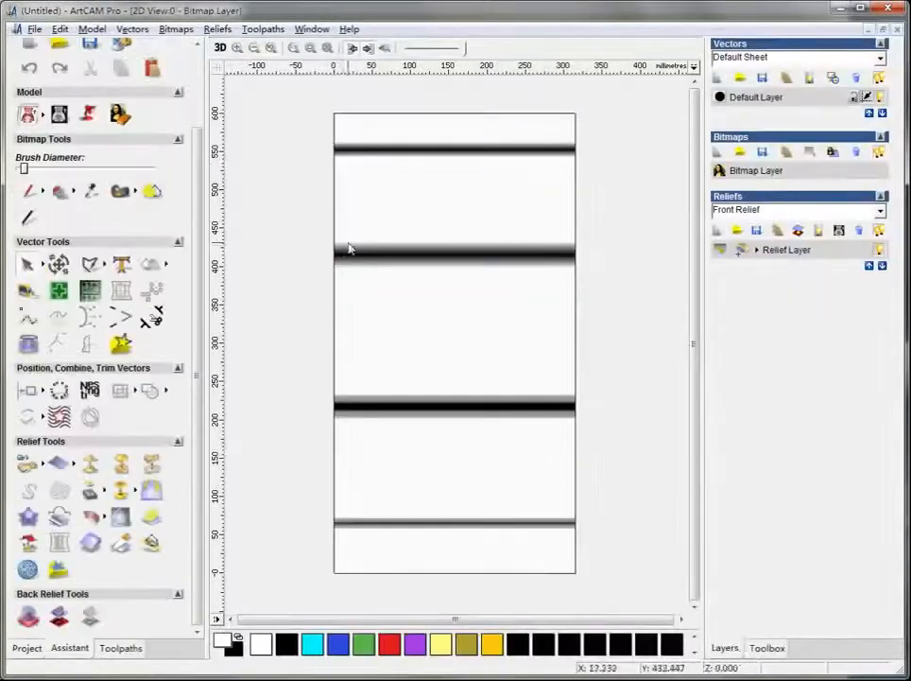
{"action": "left_click", "coordinate": [219, 49]}
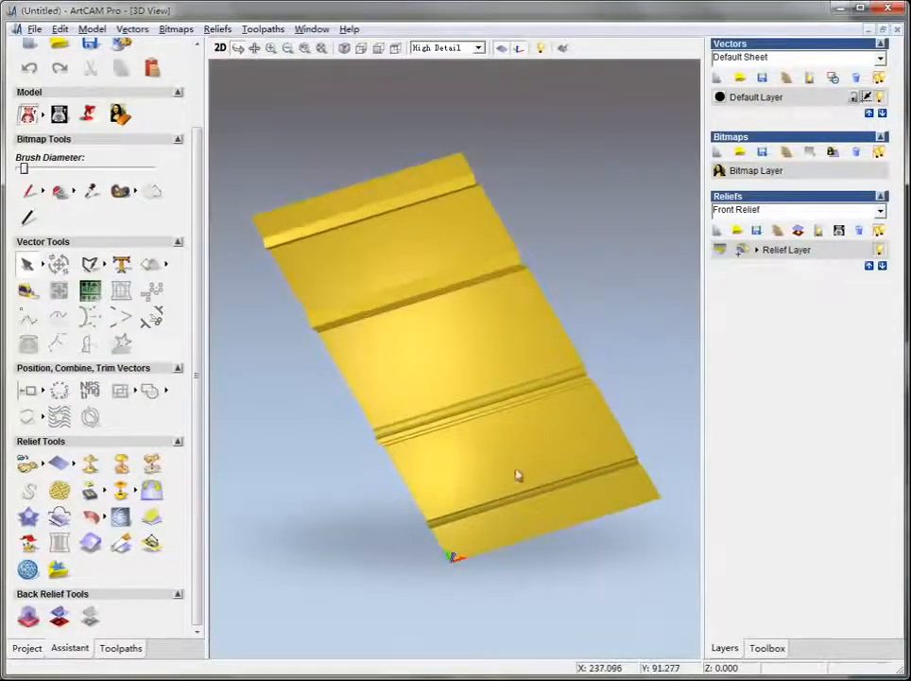
- Create a rotary relief from the grooved panel, wrapping it 360 degrees around X
{"action": "left_click", "coordinate": [218, 29]}
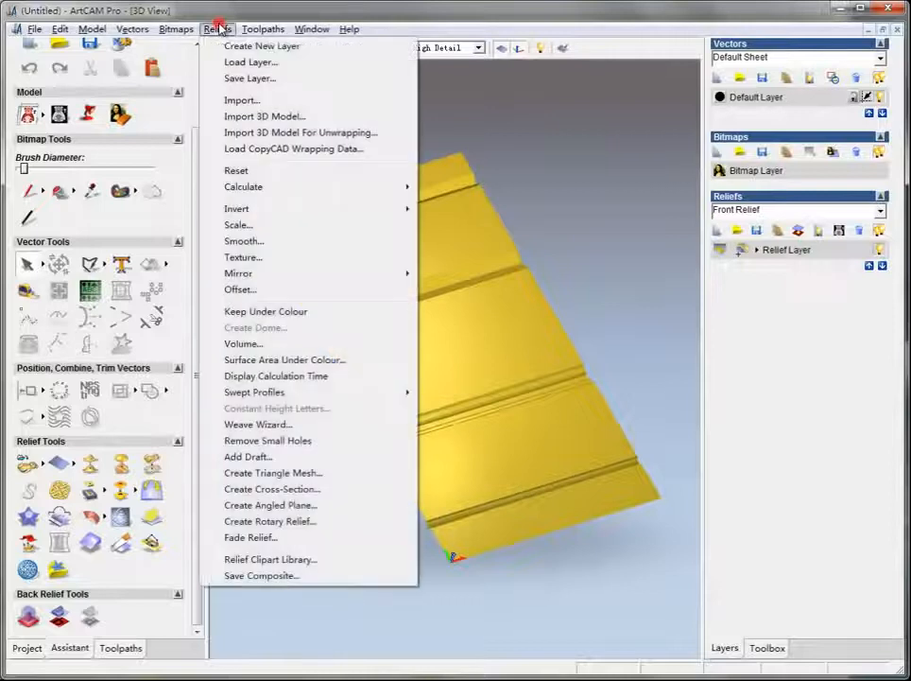
{"action": "mouse_move", "coordinate": [269, 521]}
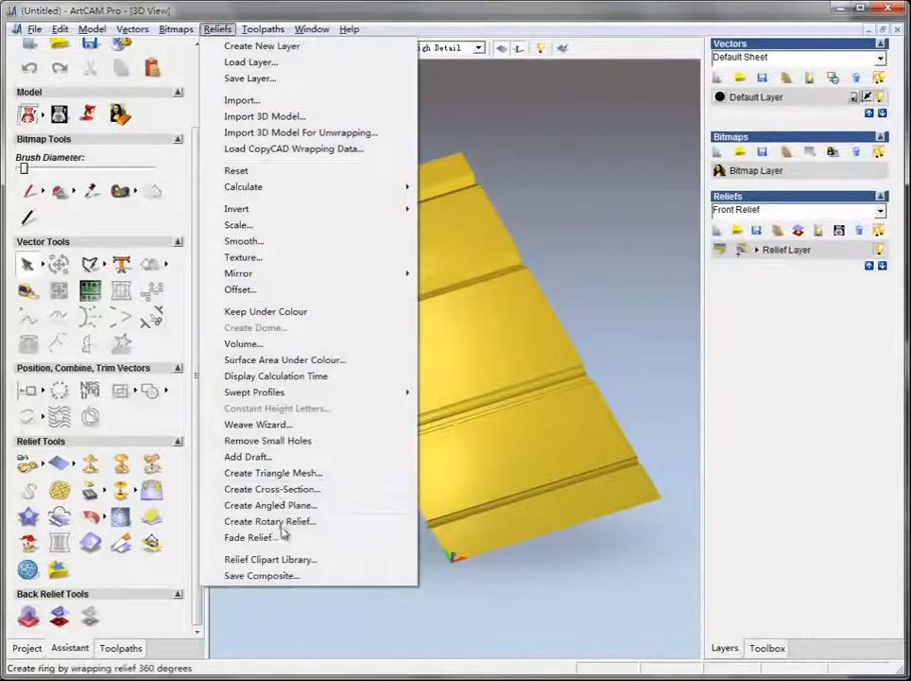
{"action": "left_click", "coordinate": [269, 520]}
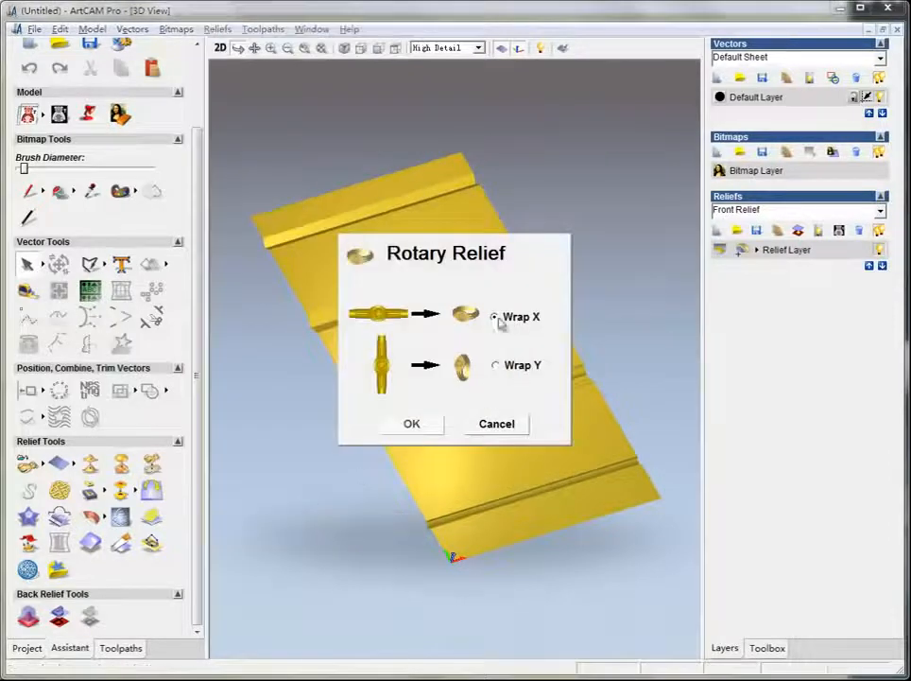
{"action": "left_click", "coordinate": [411, 422]}
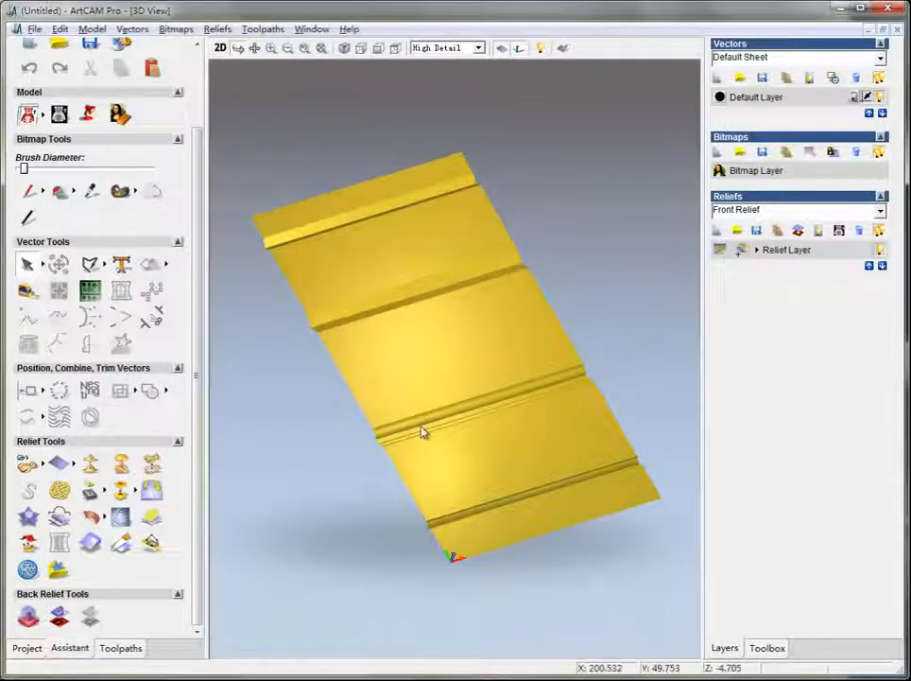
{"action": "left_click_drag", "start_coordinate": [422, 431], "coordinate": [296, 397]}
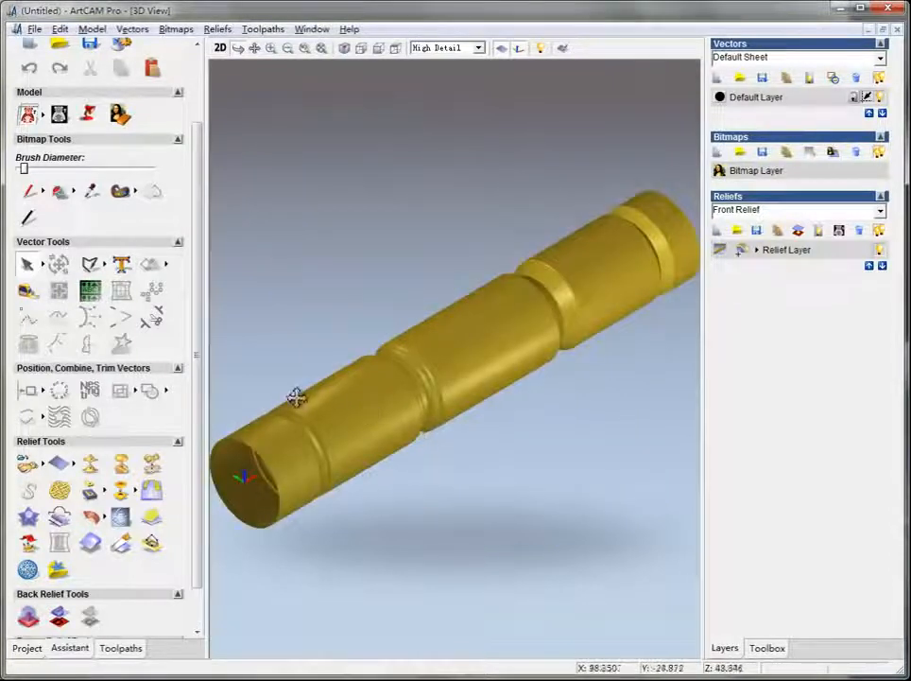
{"action": "left_click_drag", "start_coordinate": [296, 396], "coordinate": [581, 513]}
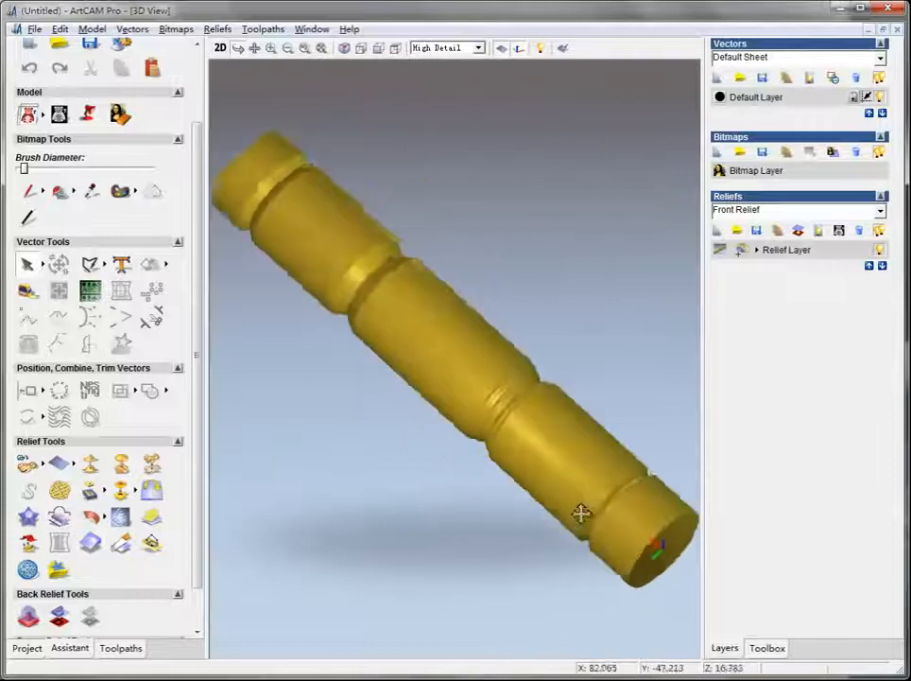
{"action": "left_click_drag", "start_coordinate": [581, 513], "coordinate": [492, 406]}
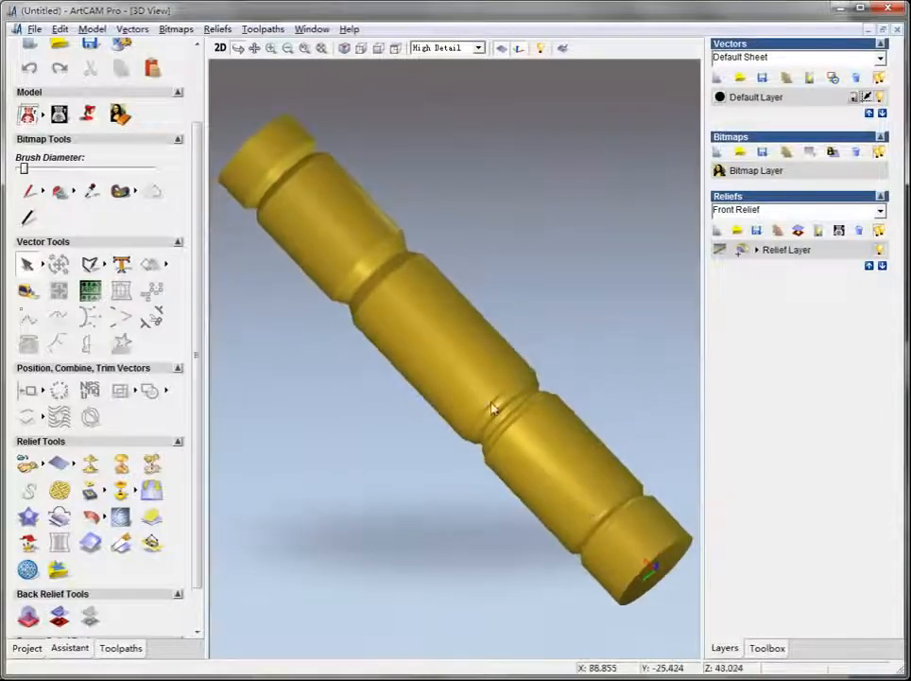
{"action": "left_click_drag", "start_coordinate": [491, 406], "coordinate": [358, 341]}
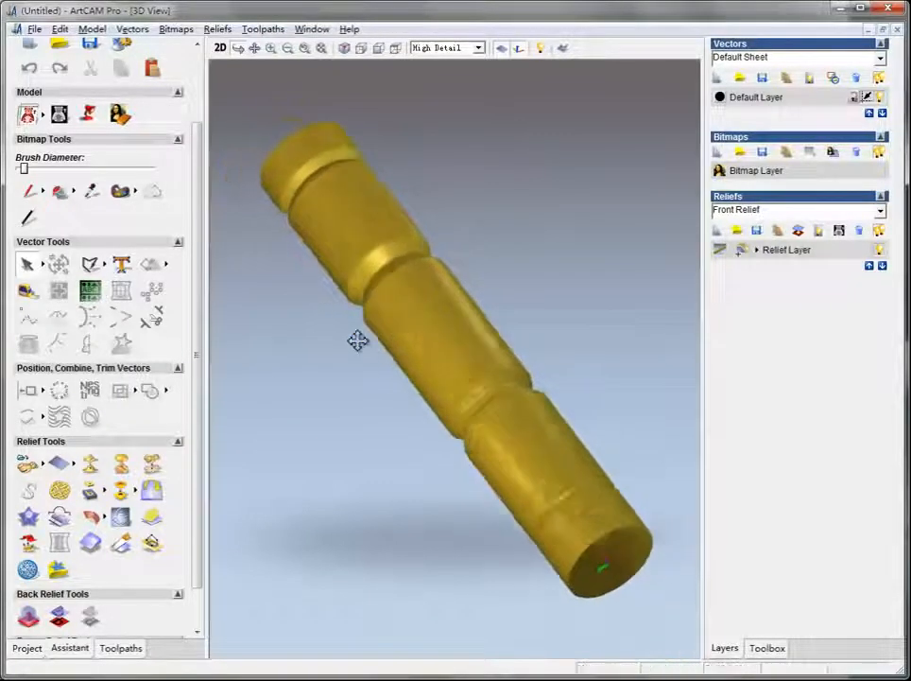
{"action": "left_click_drag", "start_coordinate": [357, 341], "coordinate": [527, 364]}
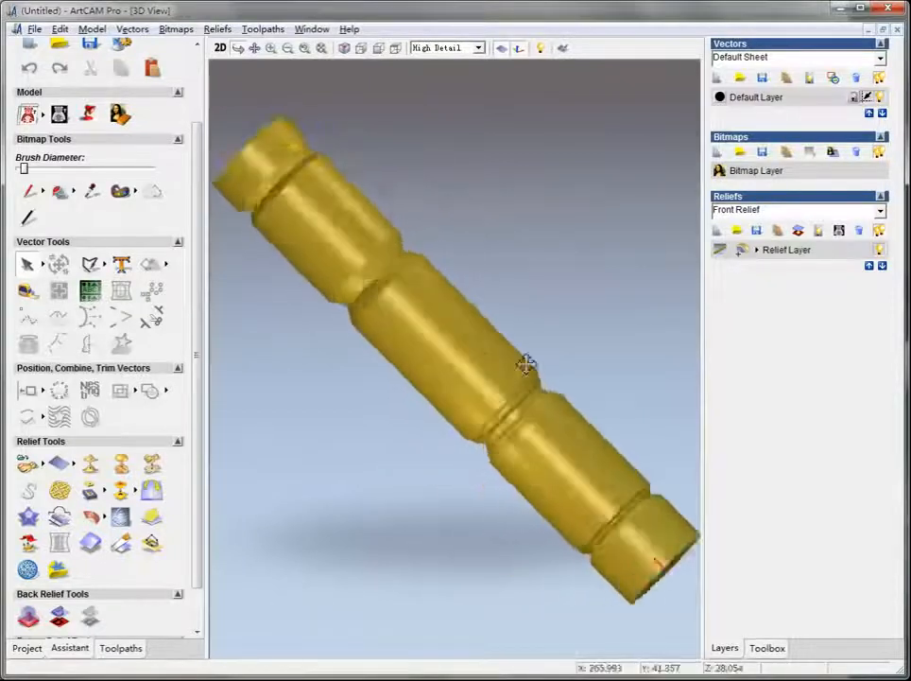
{"action": "left_click_drag", "start_coordinate": [526, 362], "coordinate": [343, 114]}
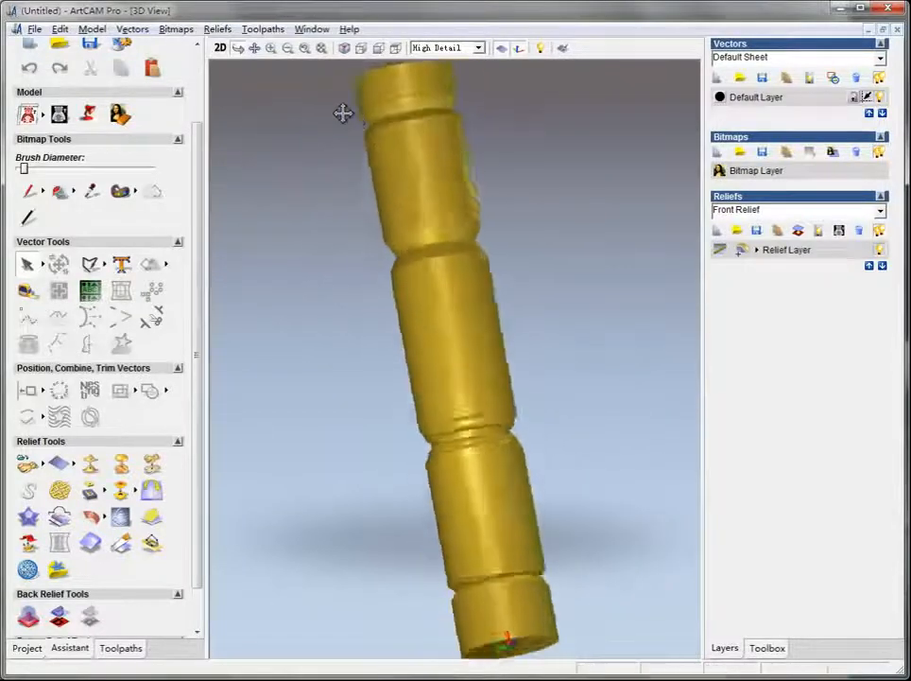
{"action": "left_click_drag", "start_coordinate": [343, 114], "coordinate": [404, 275]}
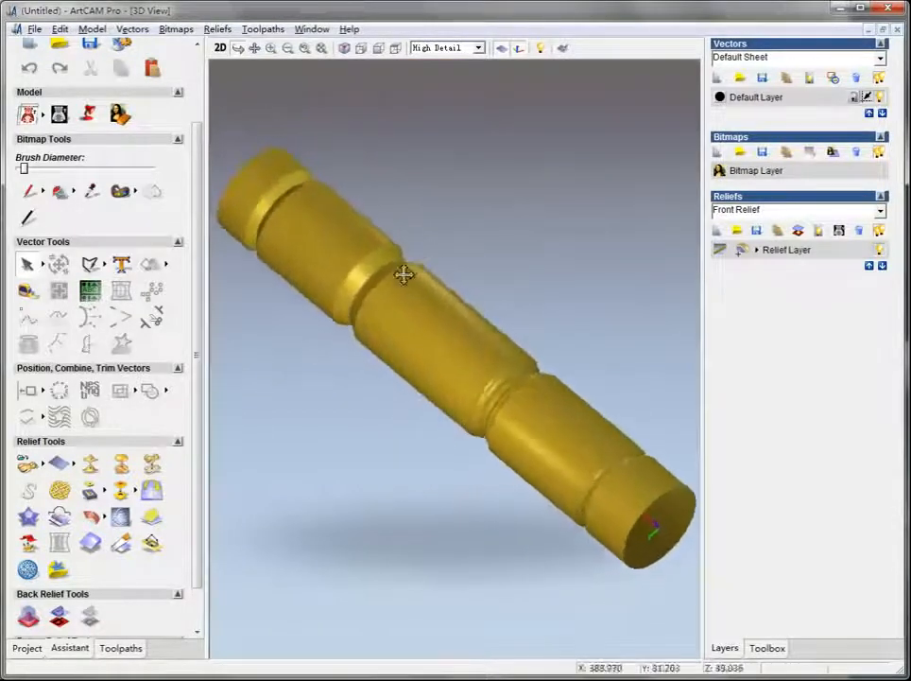
{"action": "left_click_drag", "start_coordinate": [404, 274], "coordinate": [324, 445]}
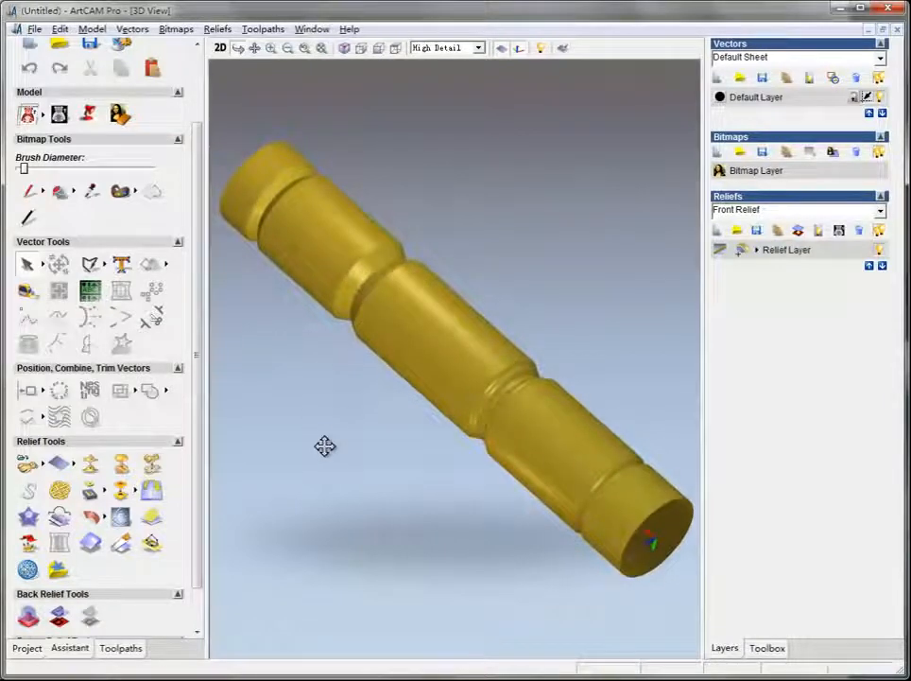
{"action": "left_click_drag", "start_coordinate": [325, 446], "coordinate": [536, 200]}
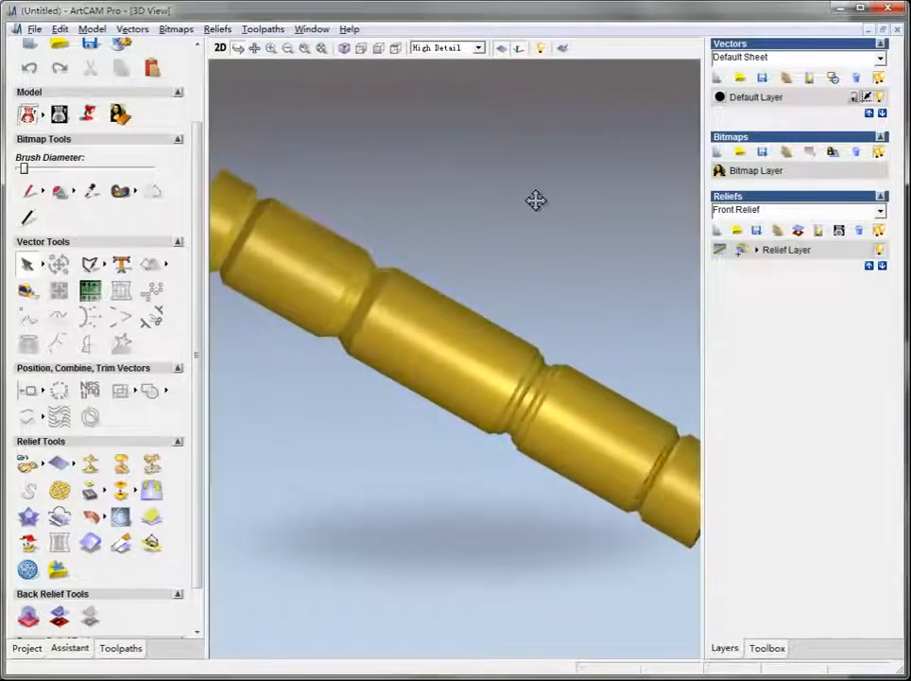
{"action": "left_click_drag", "start_coordinate": [536, 200], "coordinate": [392, 372]}
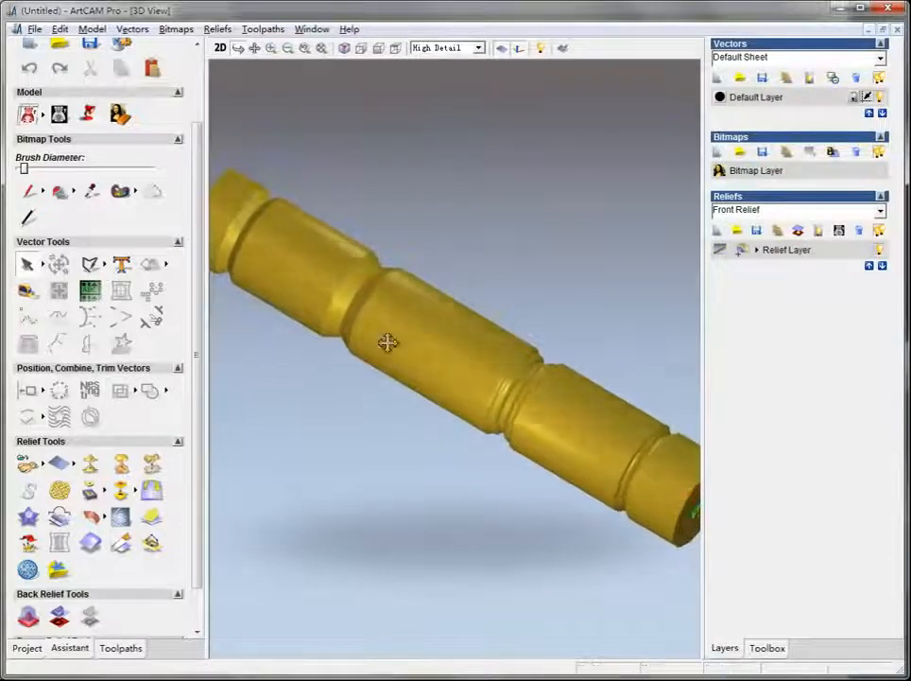
{"action": "left_click_drag", "start_coordinate": [388, 343], "coordinate": [551, 381]}
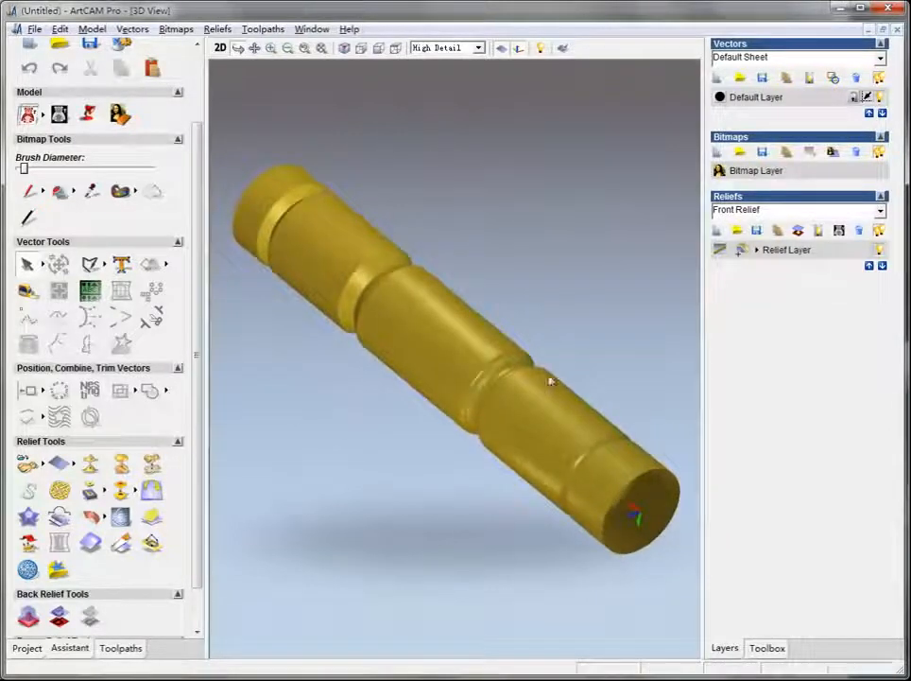
{"action": "left_click_drag", "start_coordinate": [550, 380], "coordinate": [385, 310]}
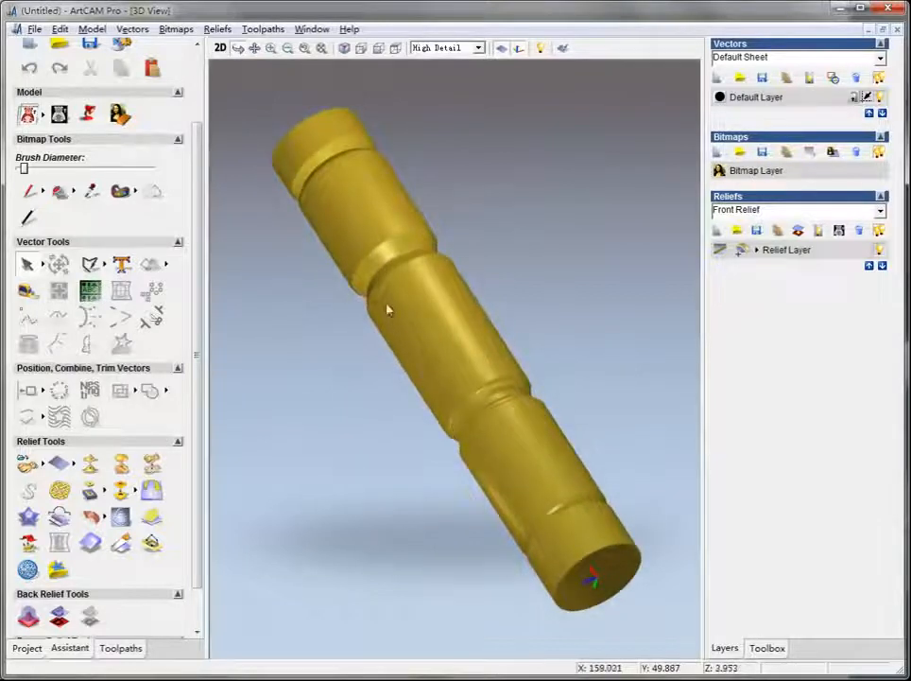
{"action": "left_click_drag", "start_coordinate": [385, 309], "coordinate": [357, 384]}
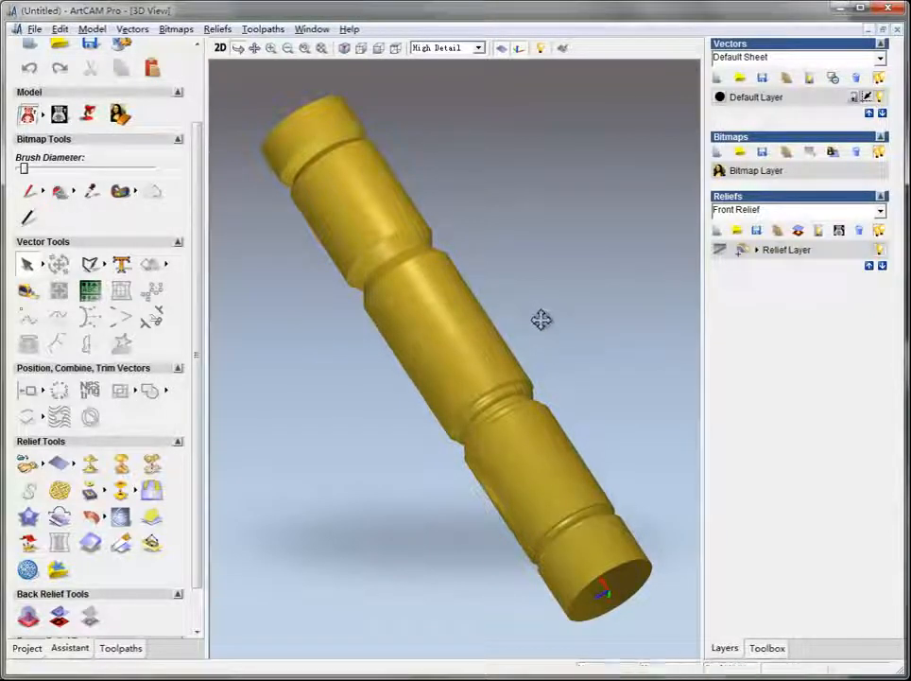
{"action": "left_click_drag", "start_coordinate": [542, 319], "coordinate": [244, 410]}
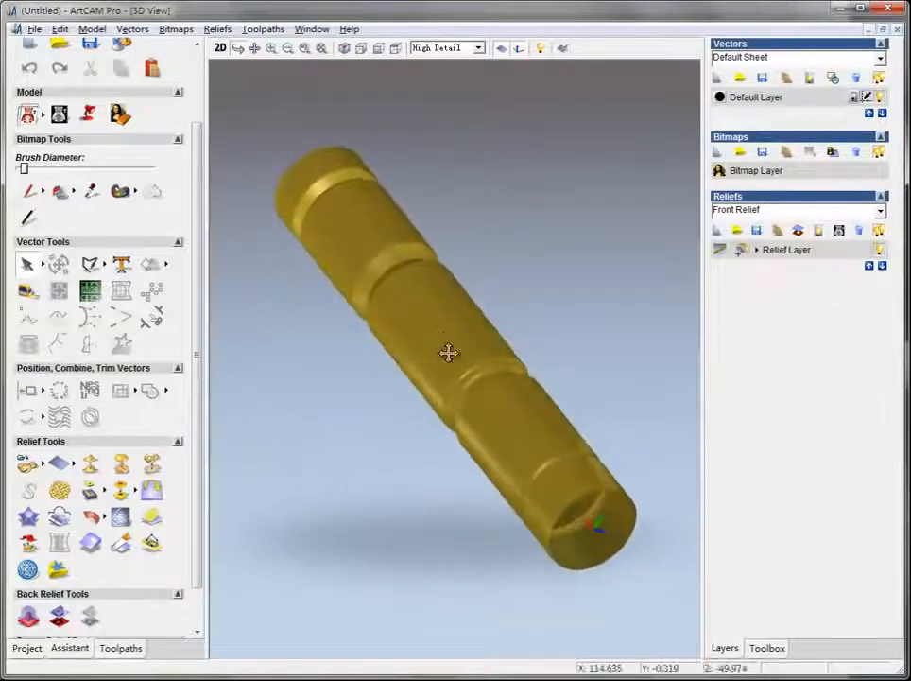
{"action": "left_click_drag", "start_coordinate": [449, 353], "coordinate": [507, 342]}
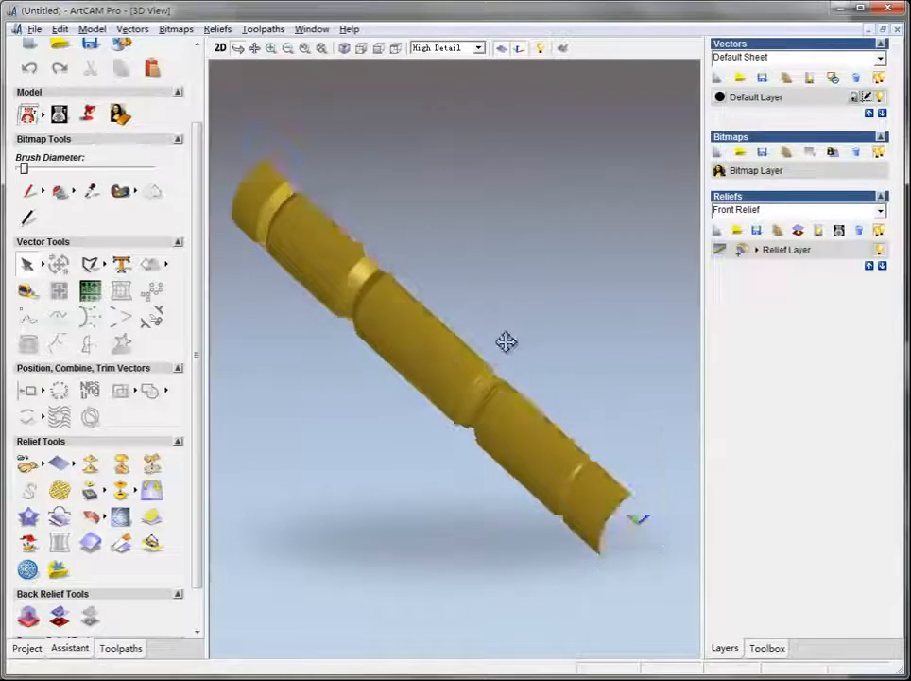
{"action": "left_click_drag", "start_coordinate": [505, 342], "coordinate": [451, 345]}
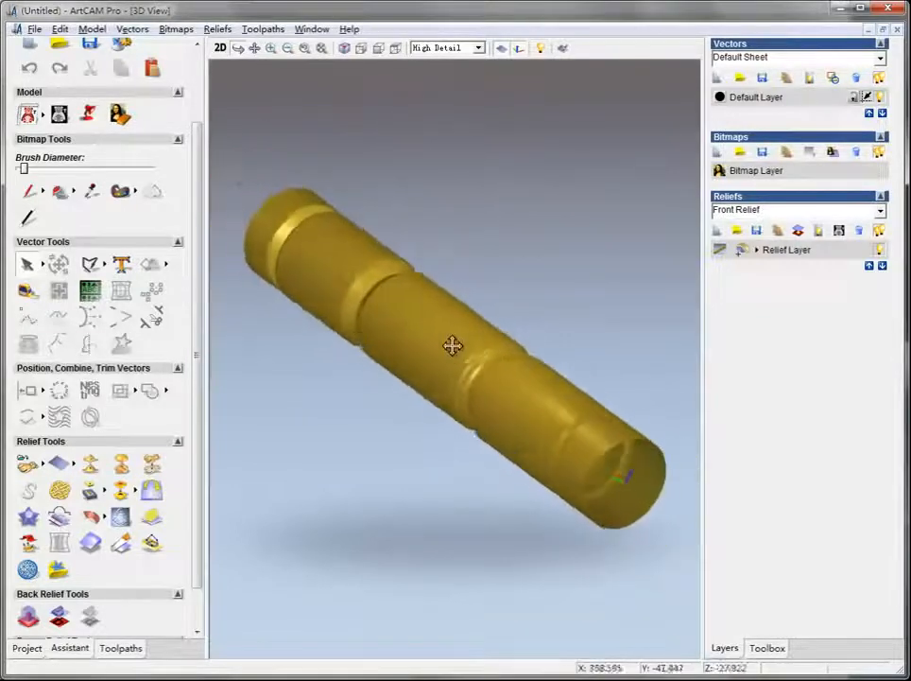
{"action": "left_click_drag", "start_coordinate": [452, 345], "coordinate": [482, 470]}
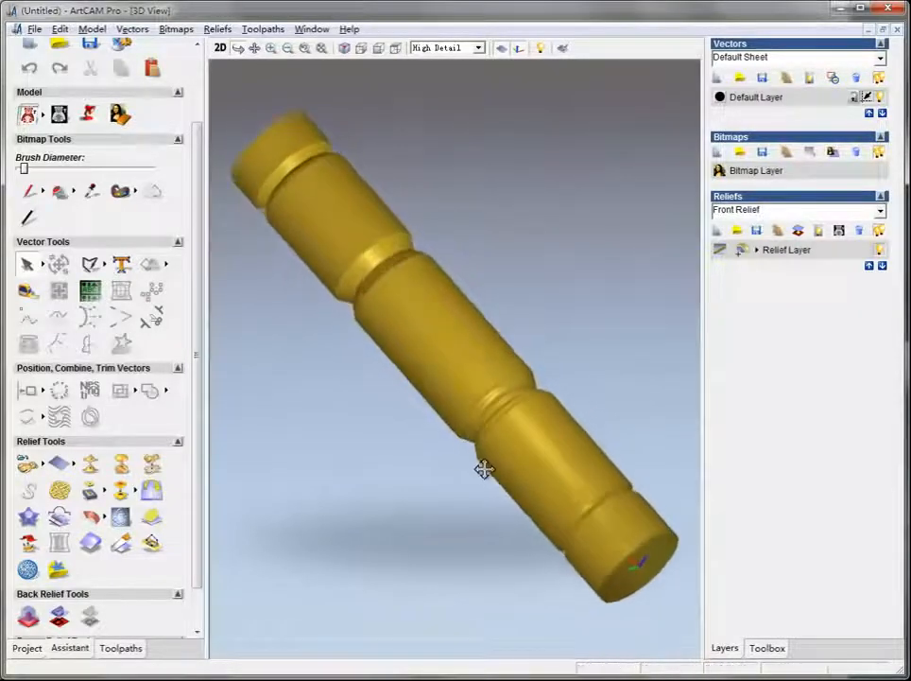
{"action": "left_click_drag", "start_coordinate": [485, 470], "coordinate": [416, 298]}
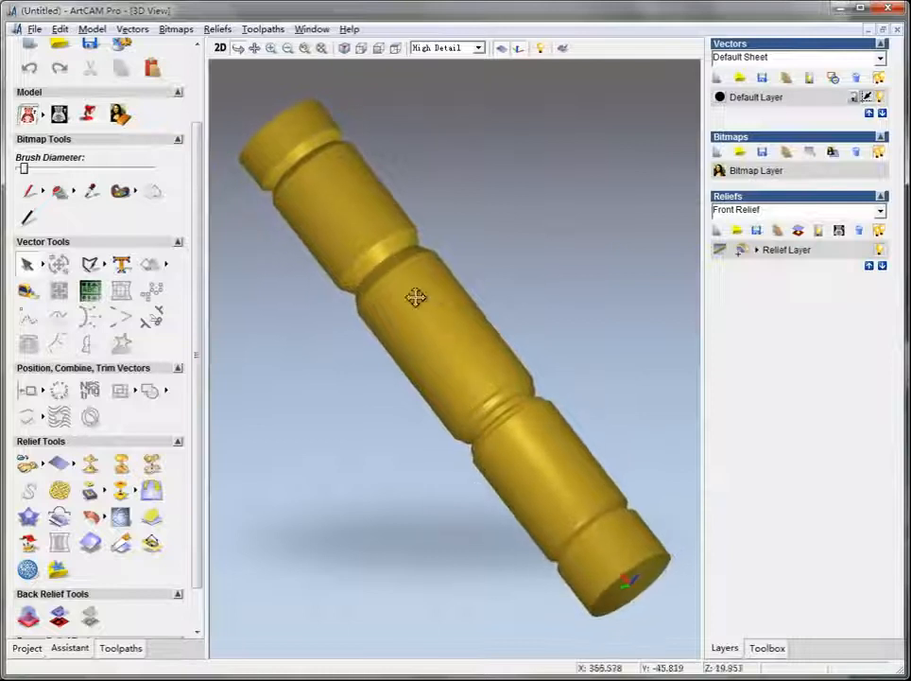
{"action": "left_click_drag", "start_coordinate": [416, 297], "coordinate": [287, 322]}
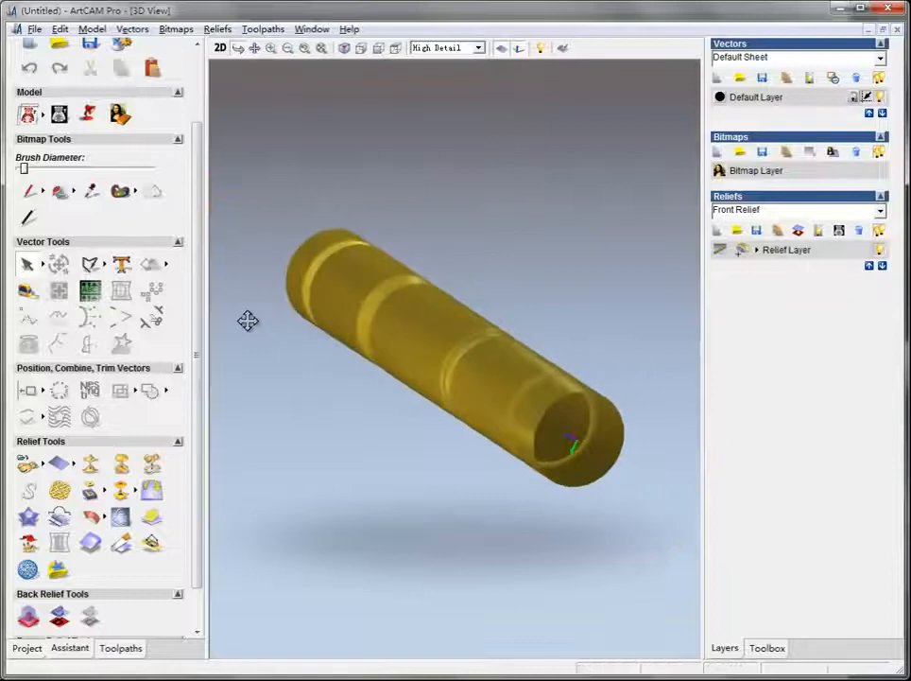
{"action": "left_click_drag", "start_coordinate": [247, 320], "coordinate": [520, 365]}
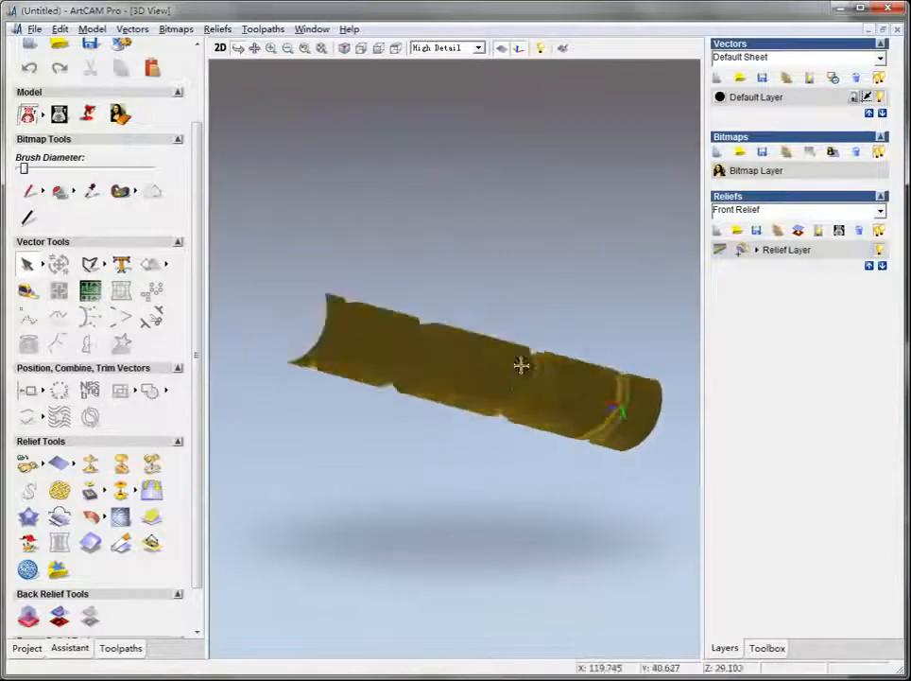
{"action": "left_click_drag", "start_coordinate": [521, 366], "coordinate": [527, 522]}
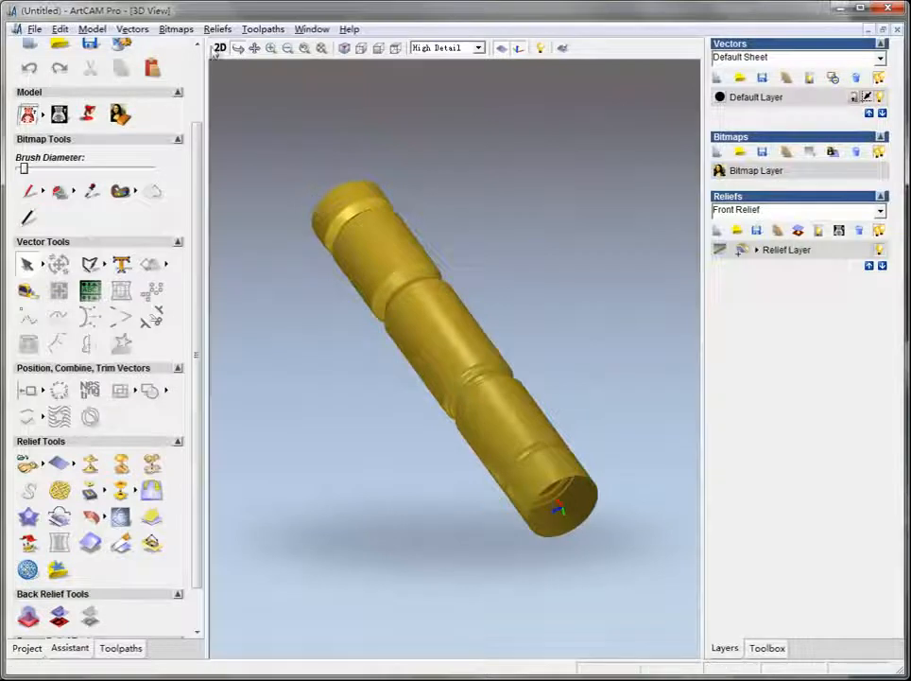
{"action": "mouse_move", "coordinate": [219, 47]}
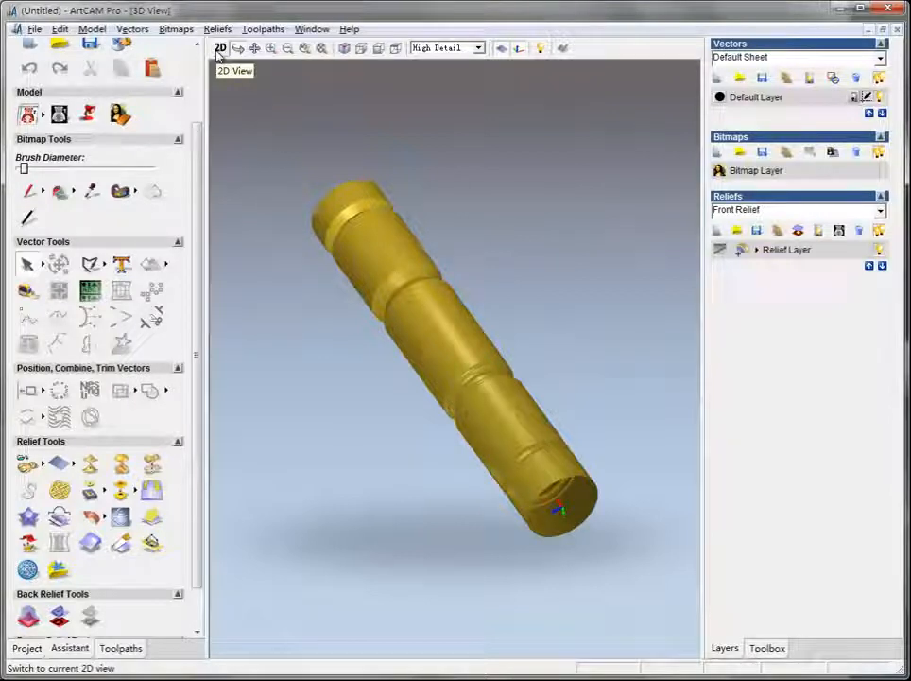
- Switch the column model back to the flat 2D view
{"action": "left_click", "coordinate": [116, 648]}
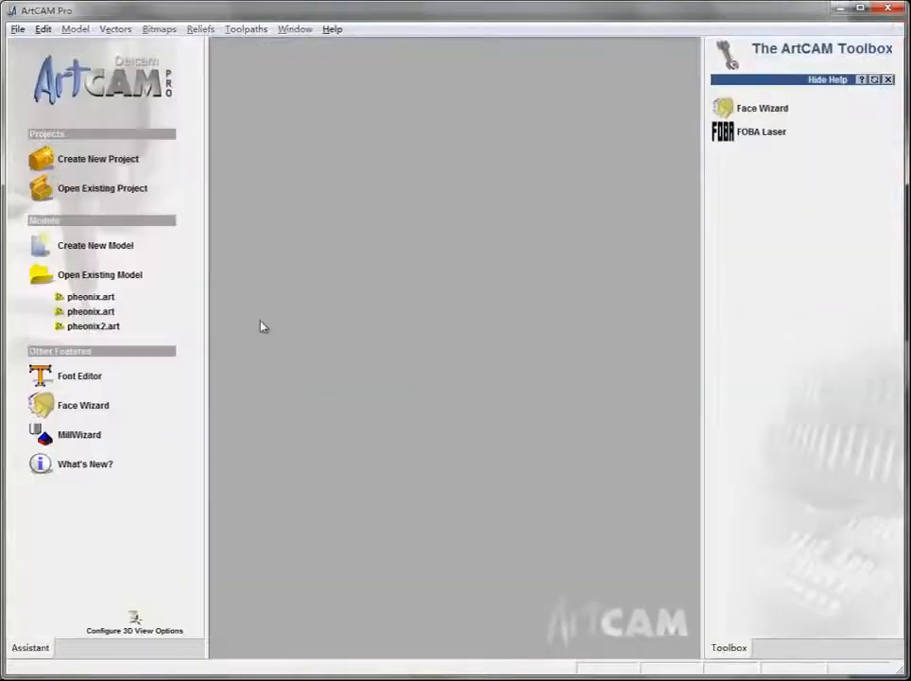
- Start a new model and edit its height value to 600 mm
{"action": "left_click", "coordinate": [95, 245]}
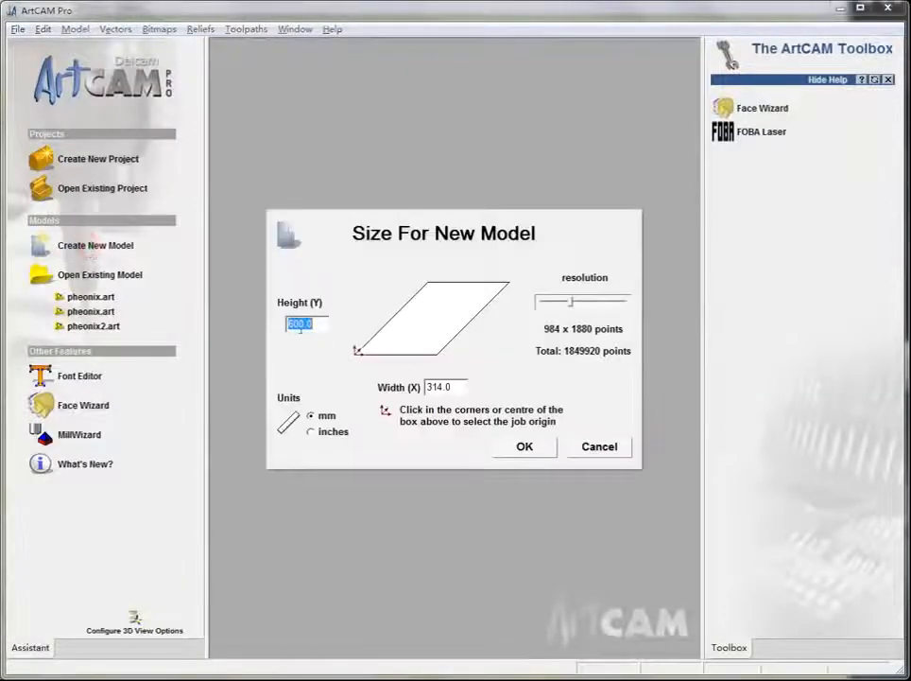
{"action": "left_click", "coordinate": [524, 446]}
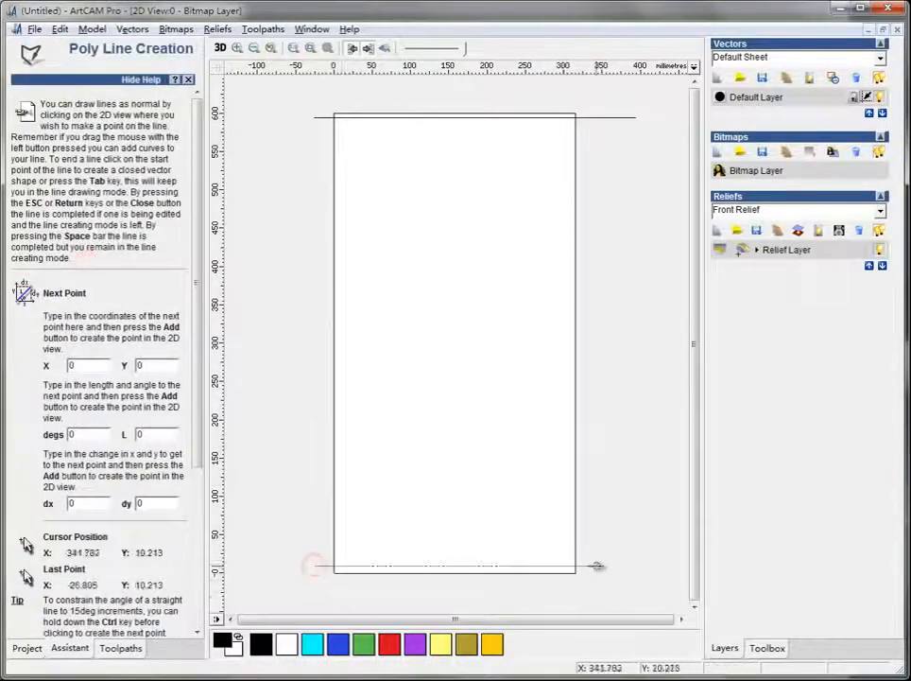
- Resize the top line to 320 mm wide and set its X position to 0
{"action": "left_click", "coordinate": [120, 647]}
{"action": "type", "text": "320"}
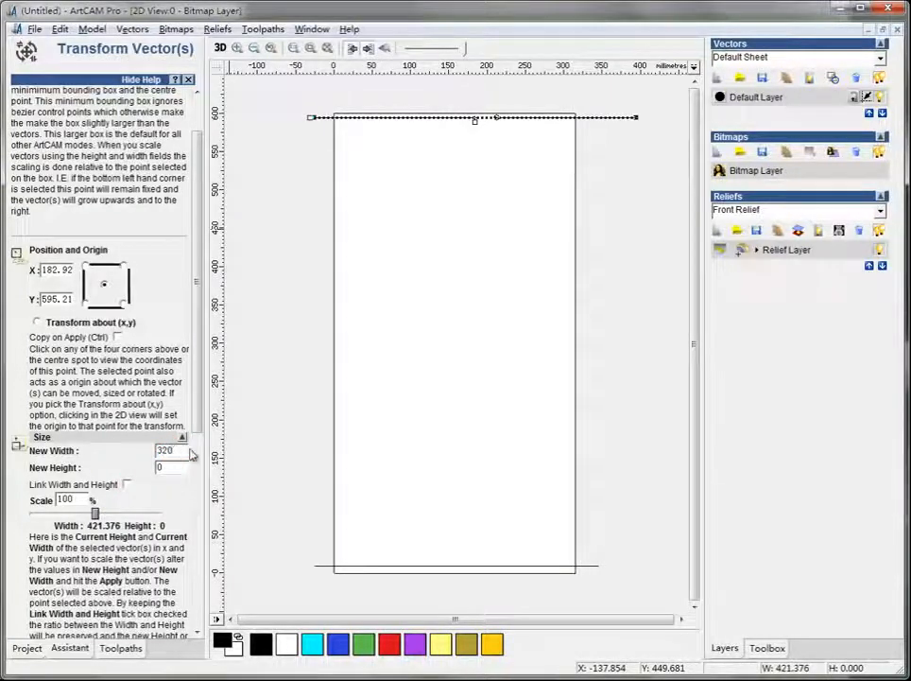
{"action": "scroll", "scroll_direction": "down", "scroll_amount": 3}
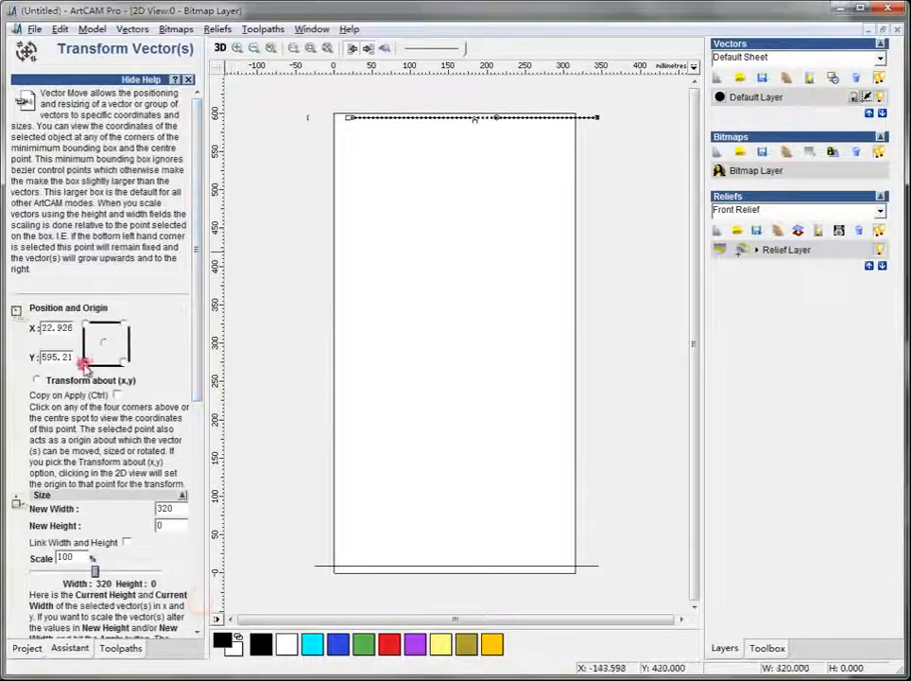
{"action": "triple_click", "coordinate": [57, 328]}
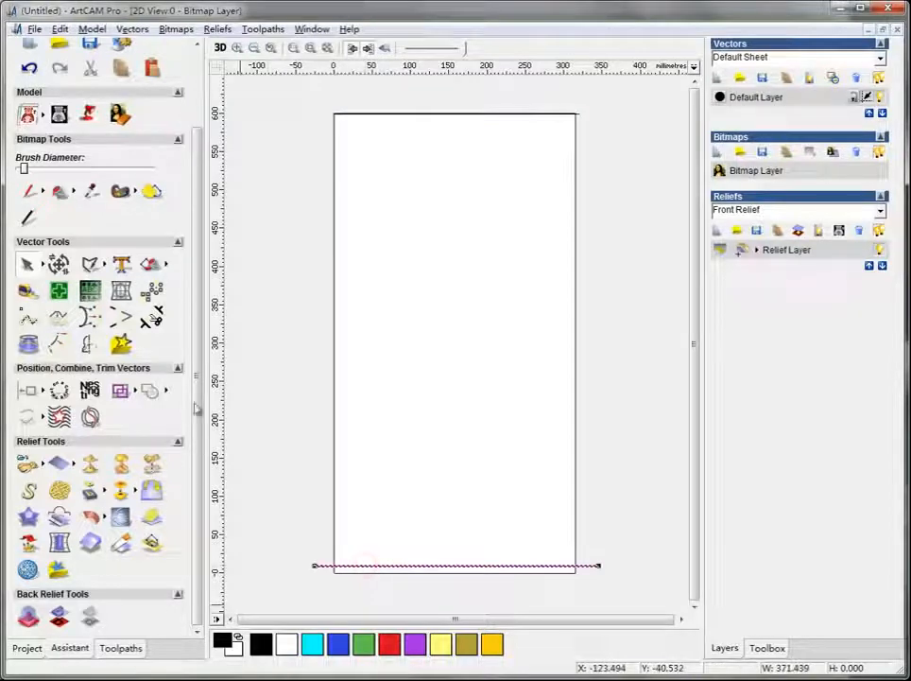
- Resize the bottom line to 320 mm wide at X position 0 and apply
{"action": "left_click", "coordinate": [58, 264]}
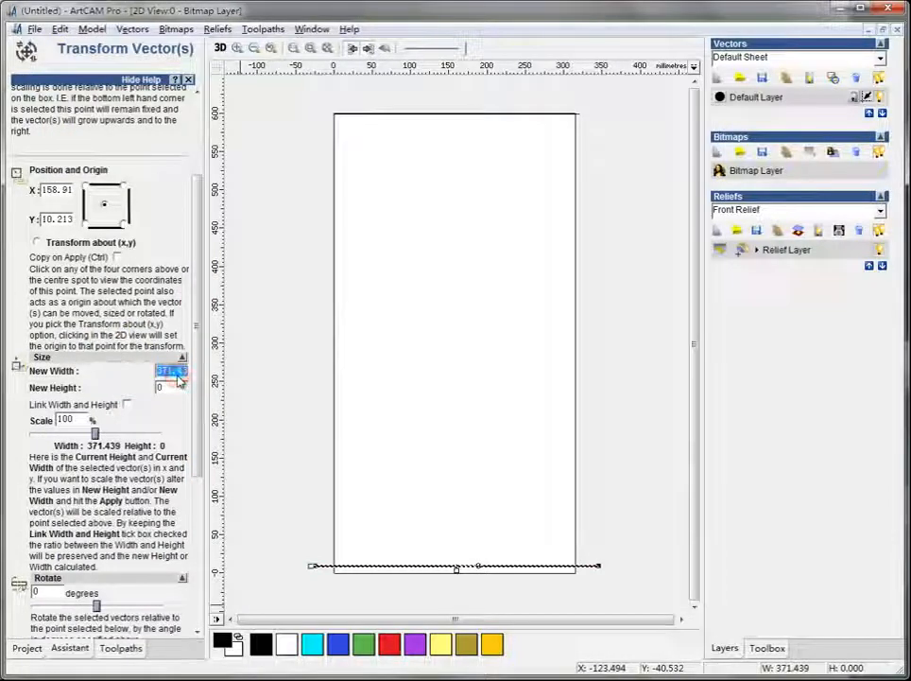
{"action": "scroll", "scroll_direction": "down", "scroll_amount": 3}
{"action": "type", "text": "320"}
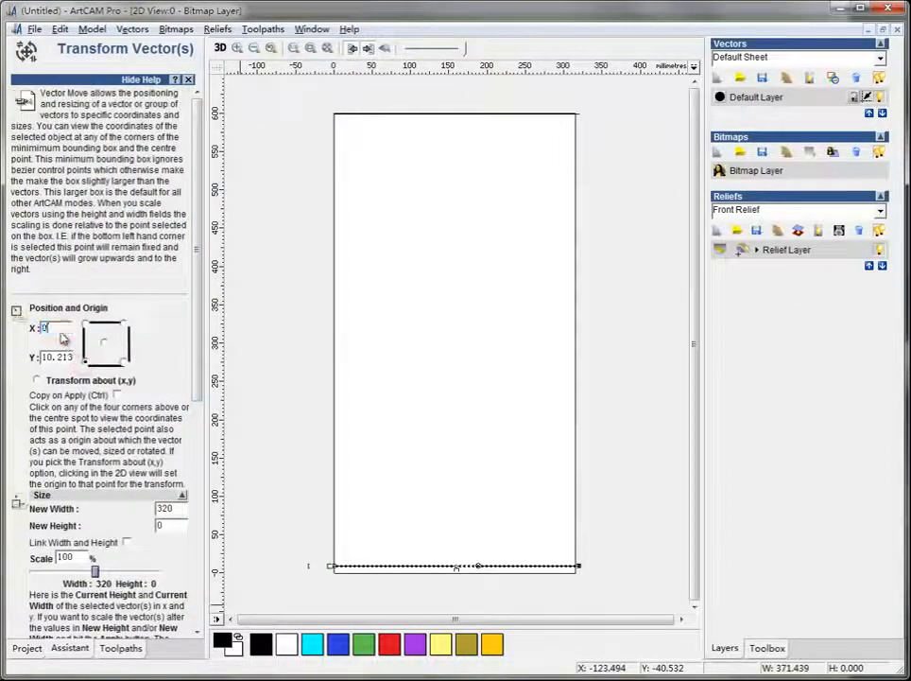
{"action": "triple_click", "coordinate": [57, 356]}
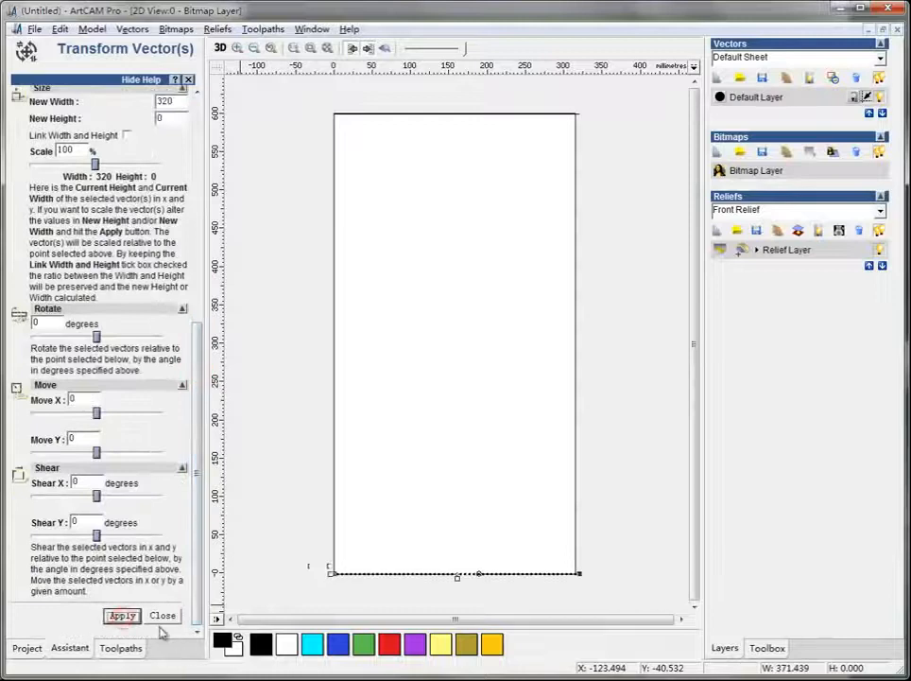
{"action": "left_click", "coordinate": [162, 614]}
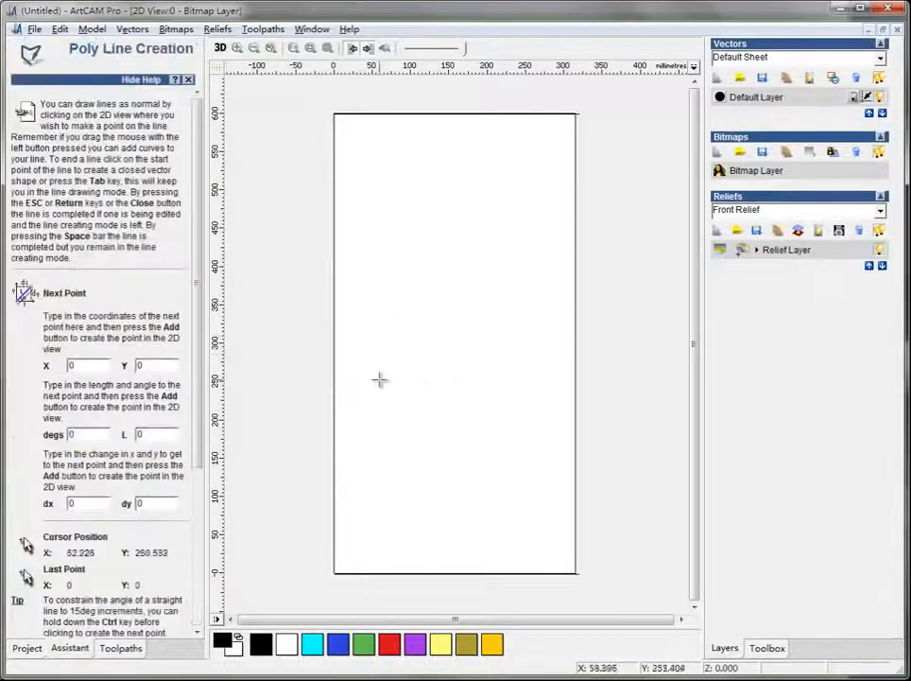
{"action": "mouse_move", "coordinate": [550, 143]}
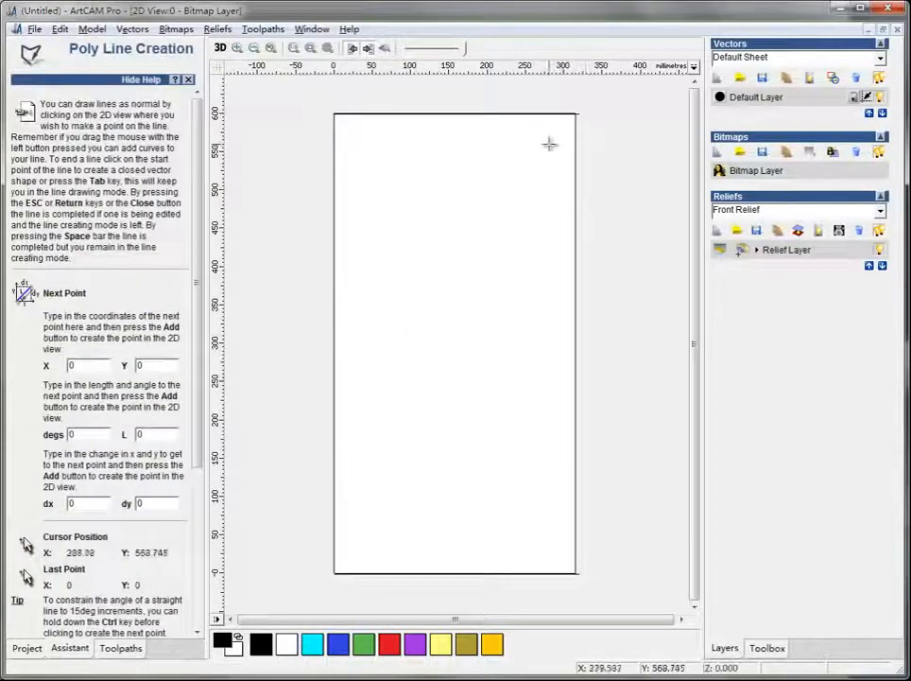
{"action": "mouse_move", "coordinate": [599, 112]}
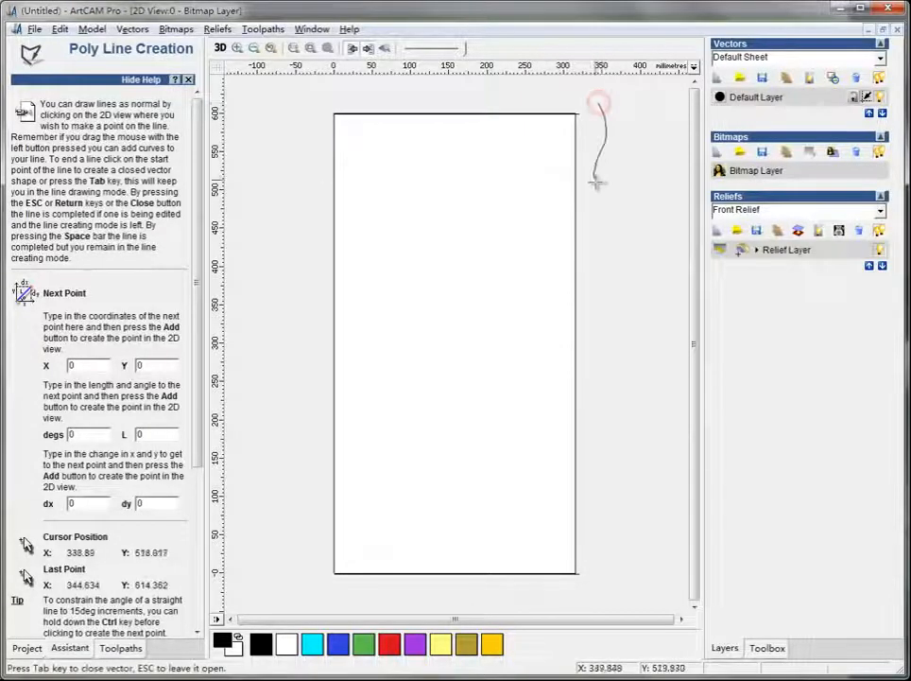
- Draw a wavy vertical curve beside the model's right edge, starting near the top
{"action": "left_click", "coordinate": [634, 423]}
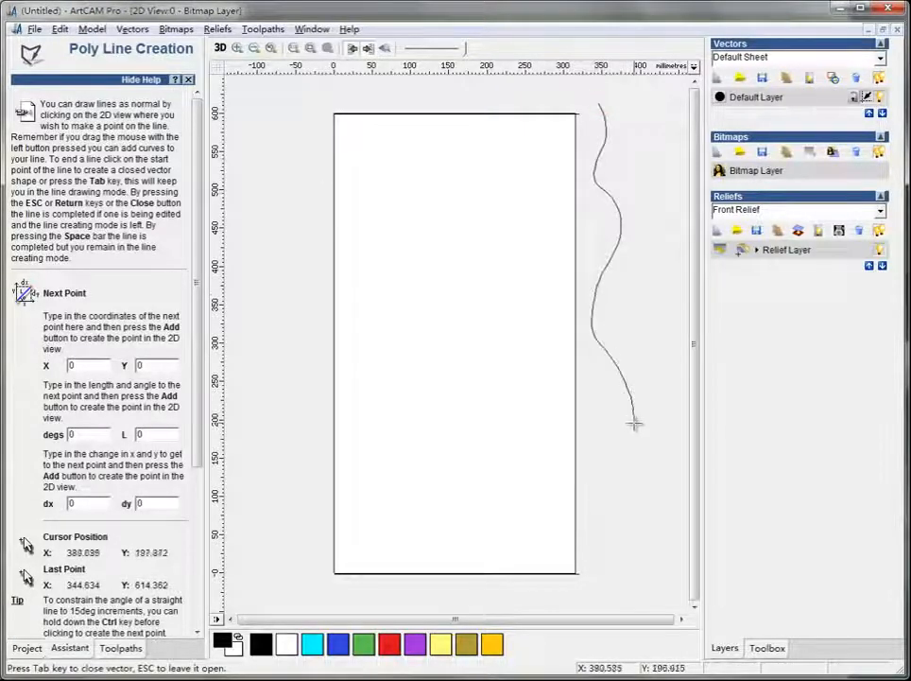
{"action": "left_click", "coordinate": [629, 536]}
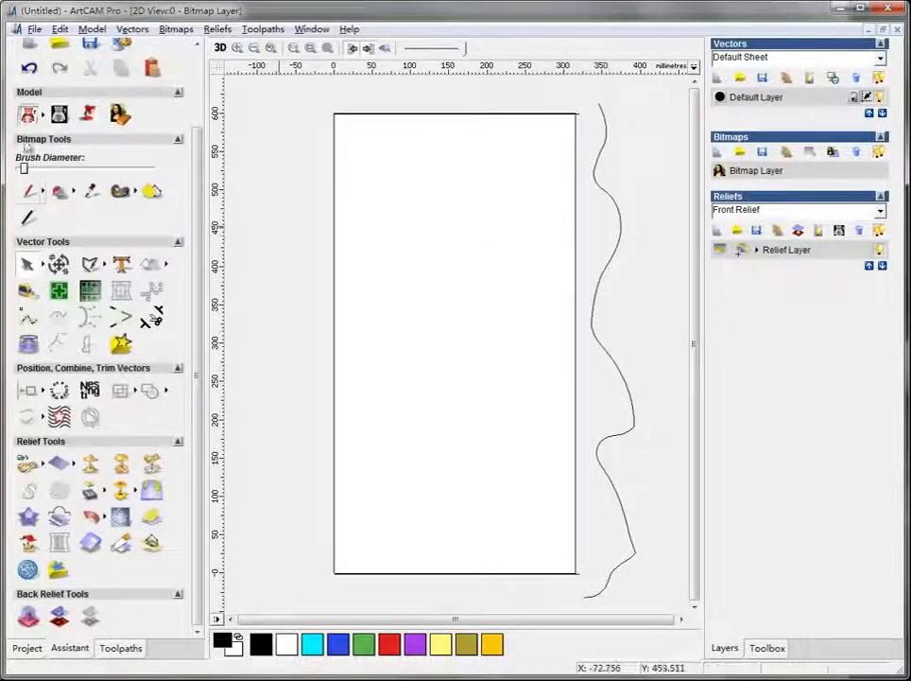
{"action": "mouse_move", "coordinate": [622, 238]}
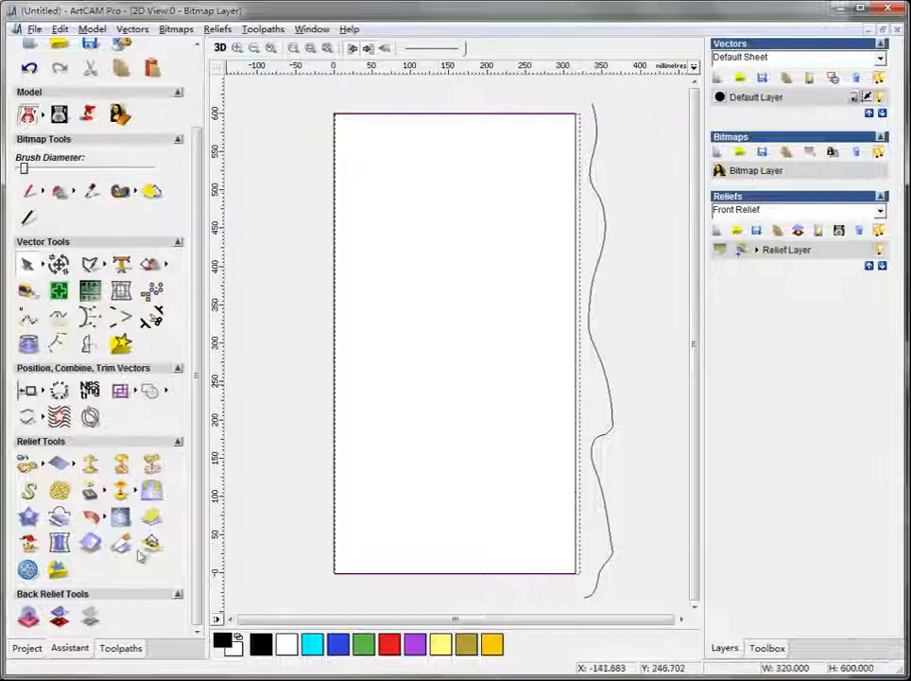
{"action": "mouse_move", "coordinate": [90, 516]}
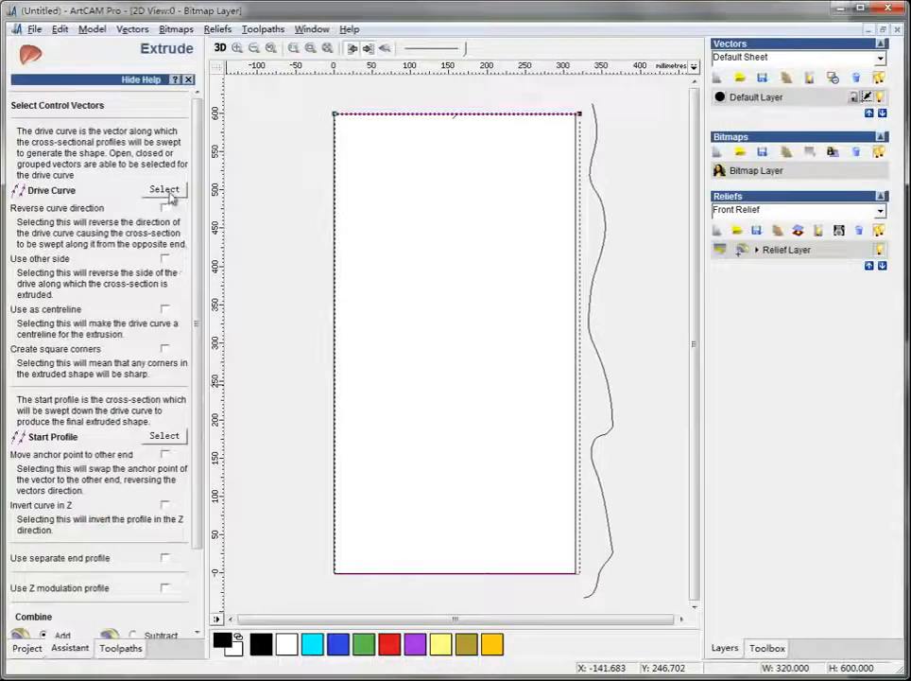
- Extrude the wavy start profile along the horizontal drive lines, calculate, and view in 3D
{"action": "left_click", "coordinate": [163, 190]}
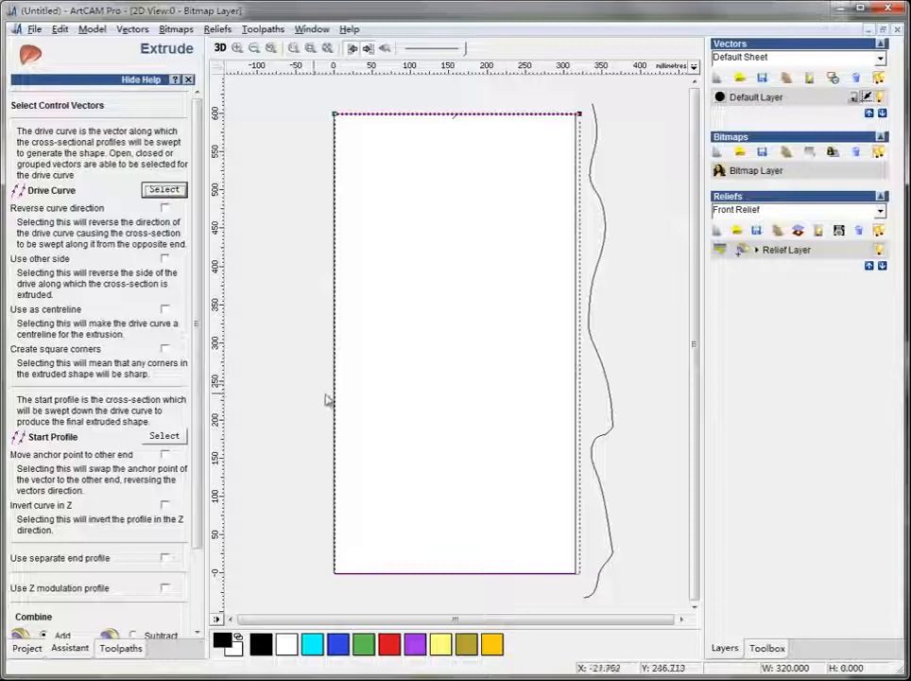
{"action": "left_click", "coordinate": [587, 324]}
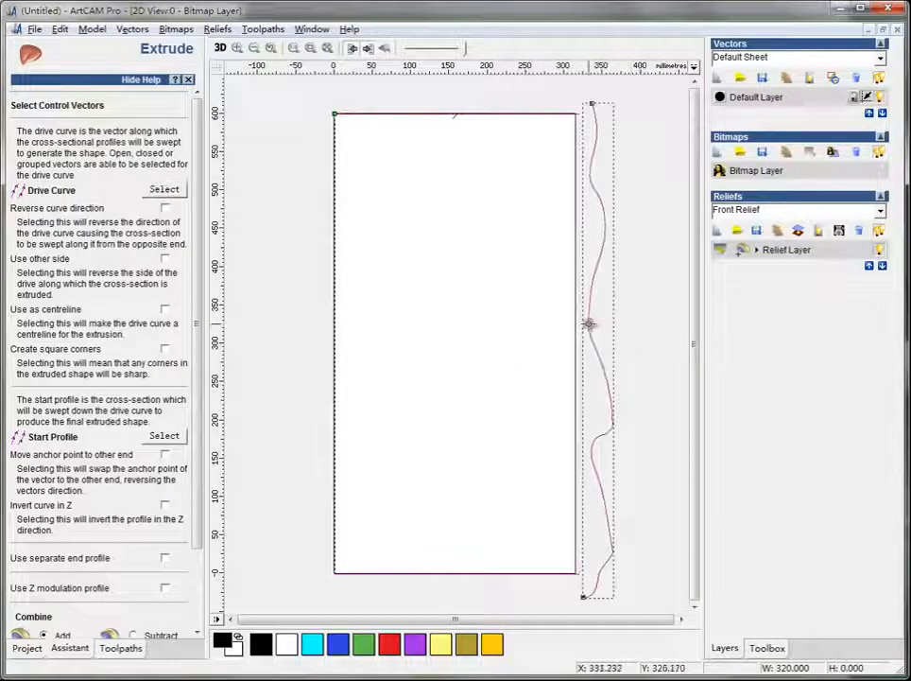
{"action": "left_click", "coordinate": [163, 436]}
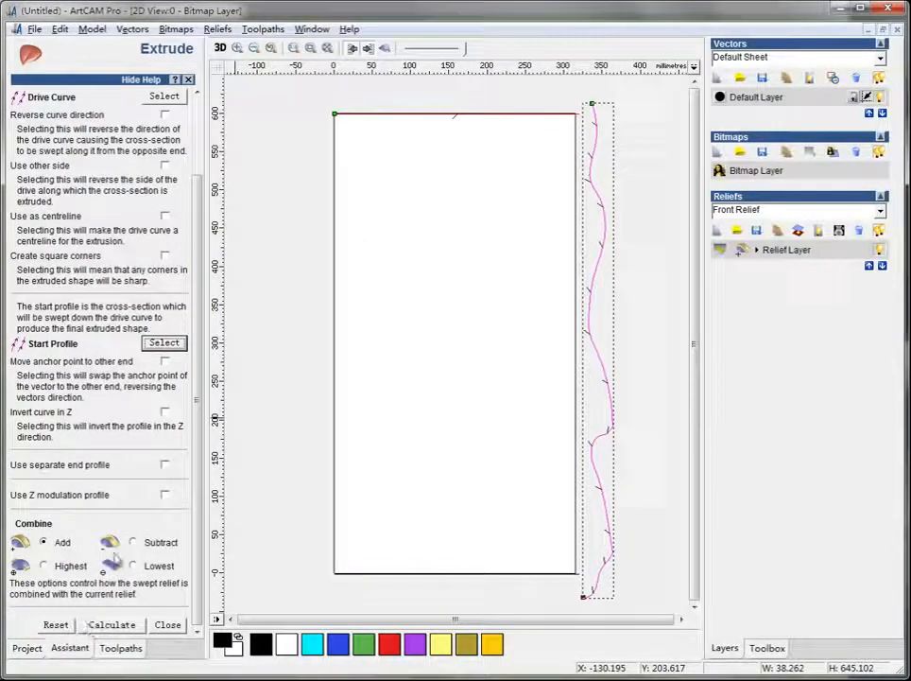
{"action": "left_click", "coordinate": [134, 542]}
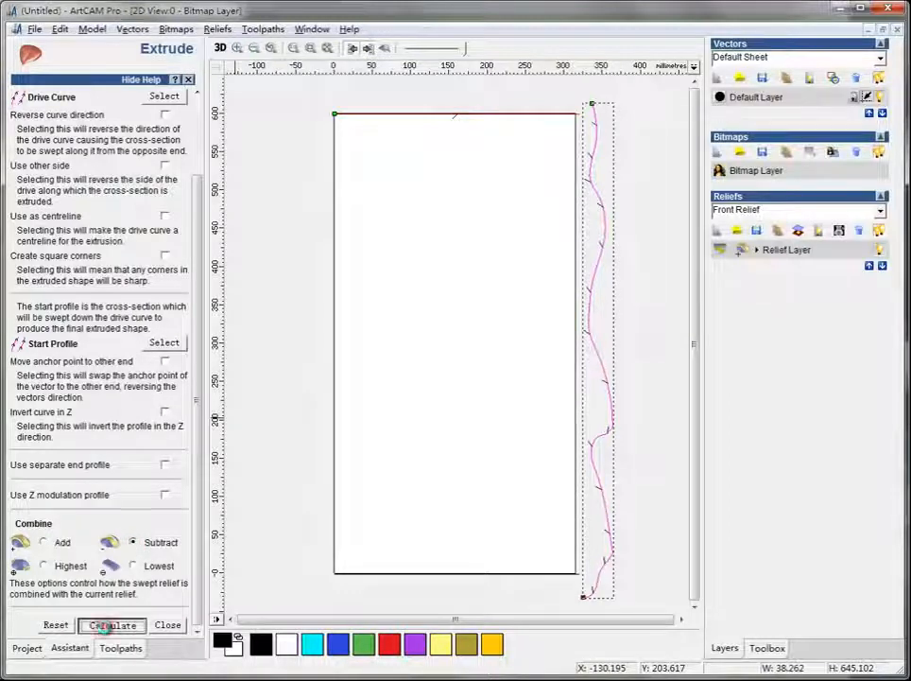
{"action": "left_click", "coordinate": [113, 624]}
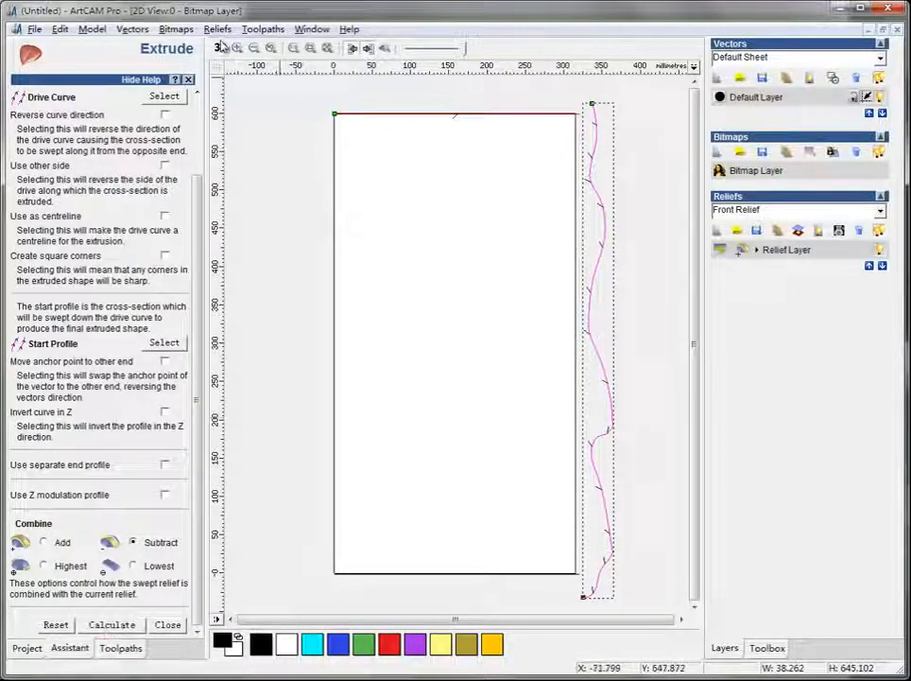
{"action": "left_click", "coordinate": [220, 48]}
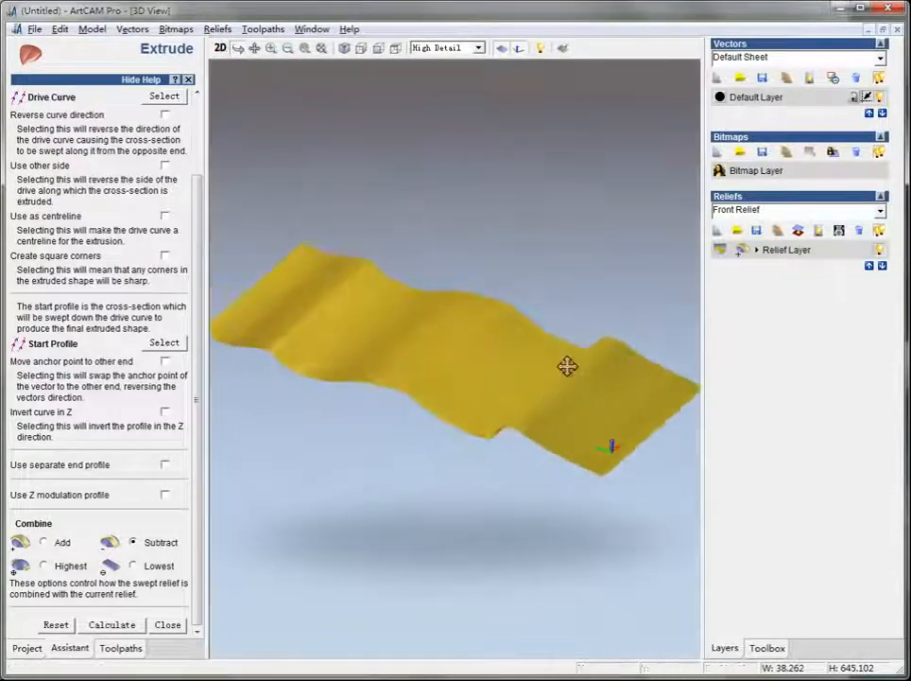
{"action": "left_click_drag", "start_coordinate": [568, 367], "coordinate": [591, 264]}
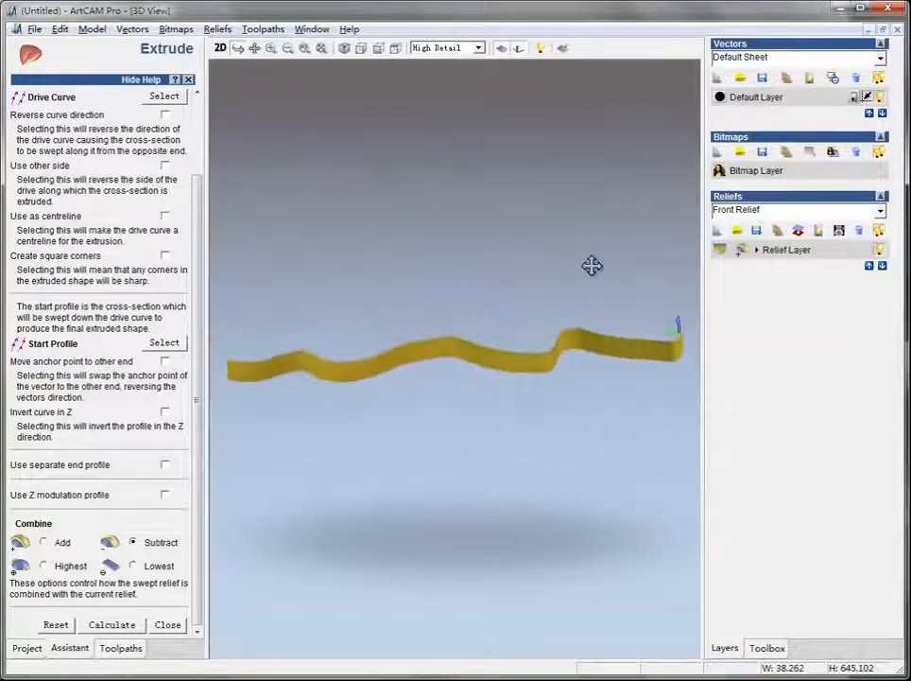
{"action": "left_click_drag", "start_coordinate": [591, 264], "coordinate": [370, 461]}
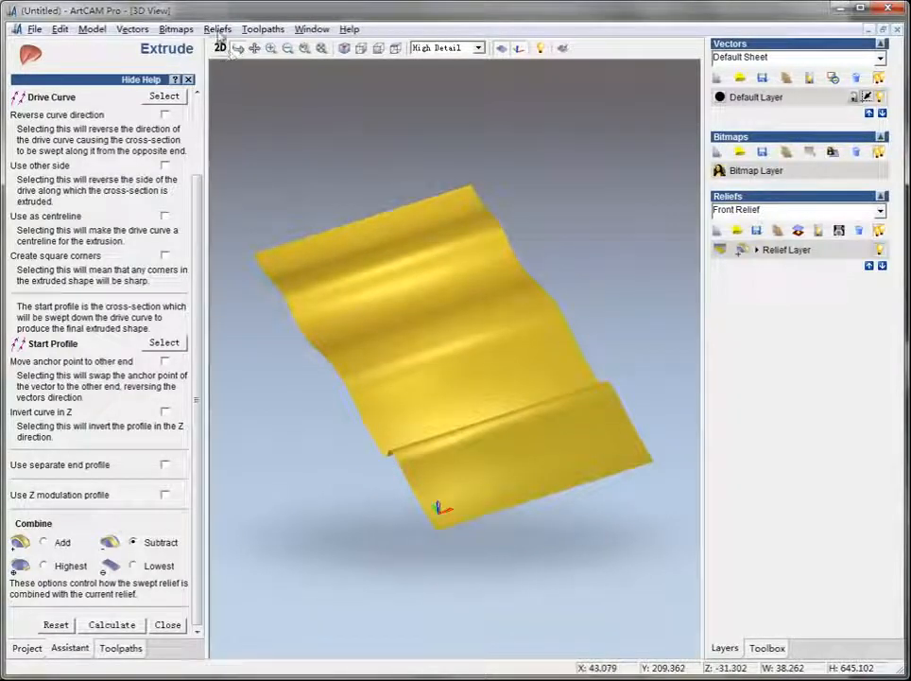
{"action": "left_click", "coordinate": [218, 28]}
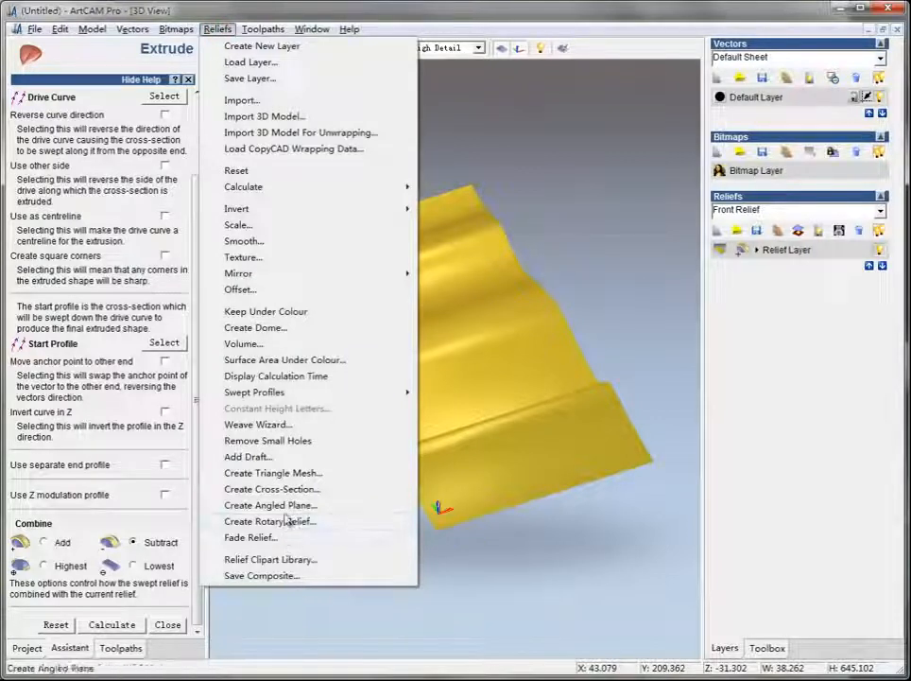
- Create a rotary relief from the rippled panel with Wrap X
{"action": "left_click", "coordinate": [268, 521]}
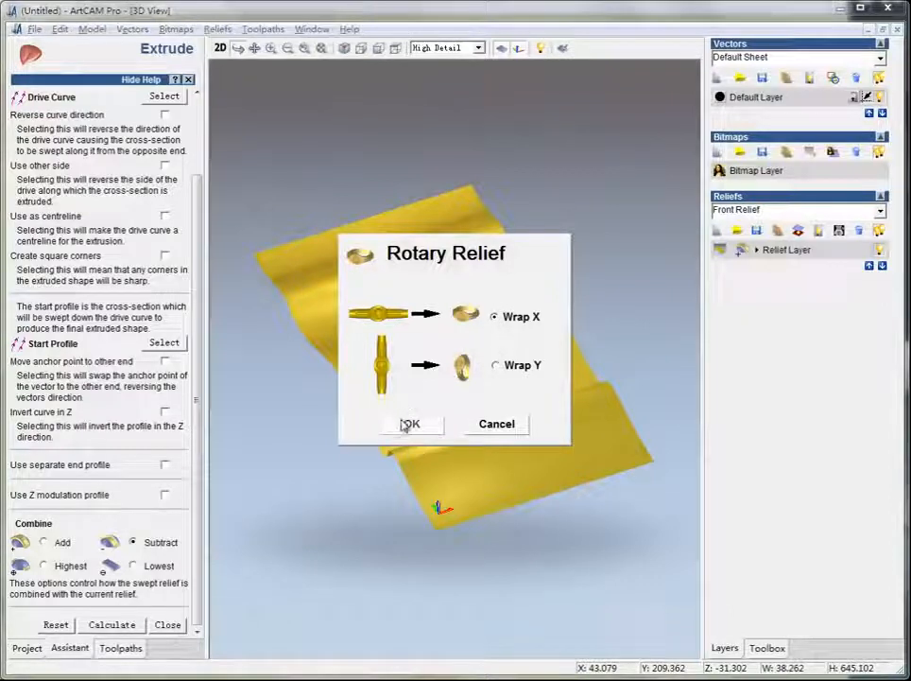
{"action": "left_click", "coordinate": [411, 423]}
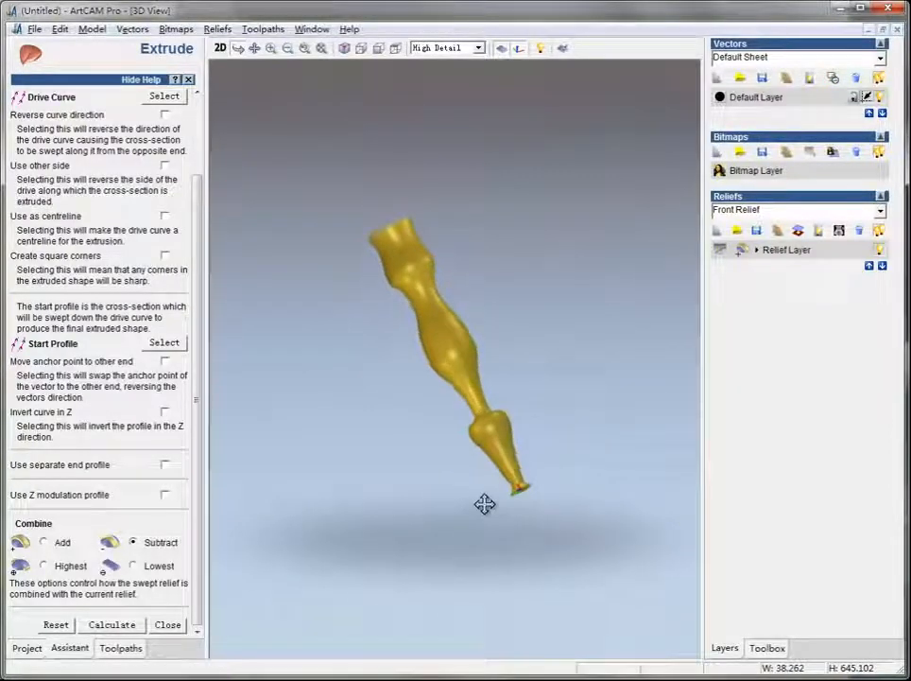
- Turn the column upright, then switch to the flat 2D view
{"action": "left_click_drag", "start_coordinate": [484, 504], "coordinate": [444, 476]}
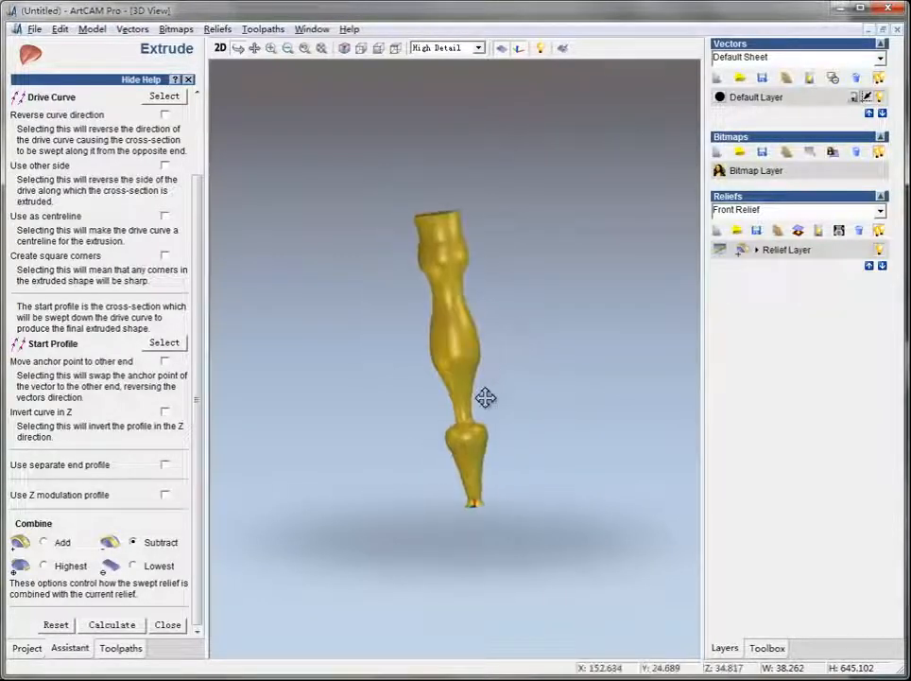
{"action": "left_click", "coordinate": [219, 47]}
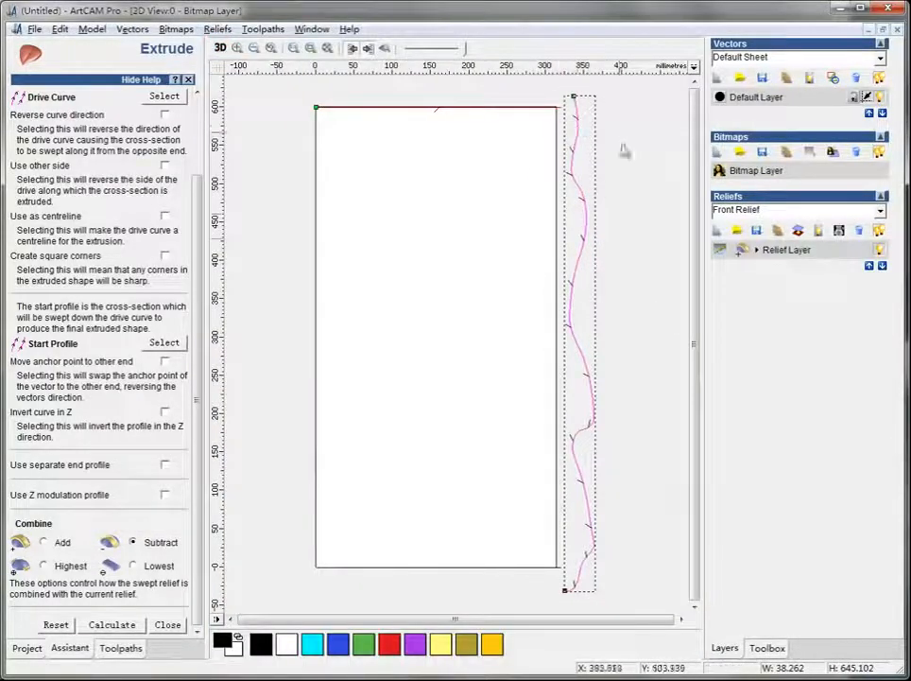
{"action": "mouse_move", "coordinate": [543, 429]}
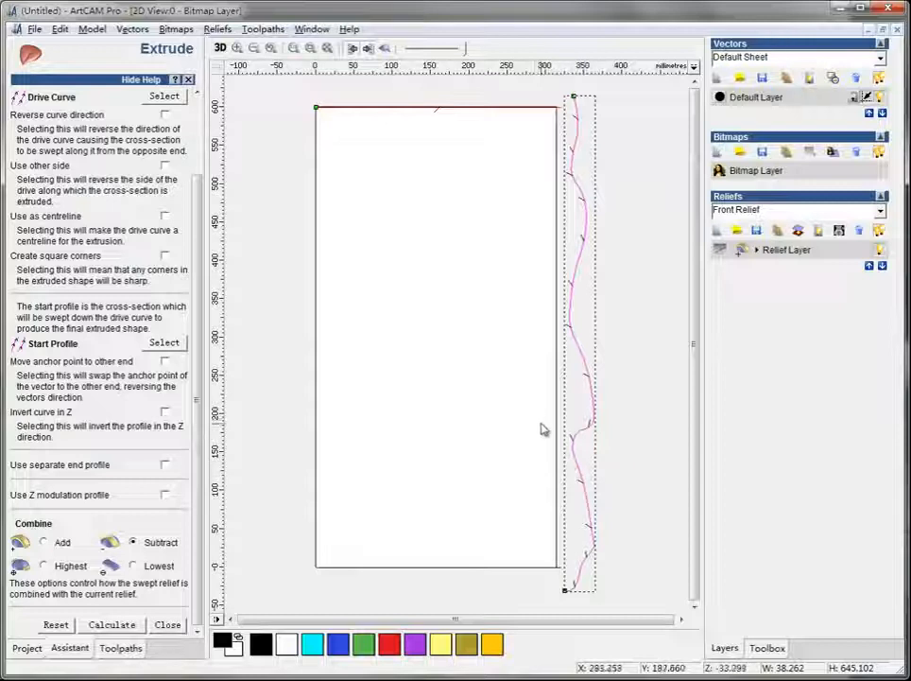
{"action": "mouse_move", "coordinate": [586, 260]}
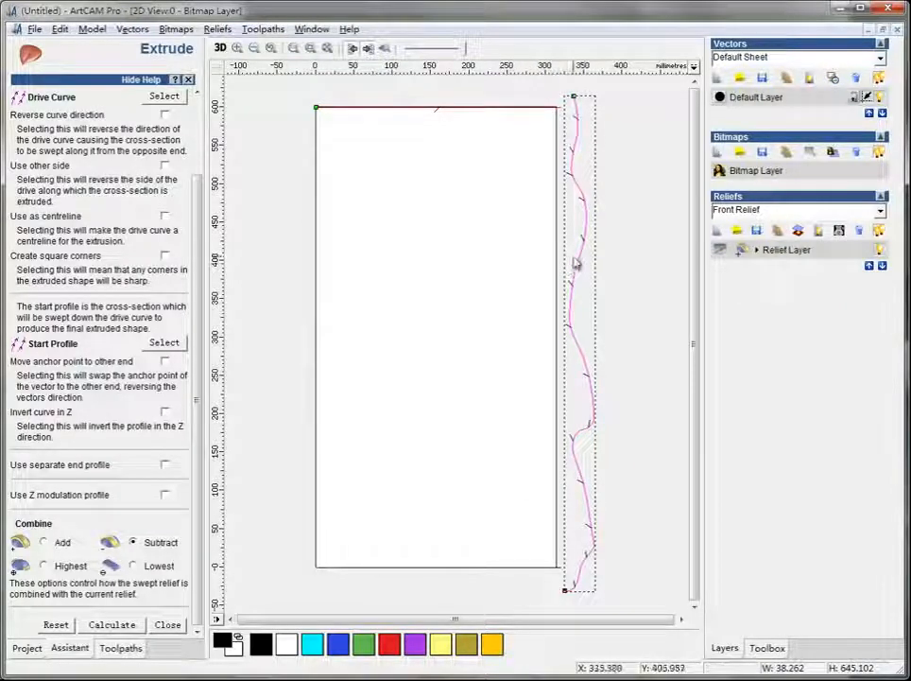
{"action": "mouse_move", "coordinate": [615, 186]}
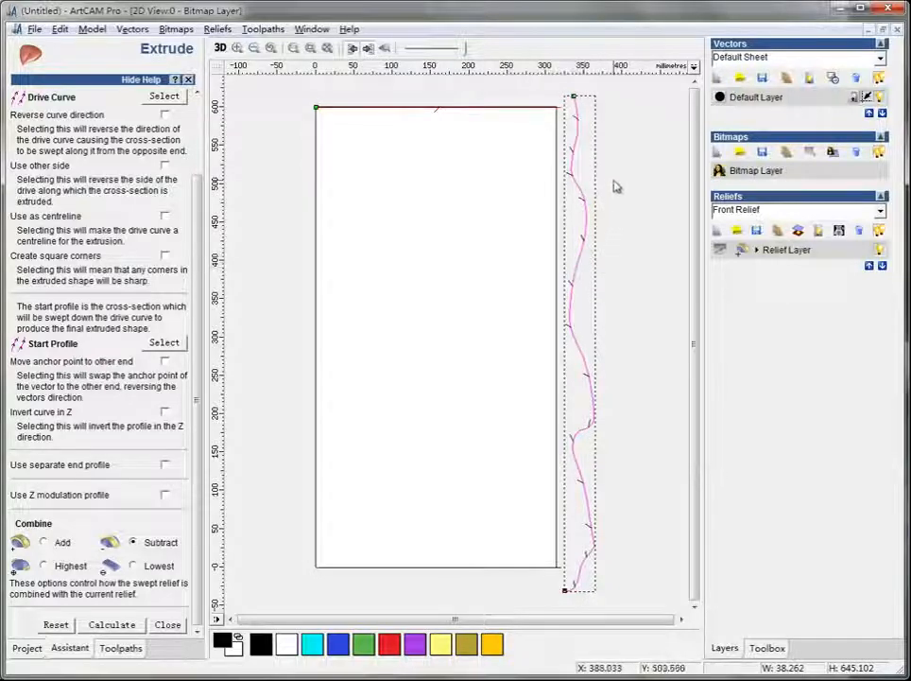
{"action": "mouse_move", "coordinate": [624, 255]}
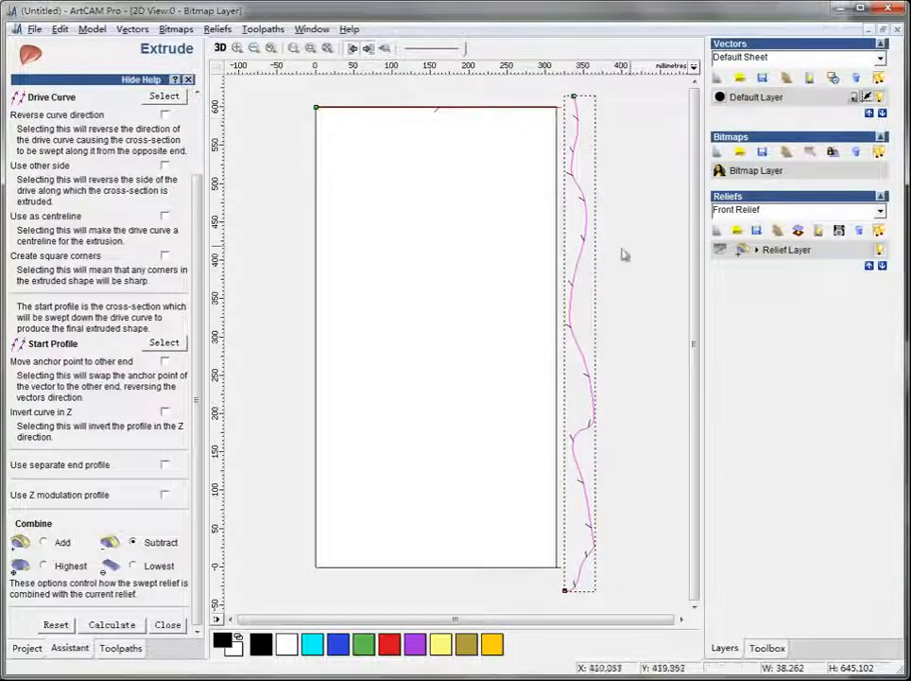
- Switch back to the 3D view showing the upright wavy rotary column
{"action": "left_click", "coordinate": [221, 48]}
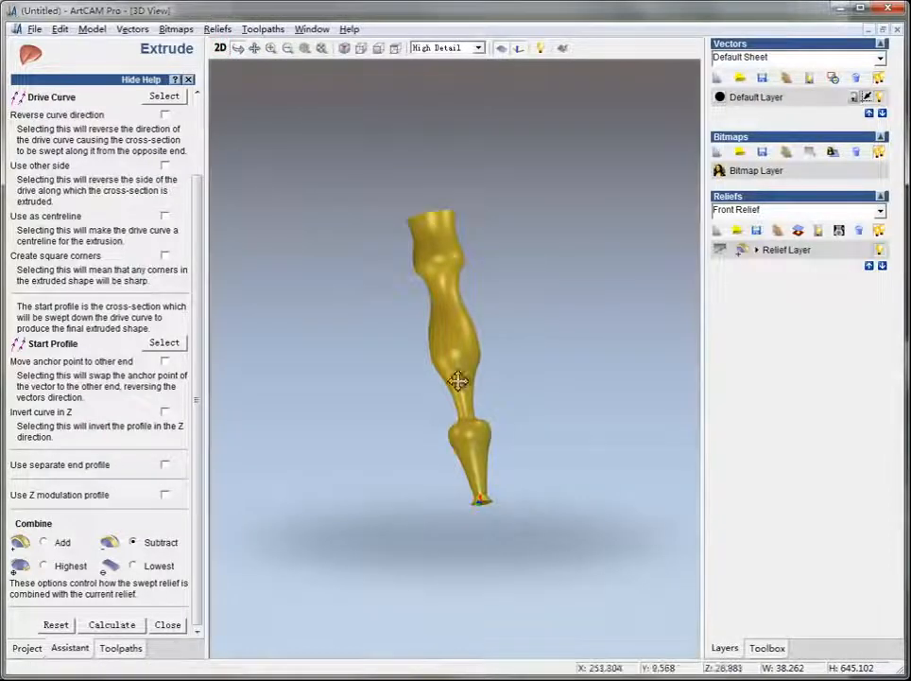
- Tilt and zoom in on the column, then open the Machine Relief toolpath form
{"action": "left_click_drag", "start_coordinate": [458, 381], "coordinate": [524, 412]}
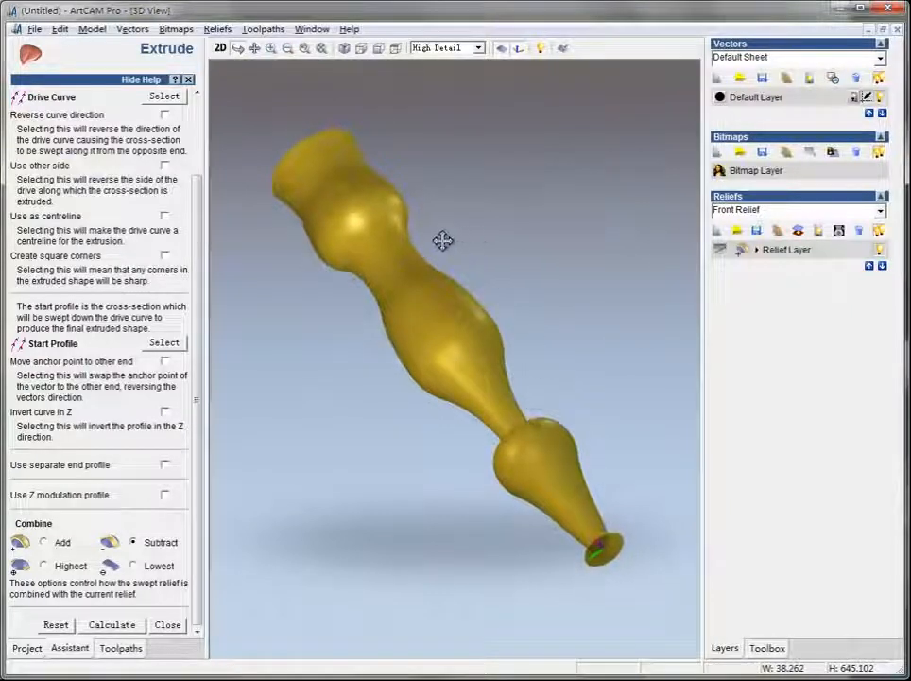
{"action": "left_click_drag", "start_coordinate": [442, 241], "coordinate": [387, 414]}
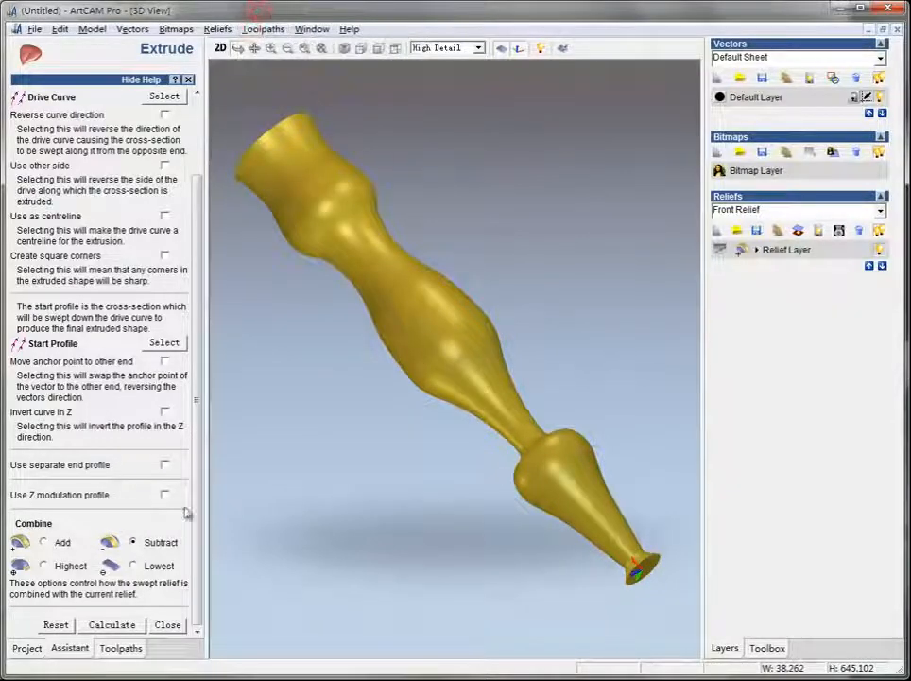
{"action": "left_click", "coordinate": [120, 647]}
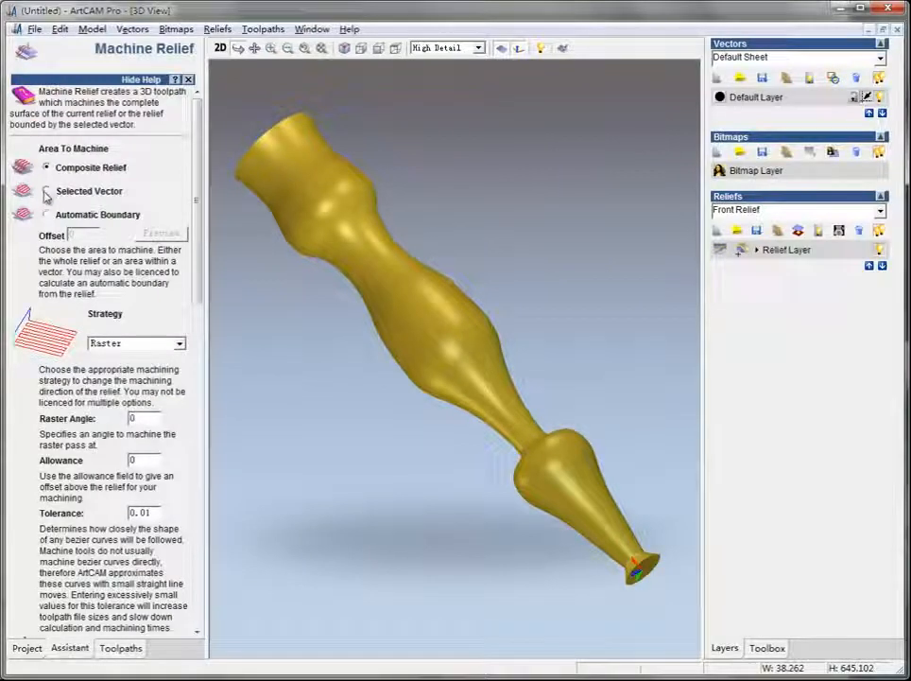
- Select the Ball Nose 3 mm cutter from the 3D Finishing tools
{"action": "scroll", "scroll_direction": "down", "scroll_amount": 3}
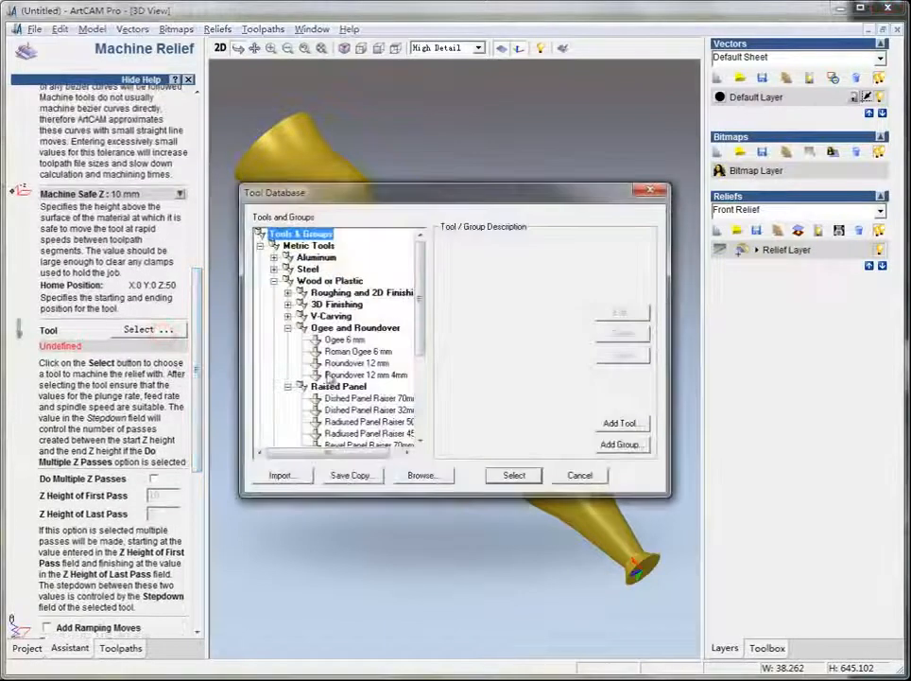
{"action": "left_click", "coordinate": [289, 304]}
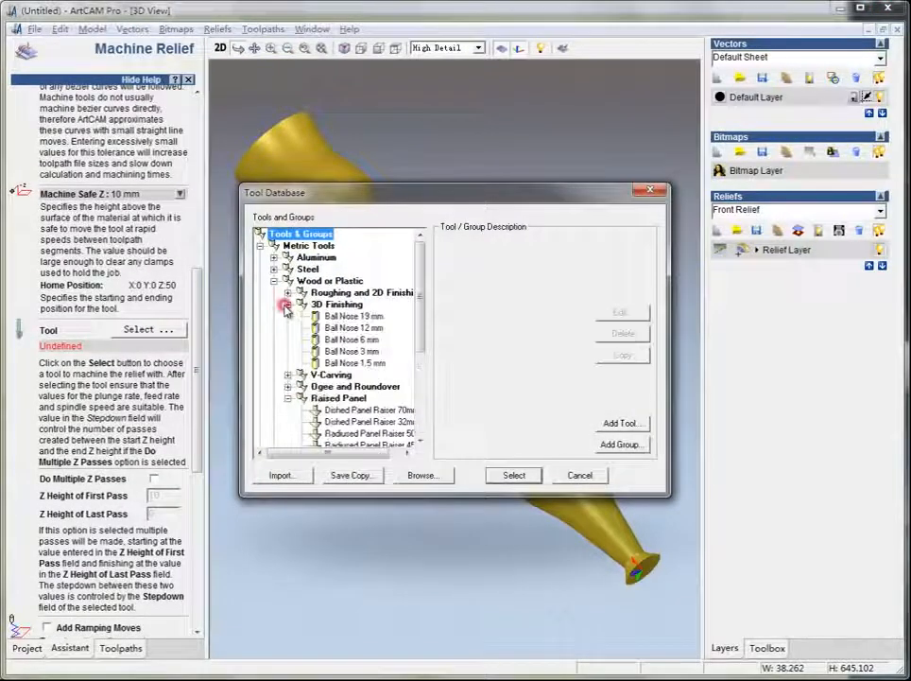
{"action": "left_click", "coordinate": [352, 351]}
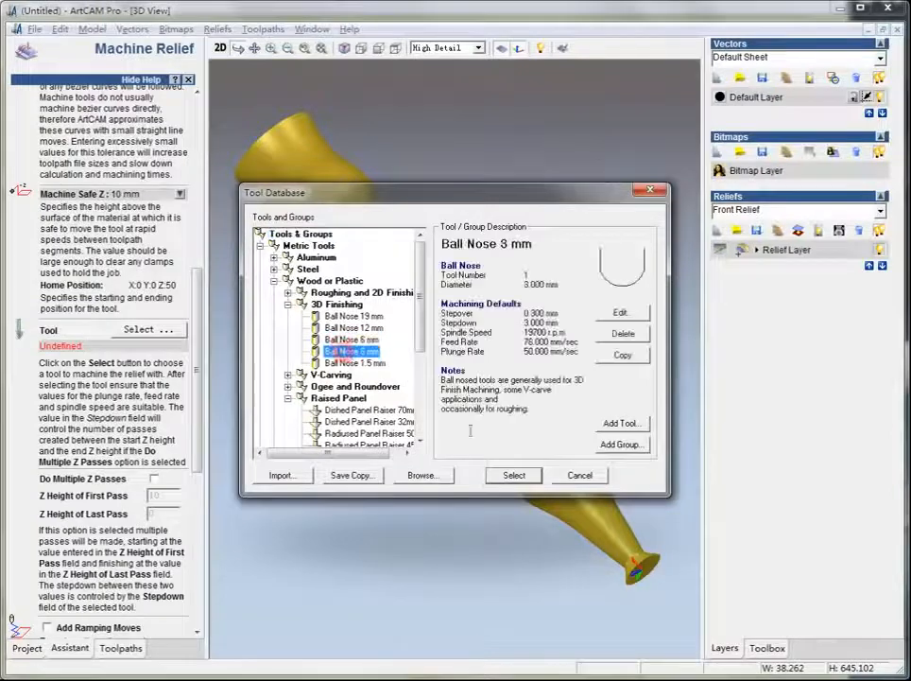
{"action": "left_click", "coordinate": [513, 475]}
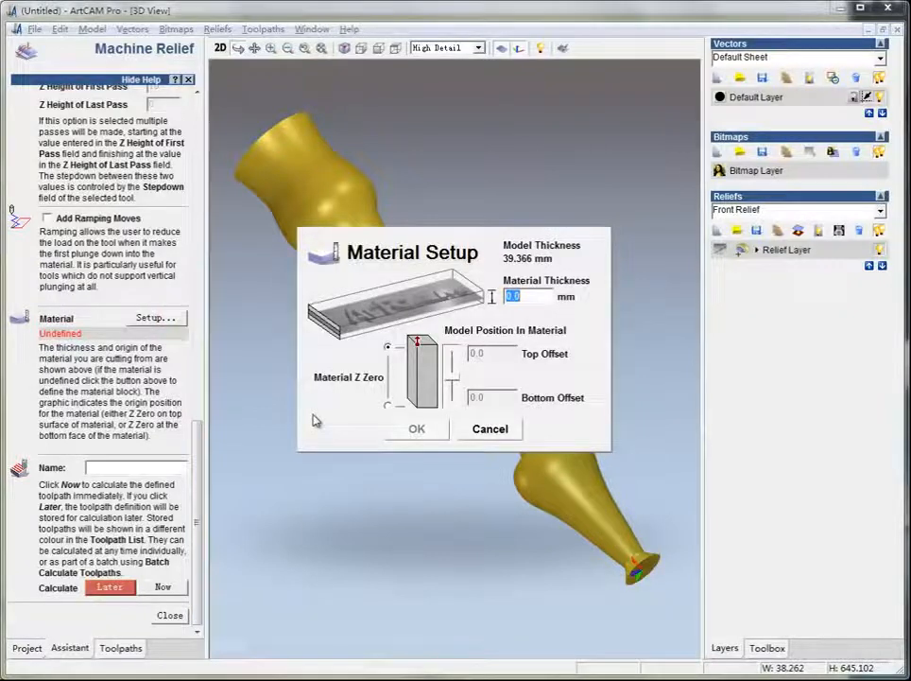
- Set the material thickness to 40 mm and shift the model position within the block
{"action": "type", "text": "40"}
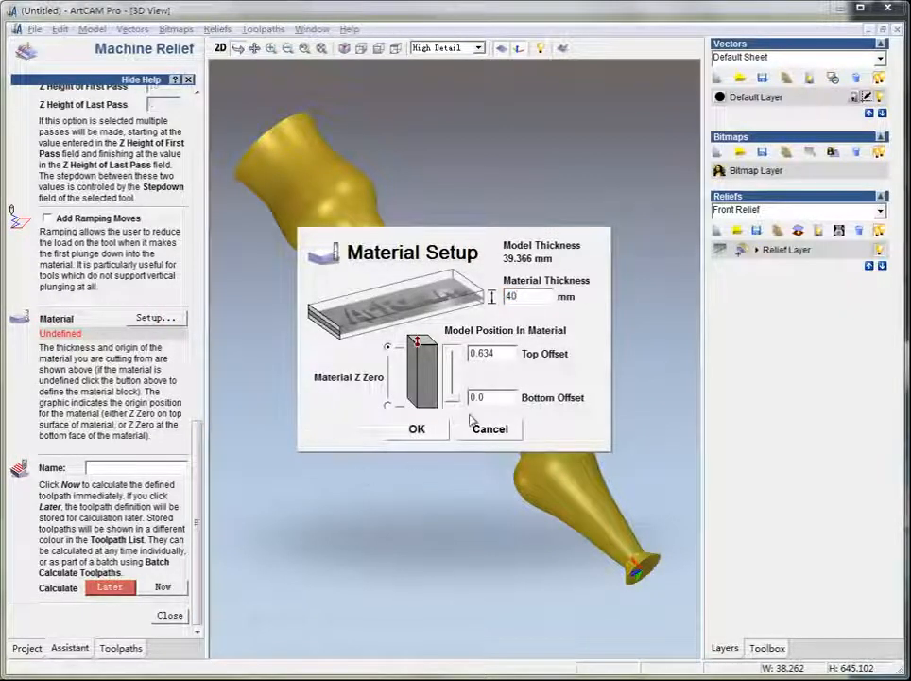
{"action": "left_click_drag", "start_coordinate": [455, 360], "coordinate": [454, 371]}
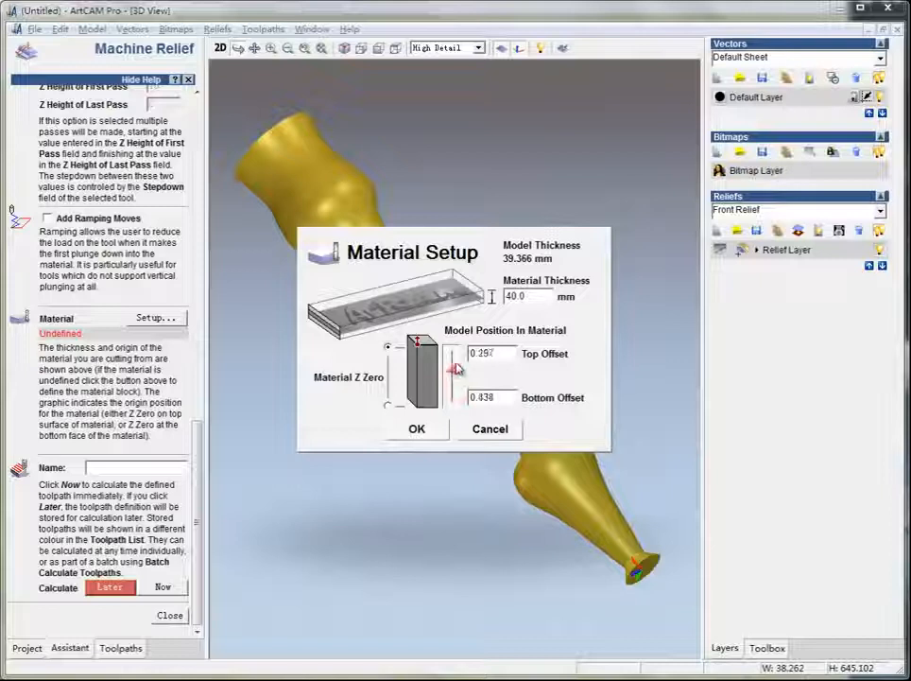
{"action": "left_click", "coordinate": [416, 428]}
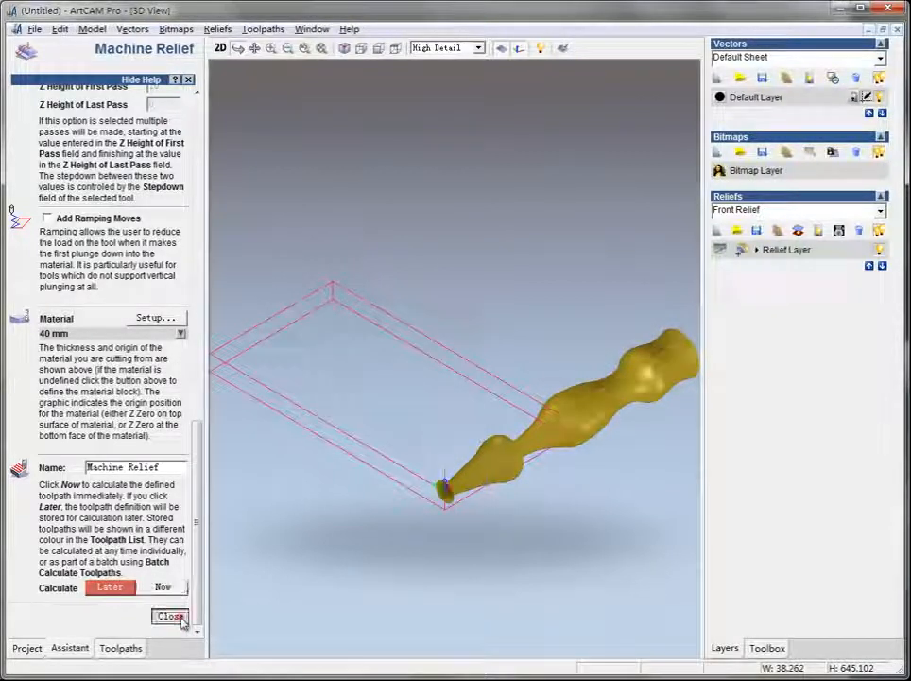
- Close Machine Relief and run a Standard-resolution simulation of the ball-nose toolpath
{"action": "left_click", "coordinate": [171, 616]}
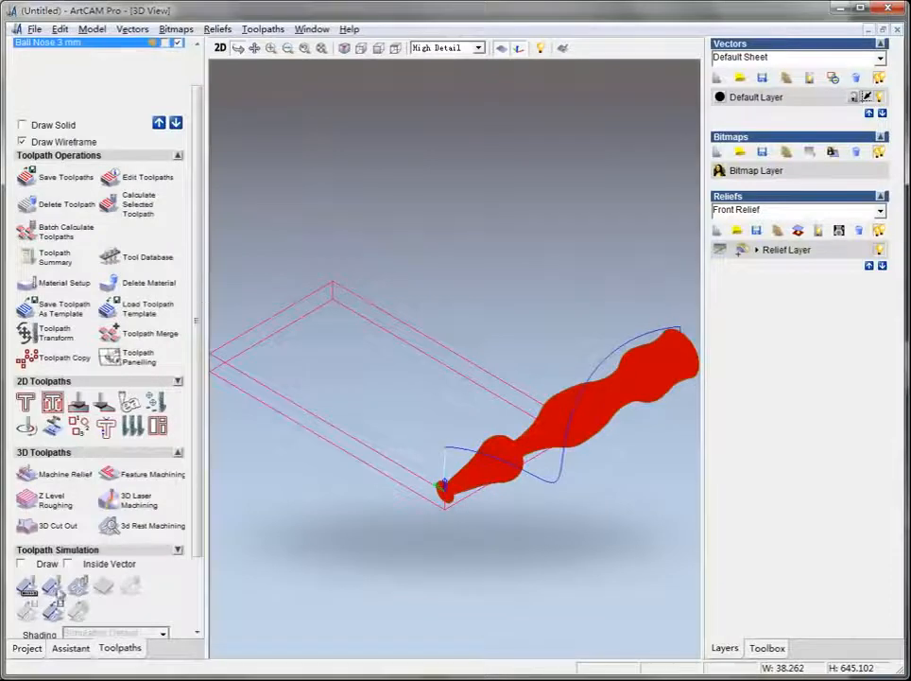
{"action": "left_click", "coordinate": [26, 584]}
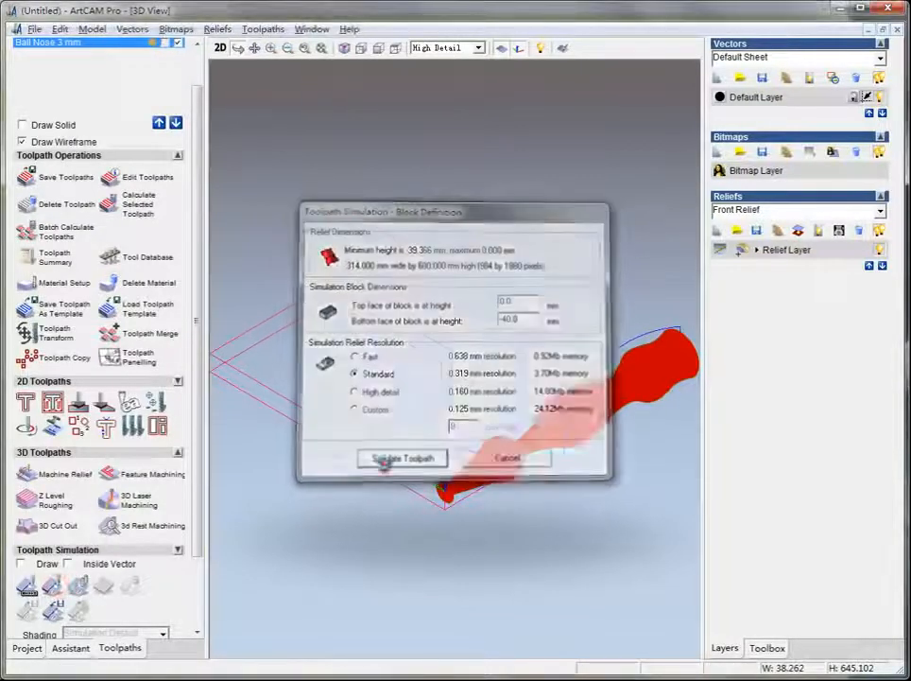
{"action": "left_click", "coordinate": [402, 457]}
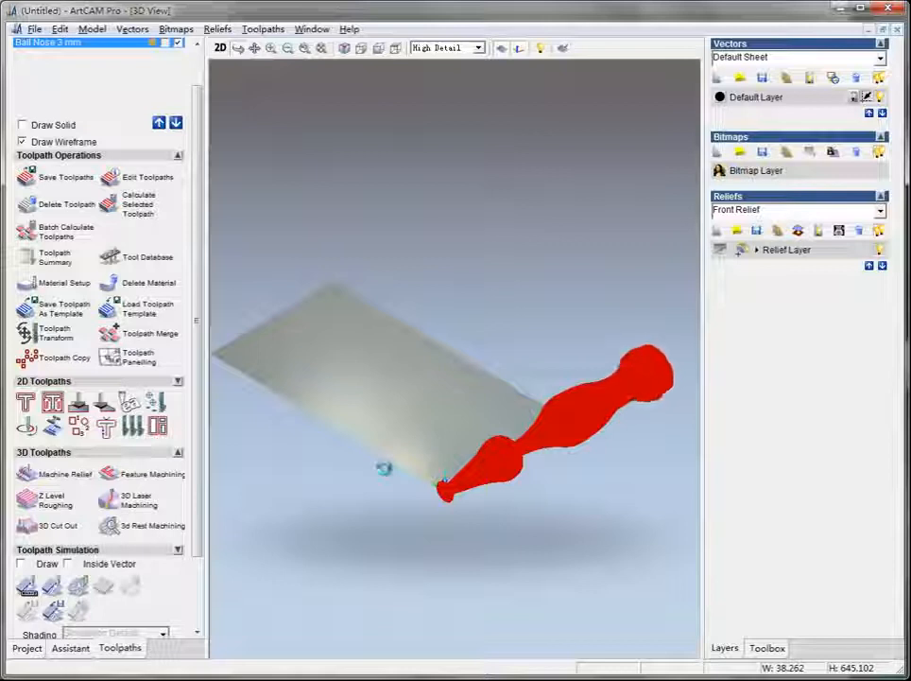
{"action": "left_click", "coordinate": [22, 564]}
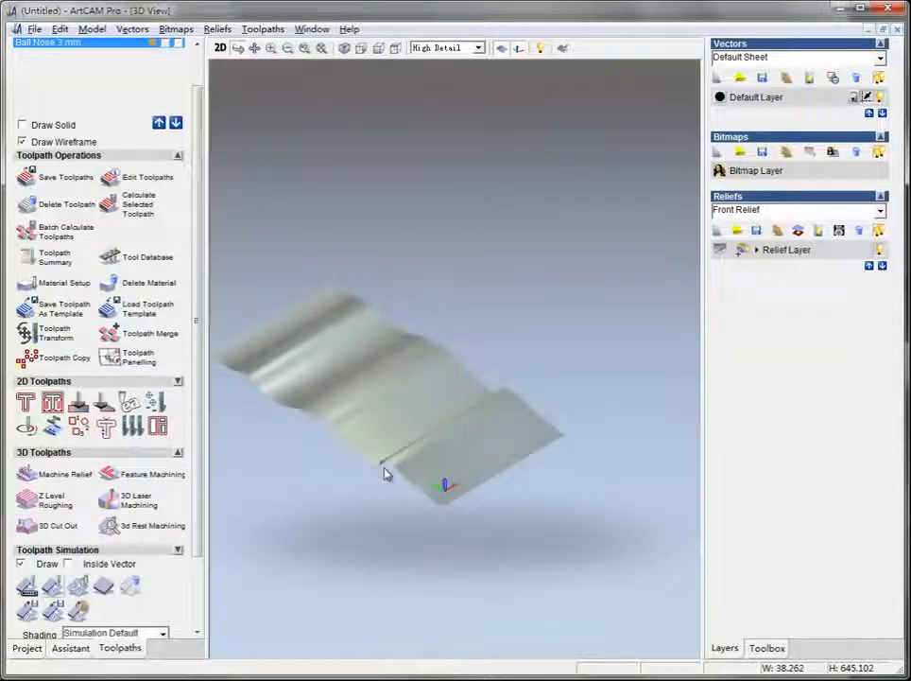
- Choose Save Toolpath As from the Toolpaths menu
{"action": "left_click", "coordinate": [263, 28]}
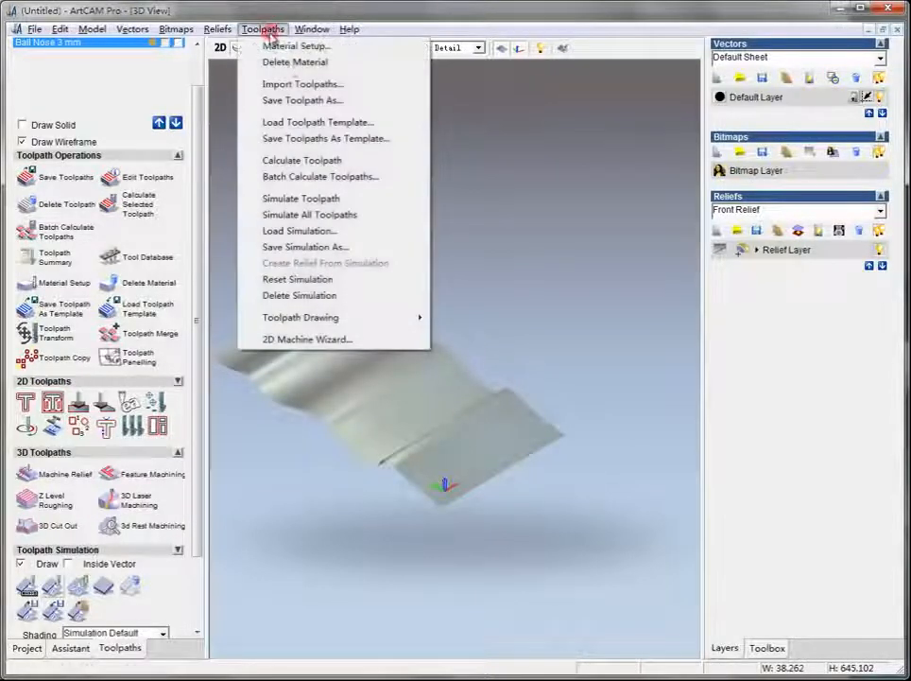
{"action": "mouse_move", "coordinate": [303, 100]}
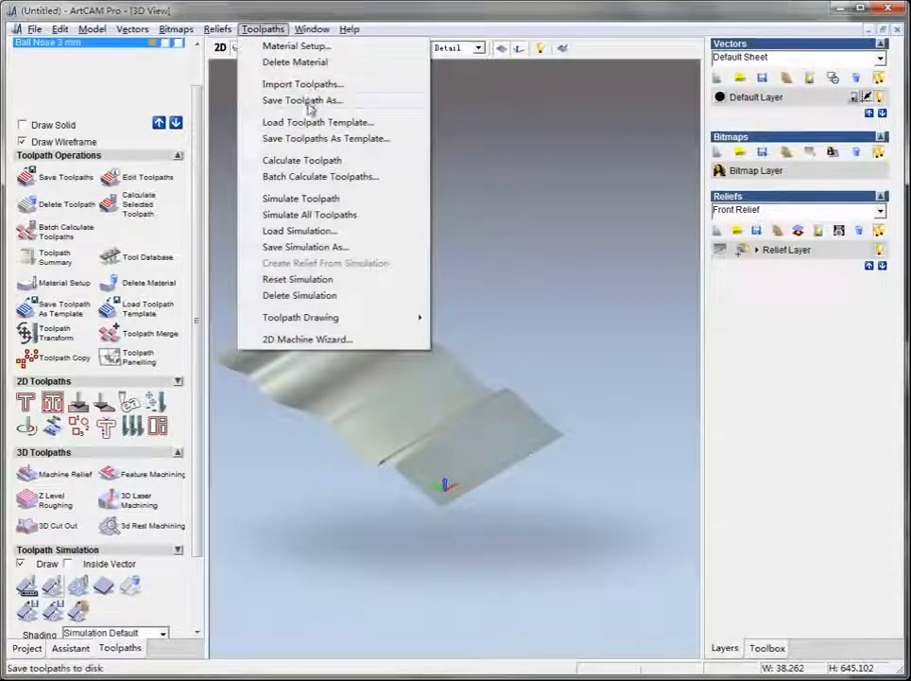
{"action": "left_click", "coordinate": [302, 100]}
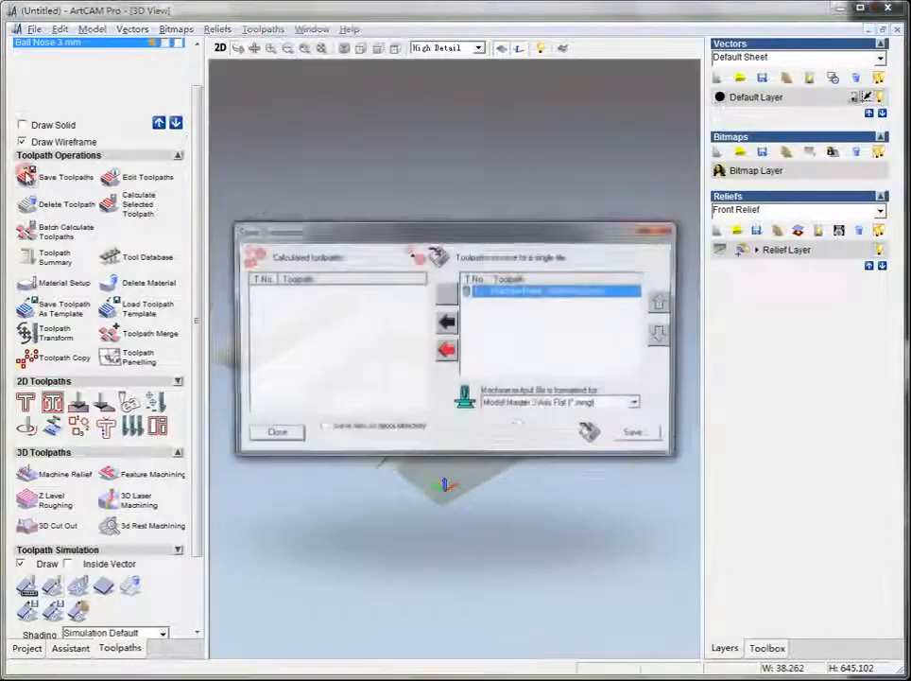